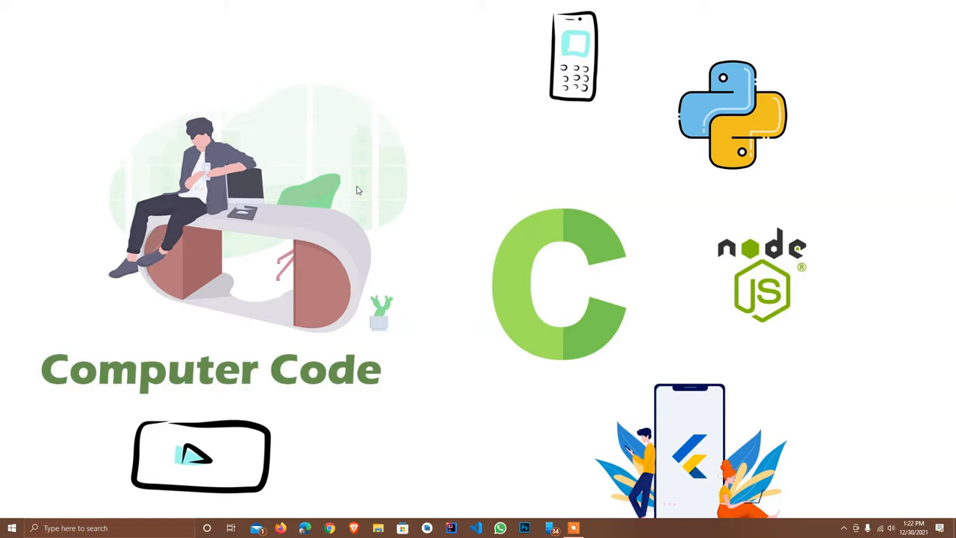
pyautogui.moveTo(501, 520)
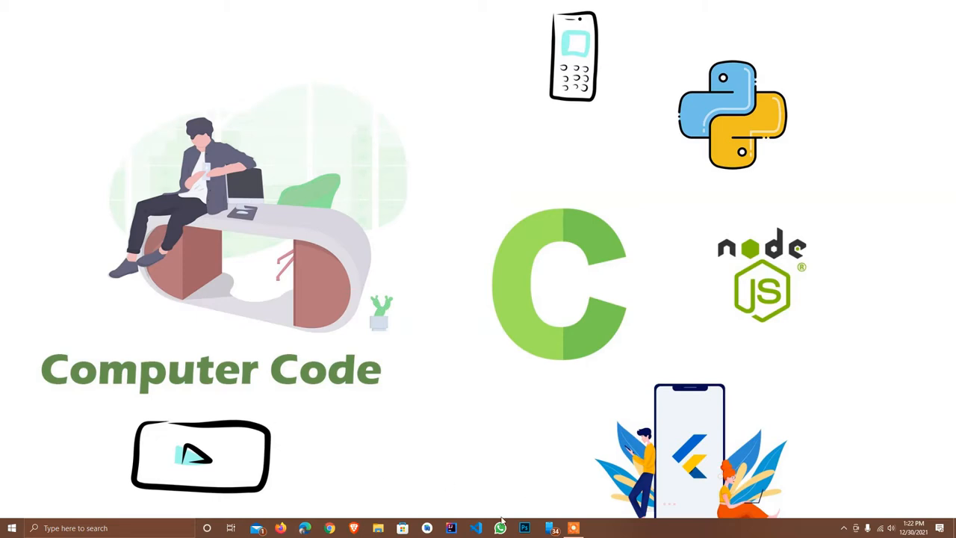
pyautogui.moveTo(424, 327)
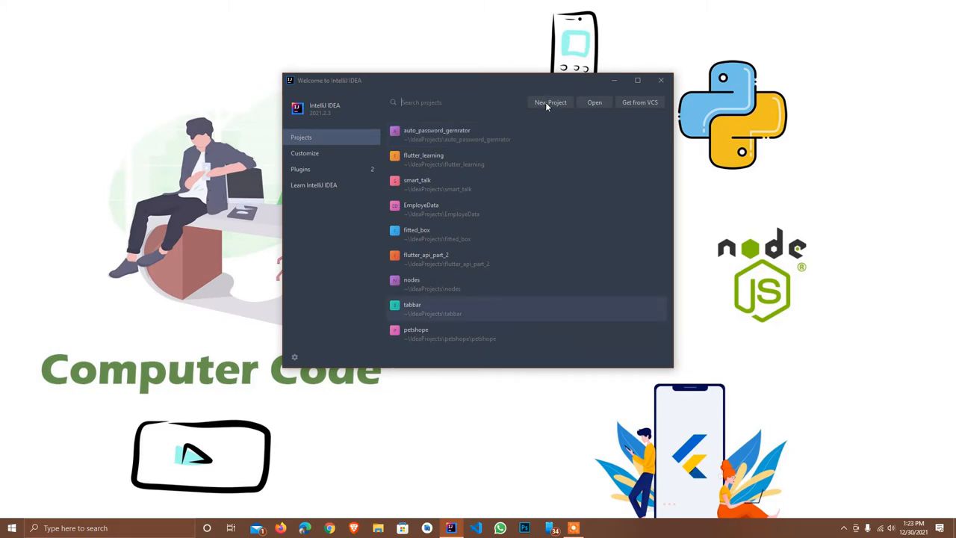
# - Create and open a new Flutter application project named 'safe_area'
pyautogui.click(550, 102)
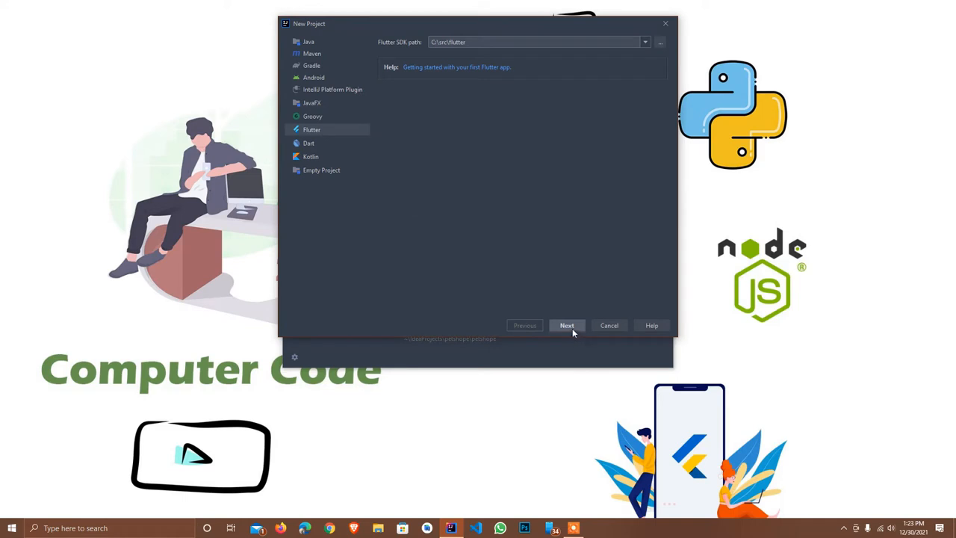
pyautogui.click(567, 324)
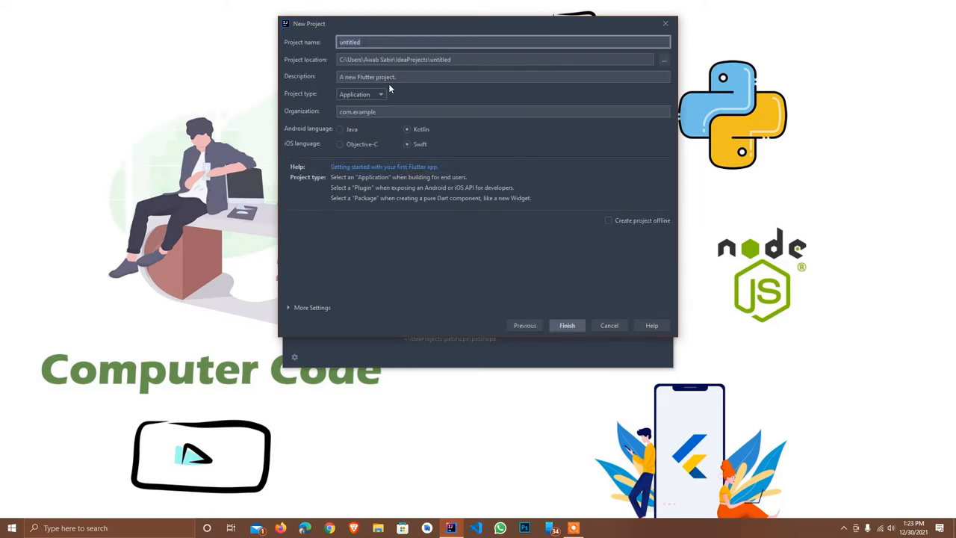
pyautogui.write('f')
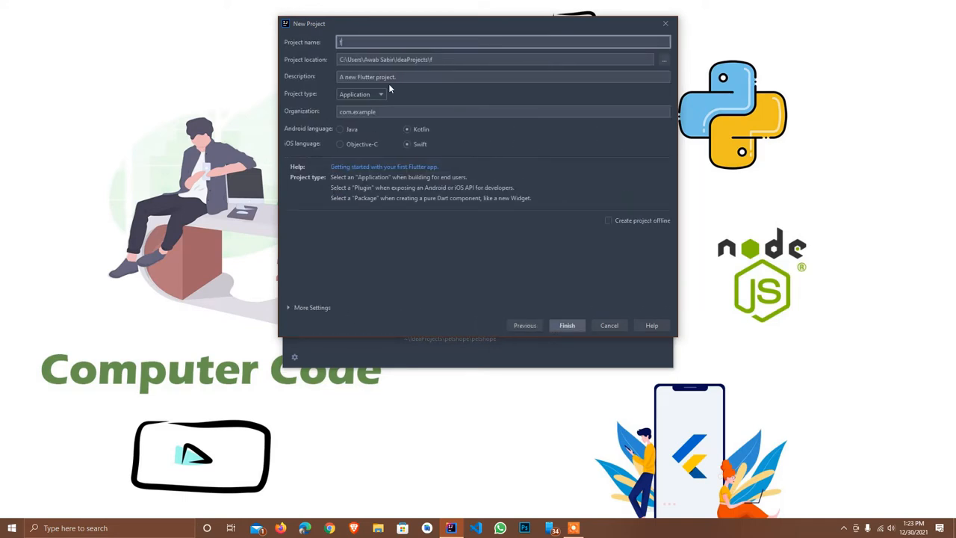
pyautogui.write('safe_area')
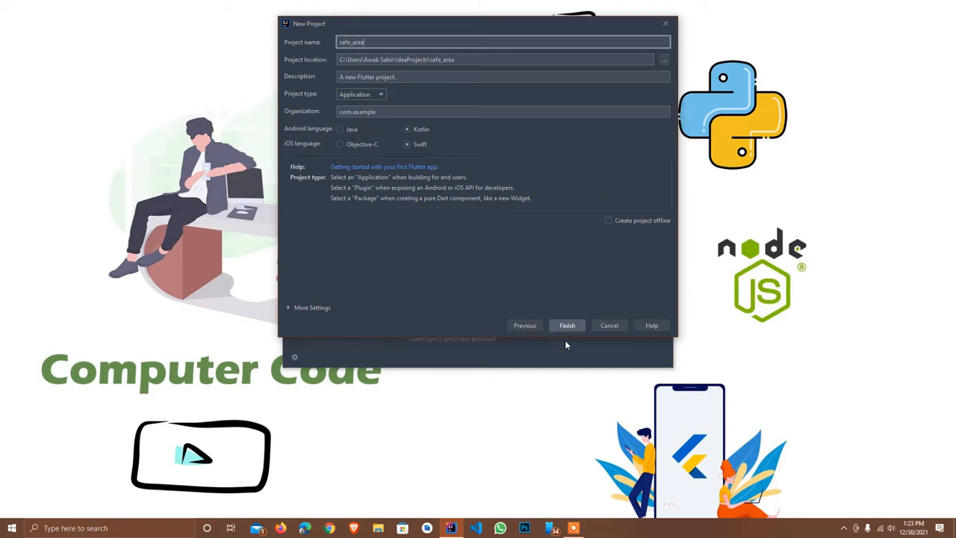
pyautogui.click(566, 325)
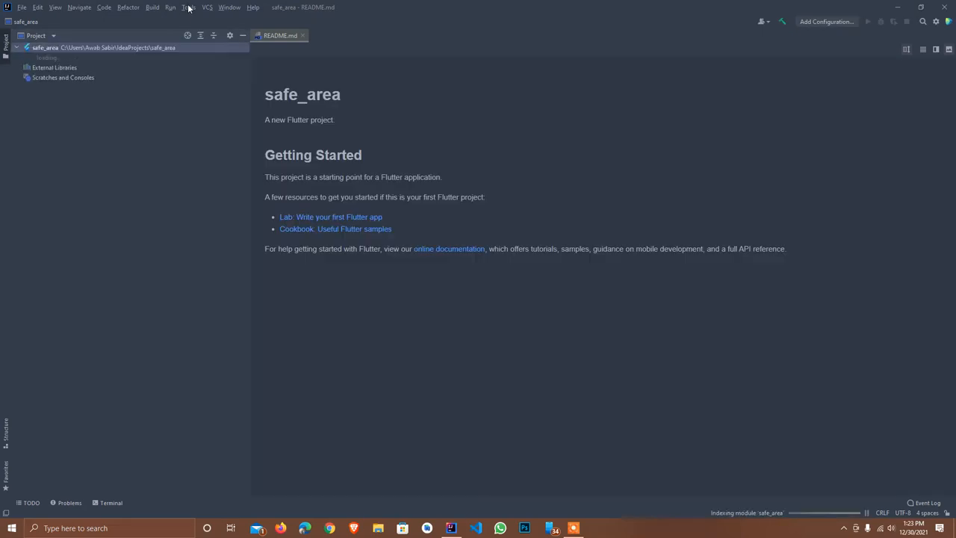
# - Launch the Pixel 3a API 30 emulator from AVD Manager and expand the lib folder
pyautogui.click(188, 7)
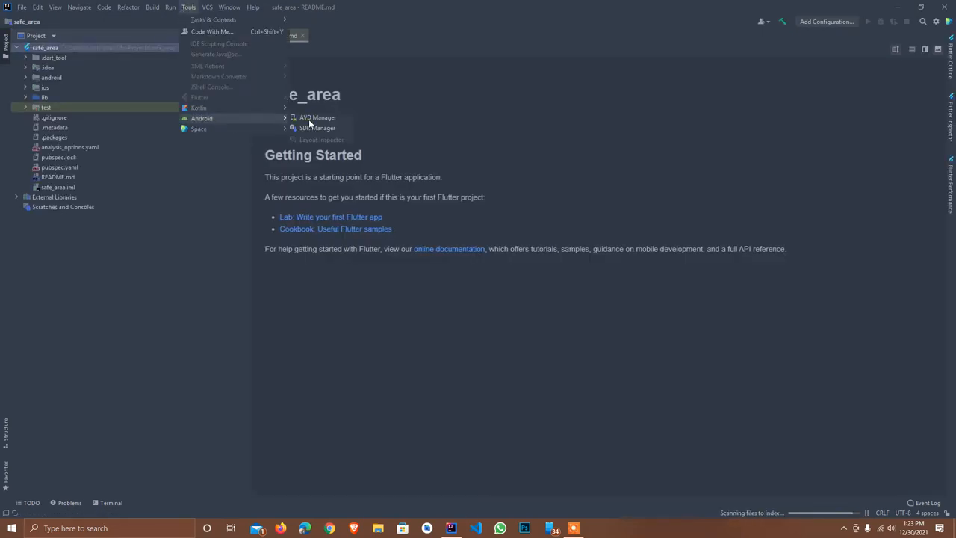
pyautogui.click(317, 117)
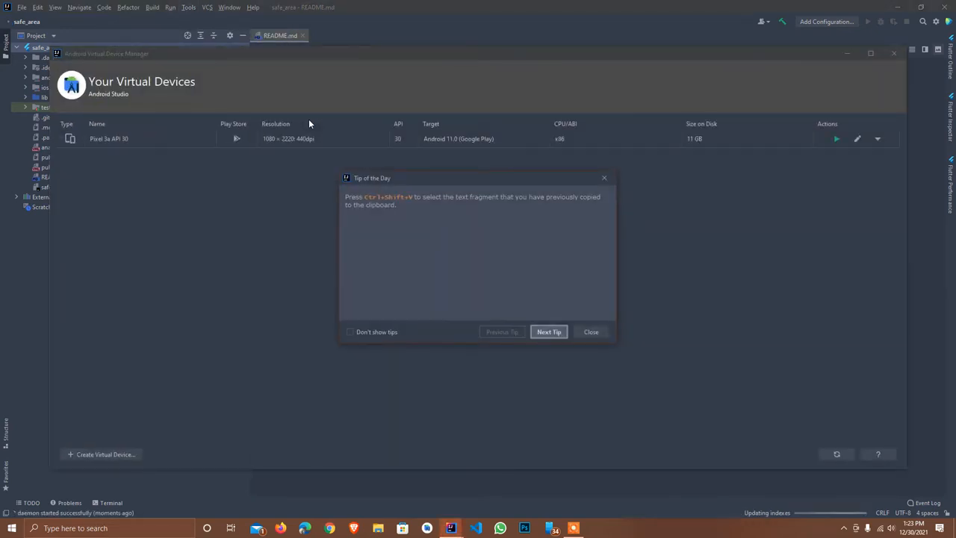
pyautogui.click(591, 331)
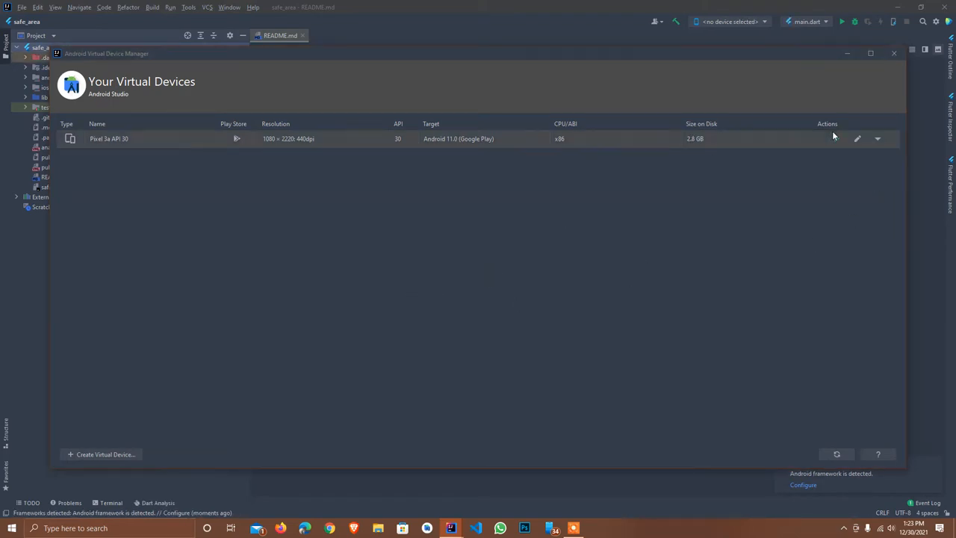
pyautogui.click(892, 53)
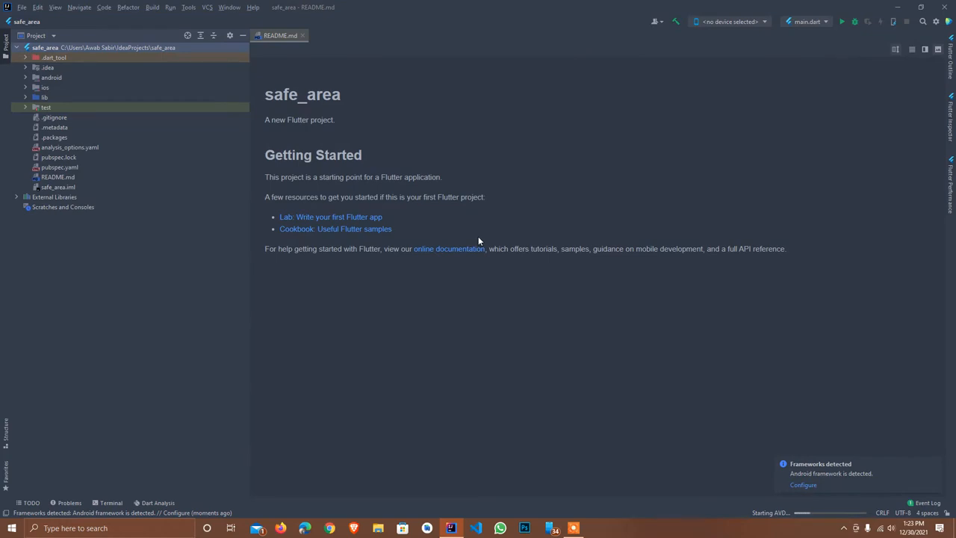
pyautogui.click(25, 97)
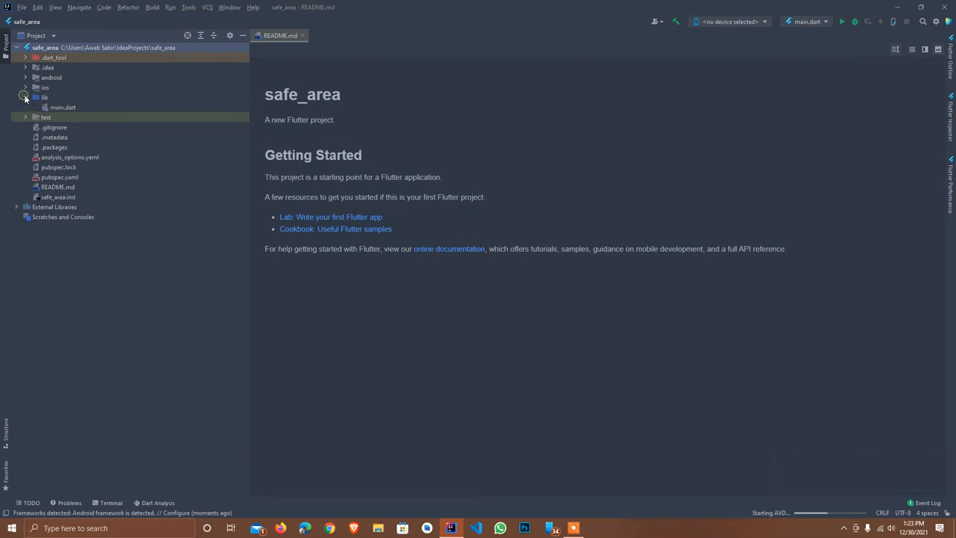
# - Open main.dart in the editor and scroll through it while the emulator boots
pyautogui.doubleClick(62, 107)
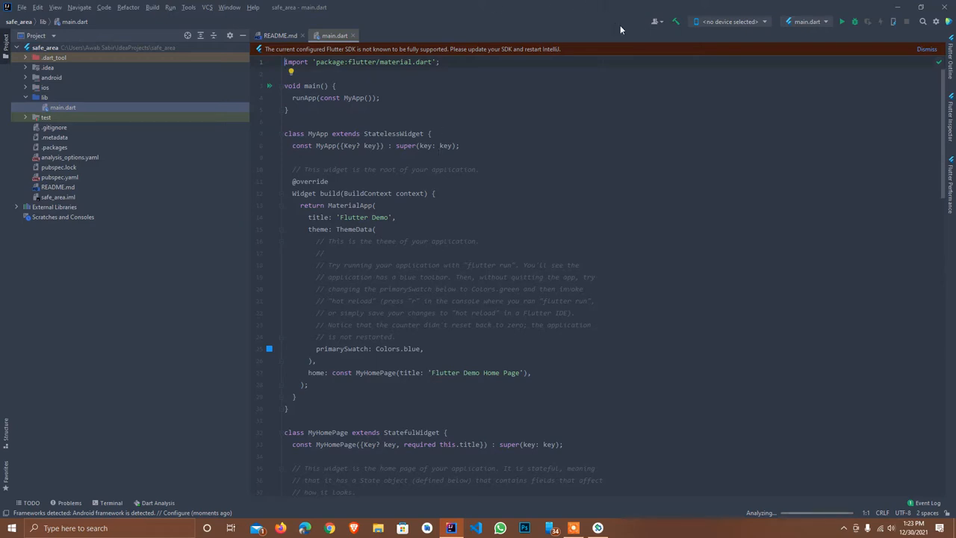
pyautogui.moveTo(905, 60)
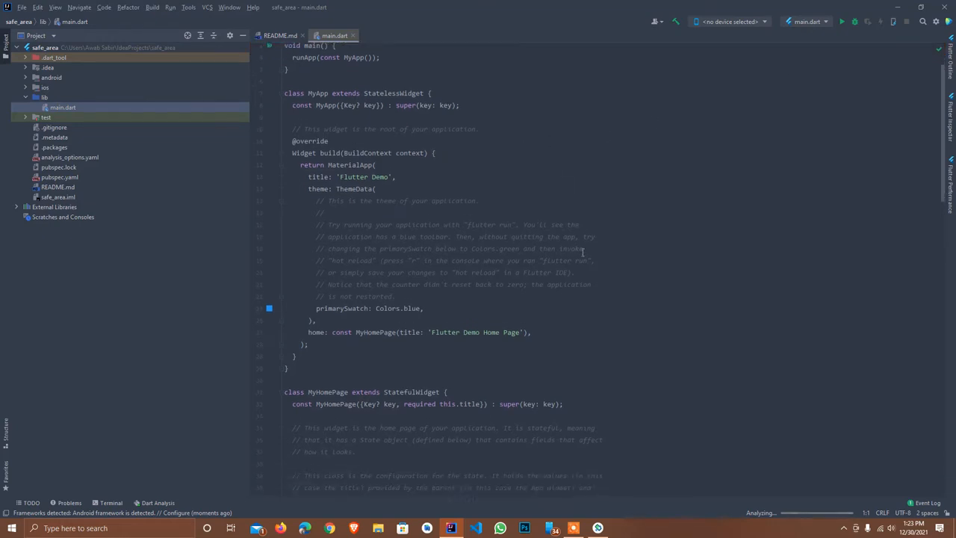
pyautogui.scroll(-3)
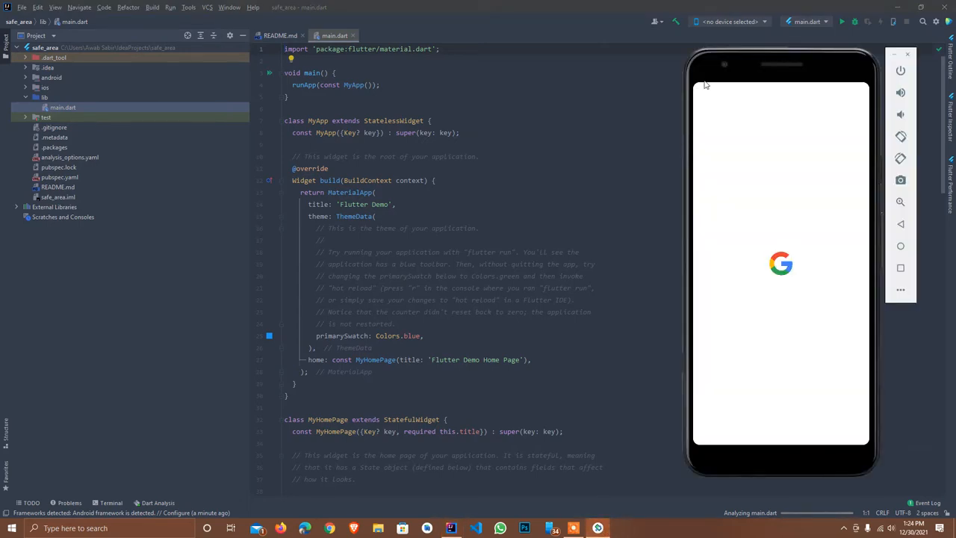
pyautogui.moveTo(762, 84)
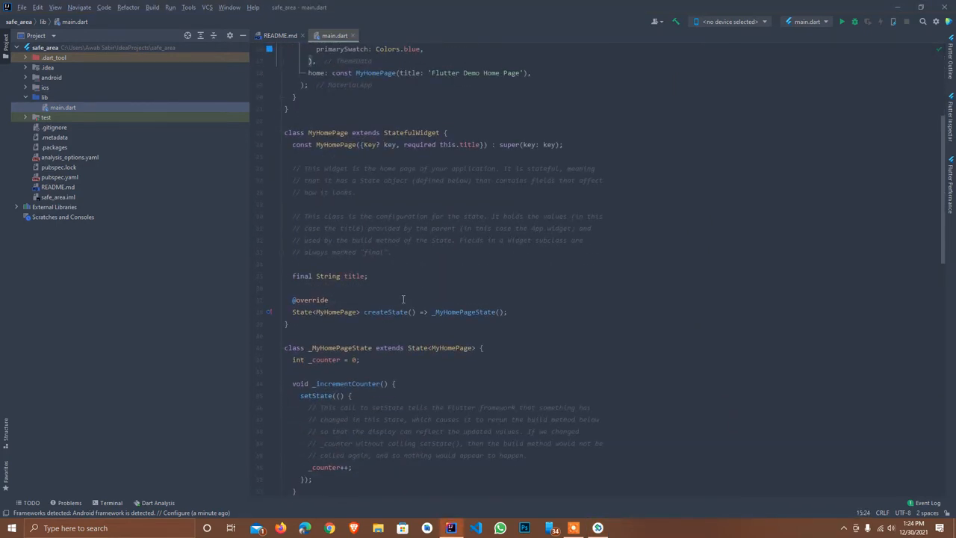
# - Replace the Center body with a Card and begin its color: Colors. property
pyautogui.scroll(-3)
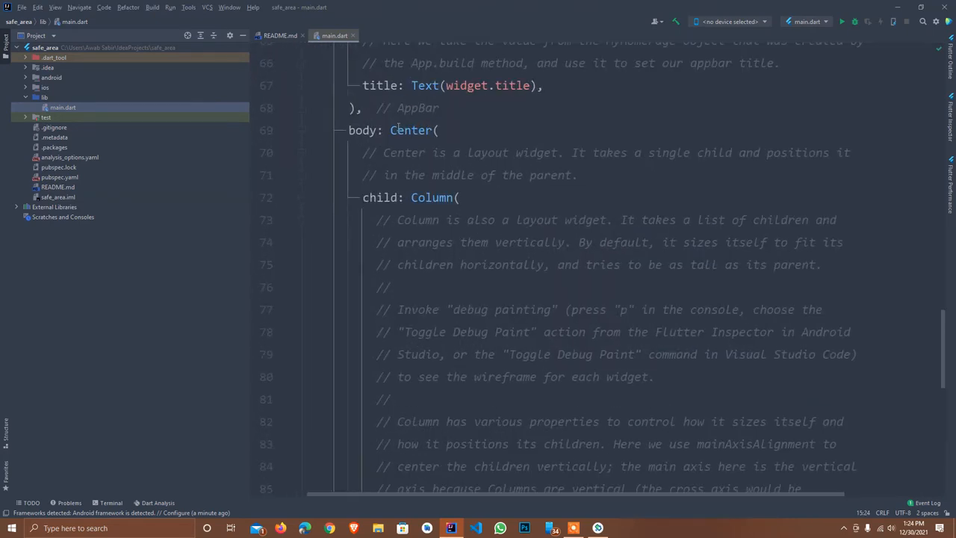
pyautogui.click(301, 165)
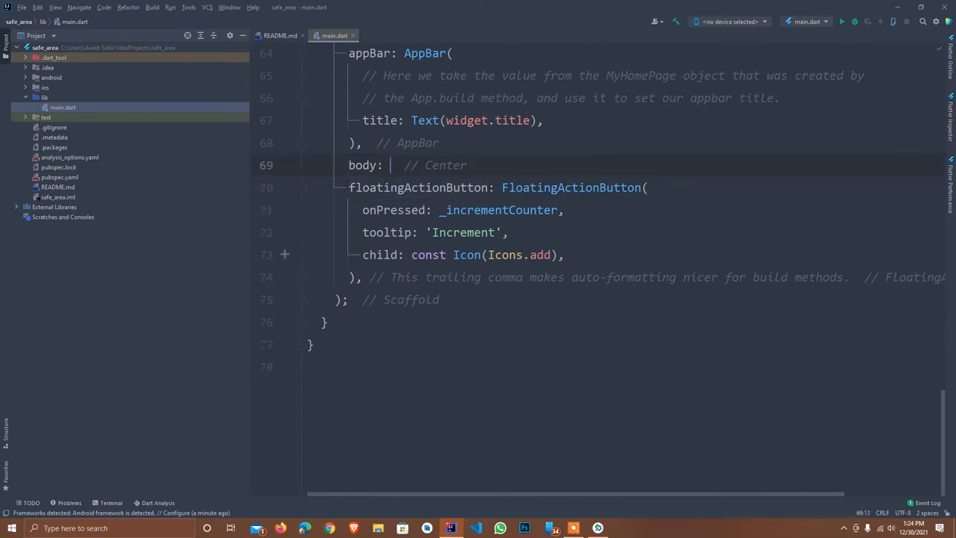
pyautogui.write('C')
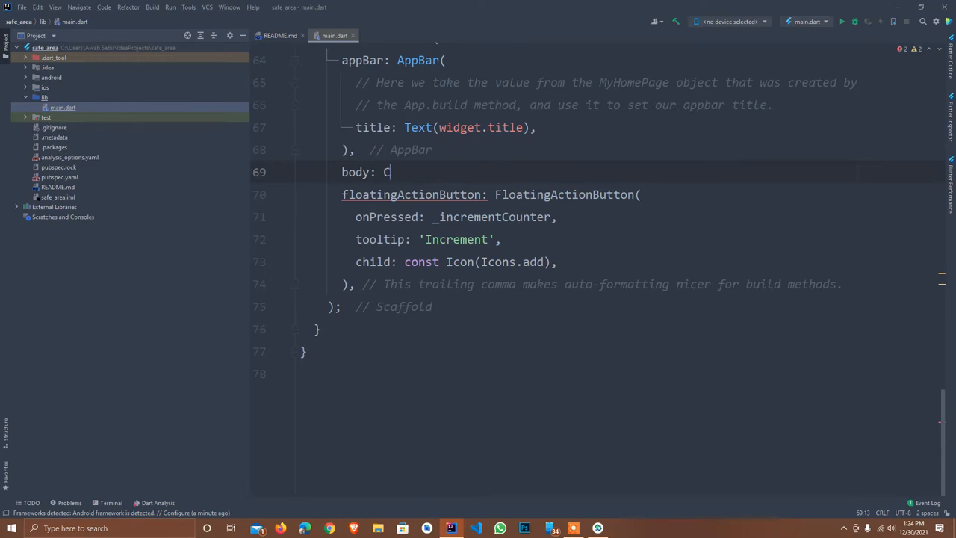
pyautogui.write('ard')
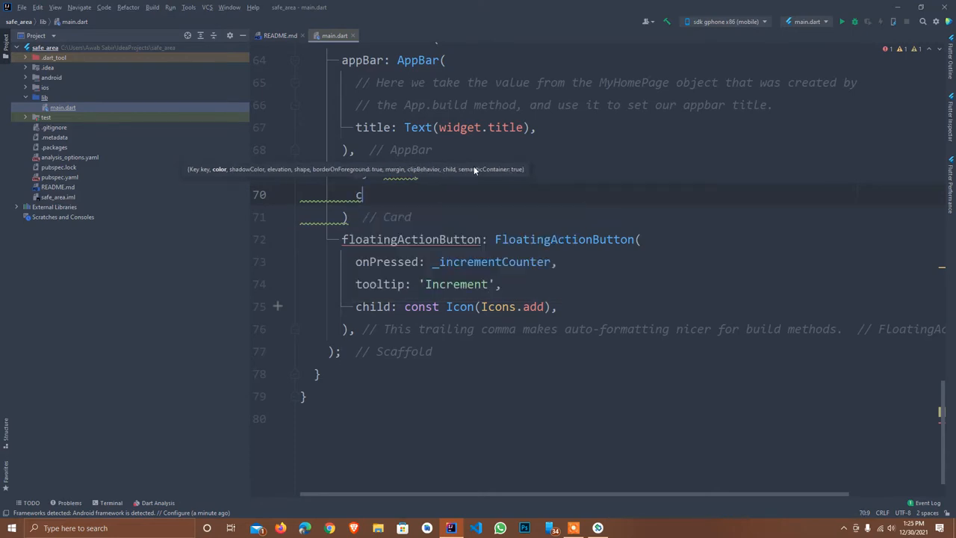
pyautogui.write('color: Colors.,')
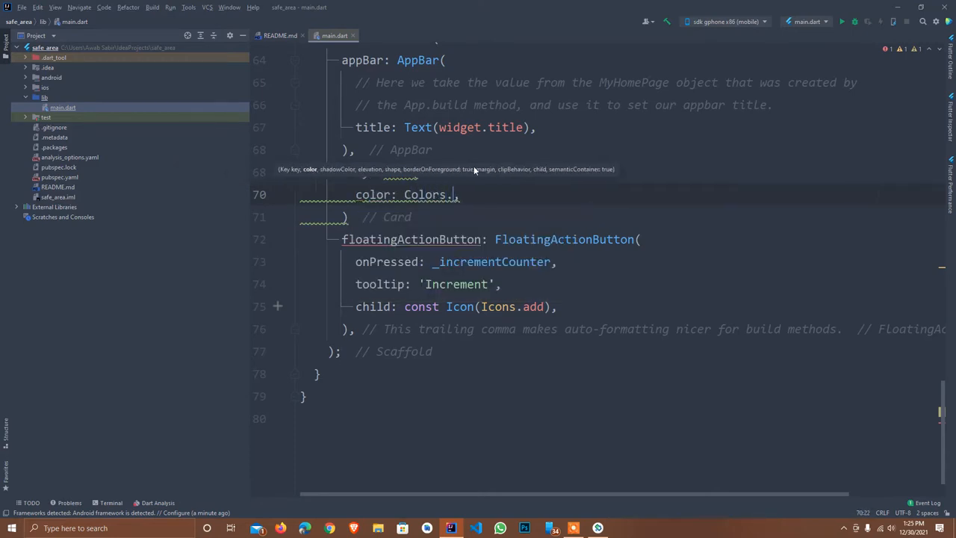
pyautogui.write('.')
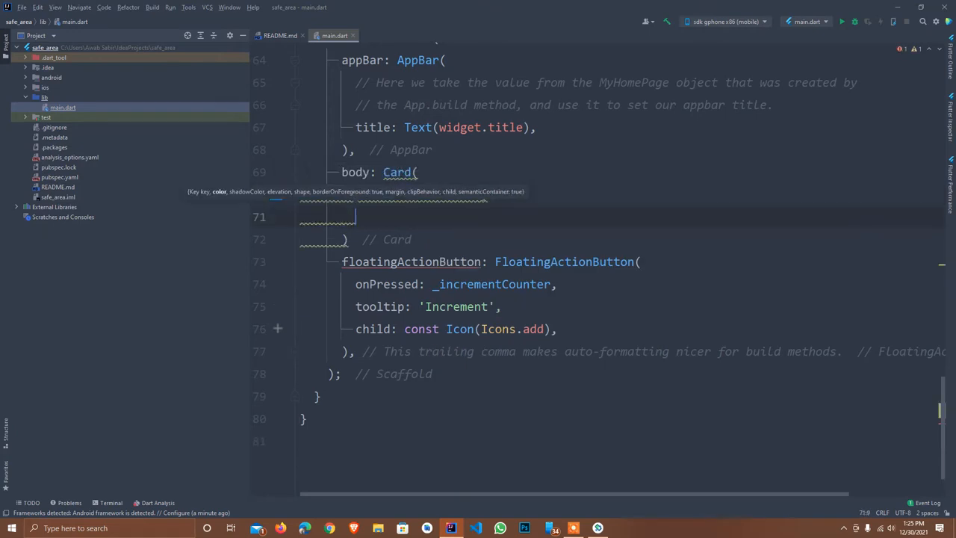
# - Add the 'I am without safe area' Text to the blue Card and wrap it in a Row
pyautogui.write('child: Text(""),')
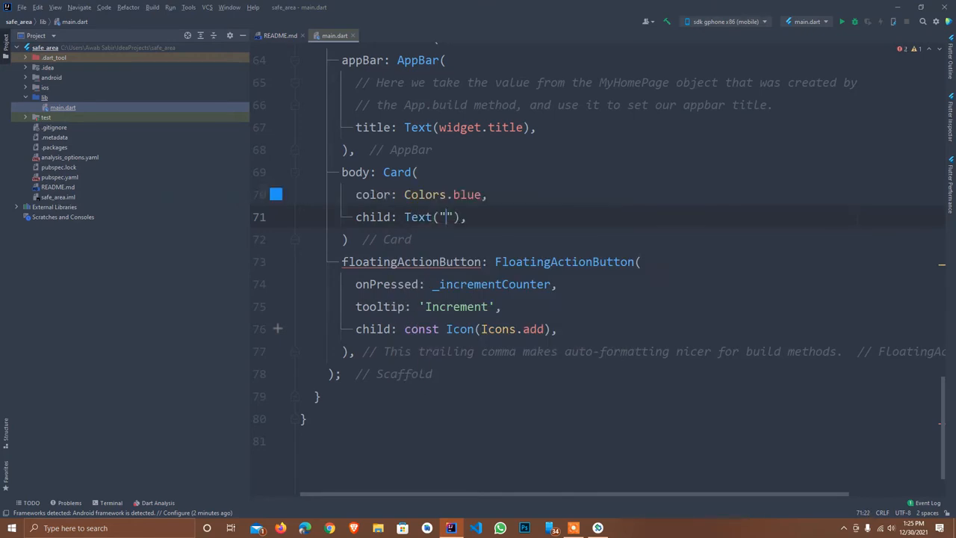
pyautogui.write('I am')
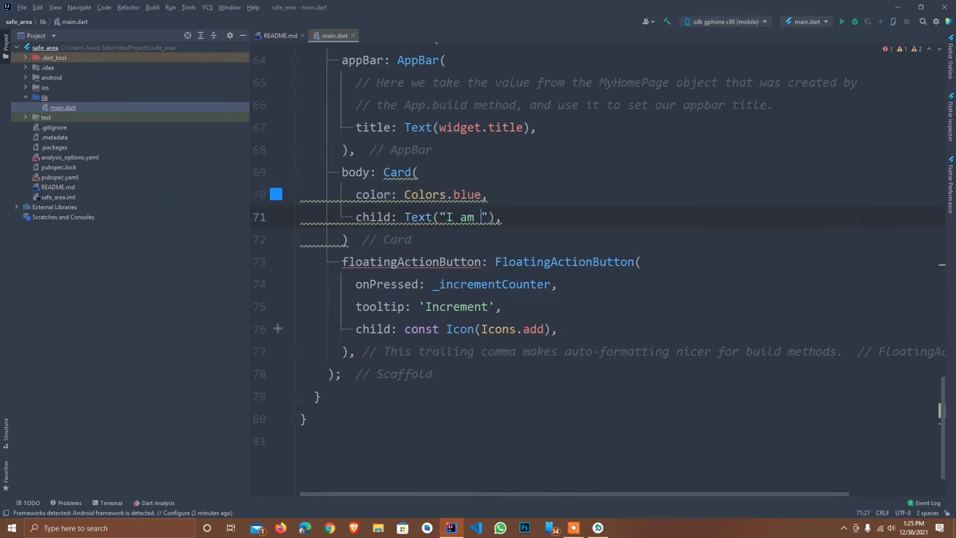
pyautogui.write('without')
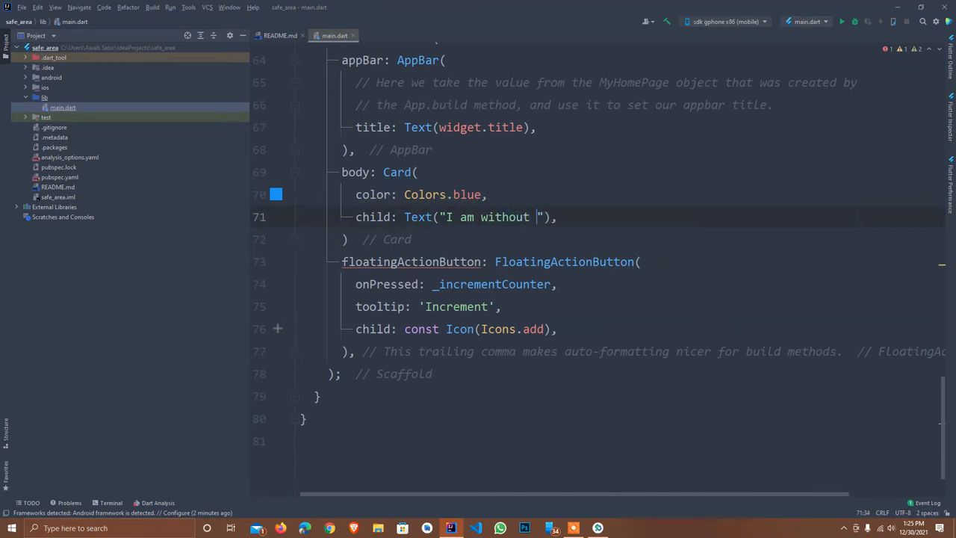
pyautogui.write('safe area')
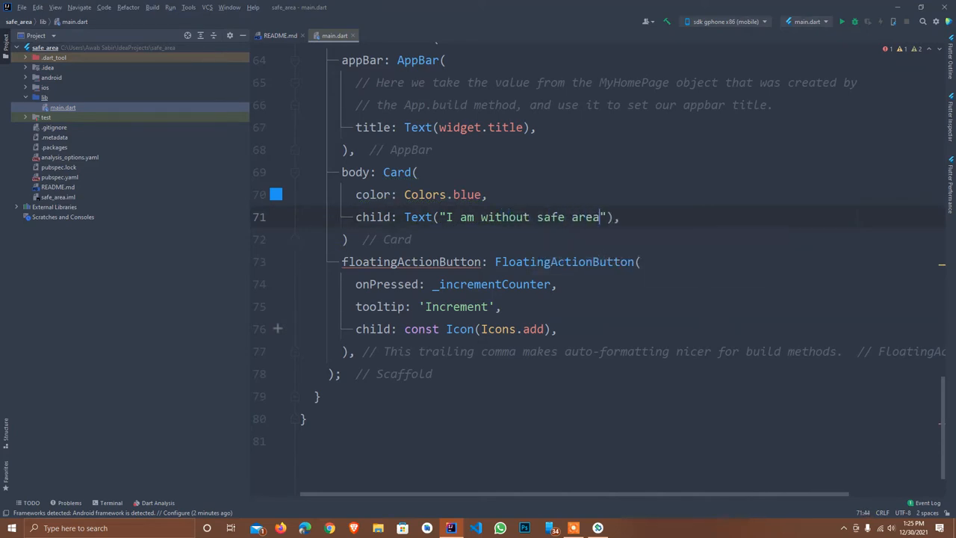
pyautogui.write('" "')
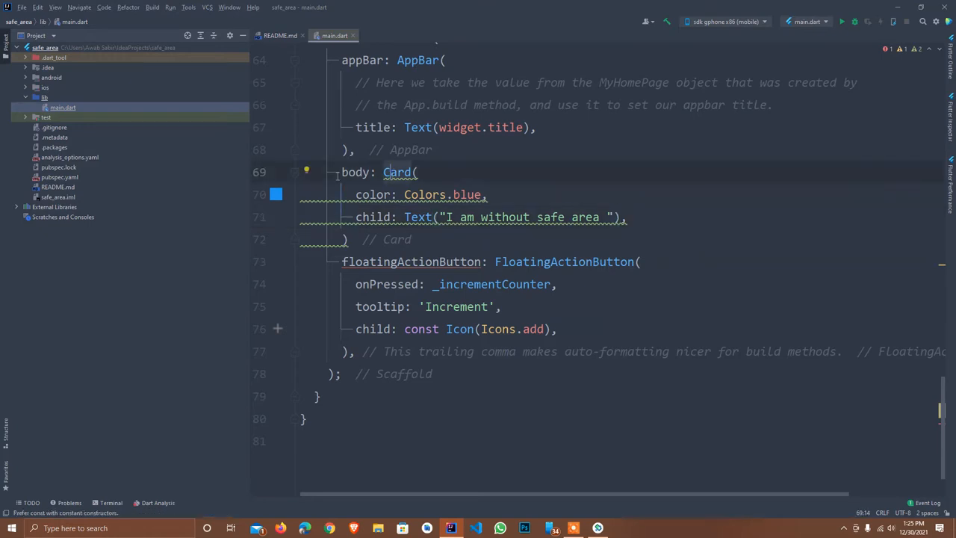
pyautogui.write('const')
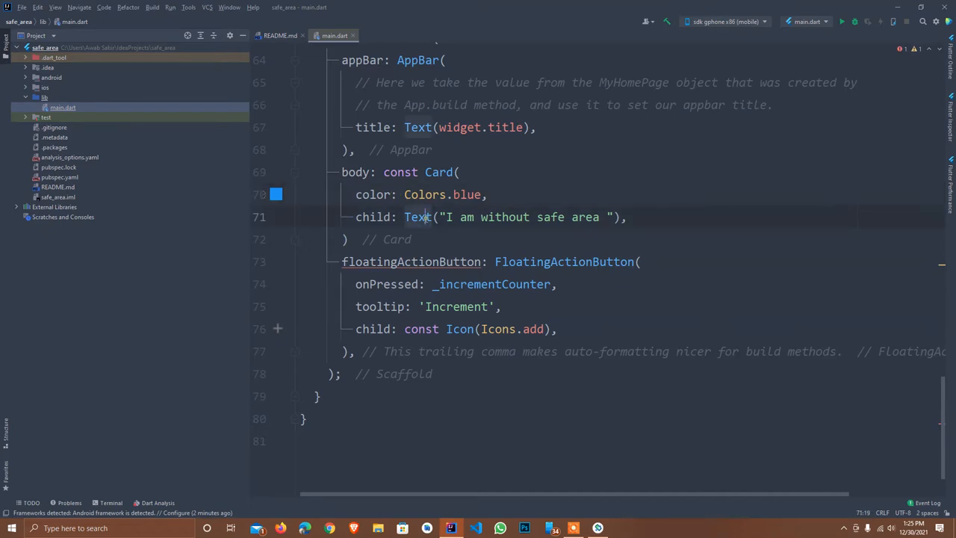
pyautogui.click(309, 217)
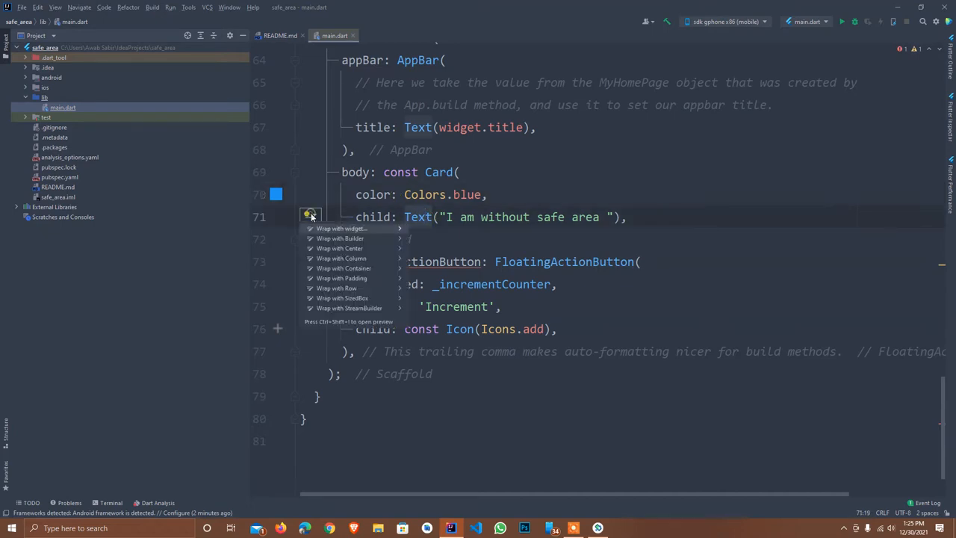
pyautogui.moveTo(341, 258)
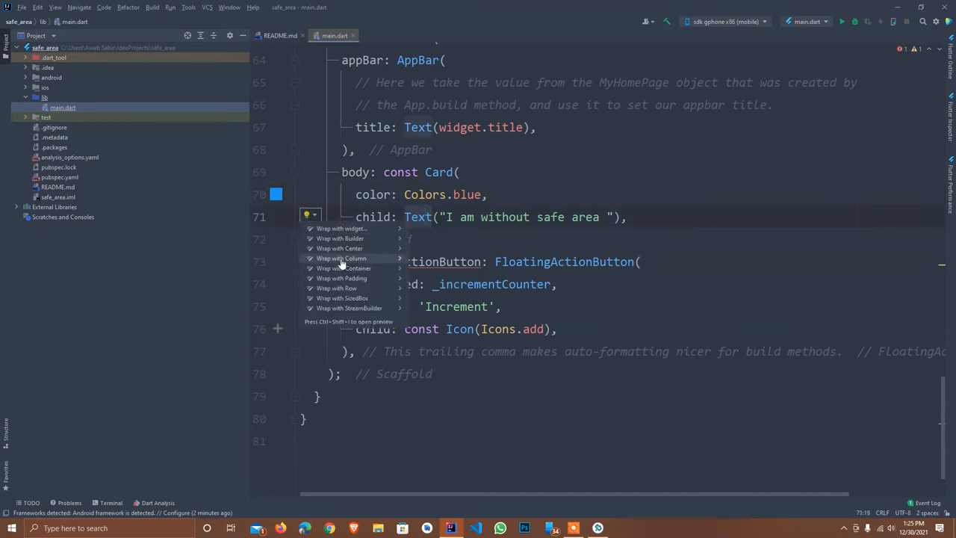
pyautogui.click(336, 288)
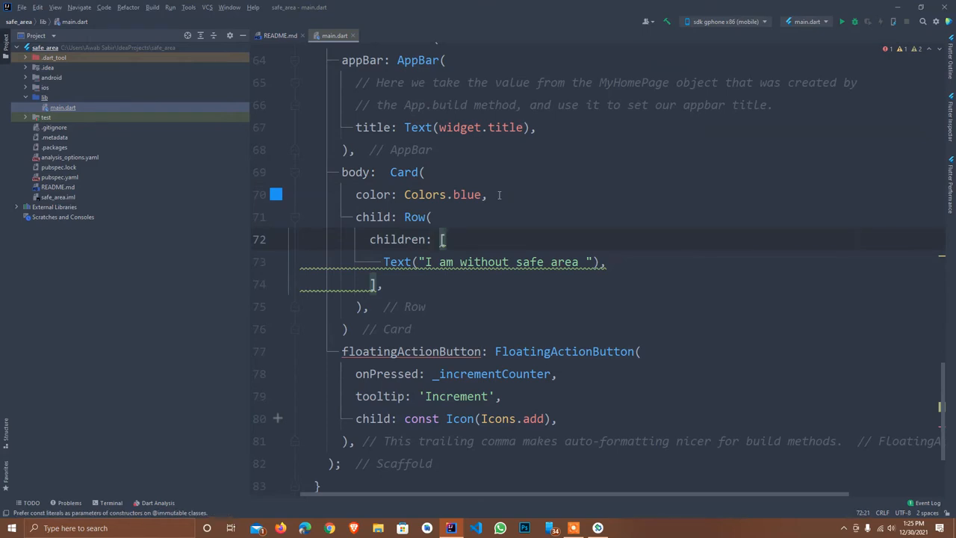
# - Make the Row's children const and add SizedBox(width: 20) after the Text, then a new line
pyautogui.write('const')
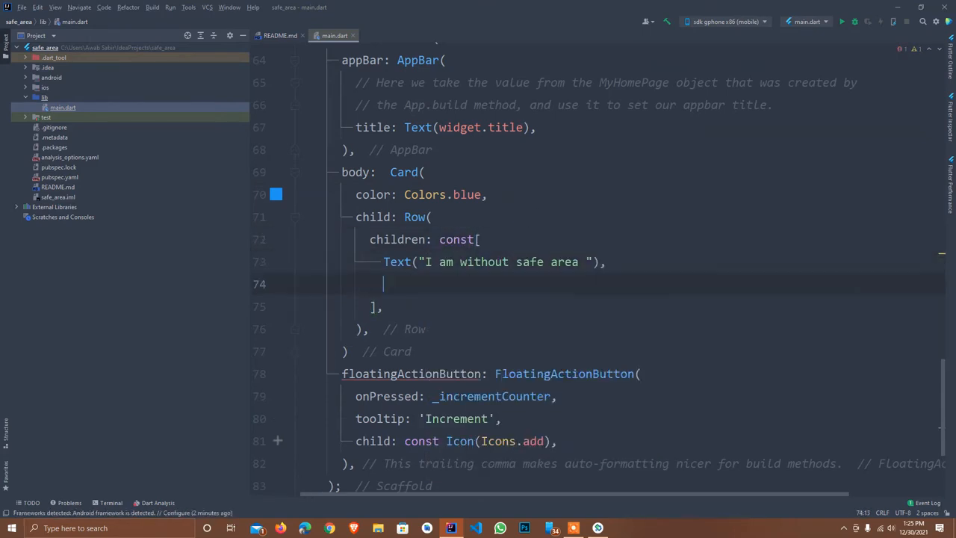
pyautogui.write('heig')
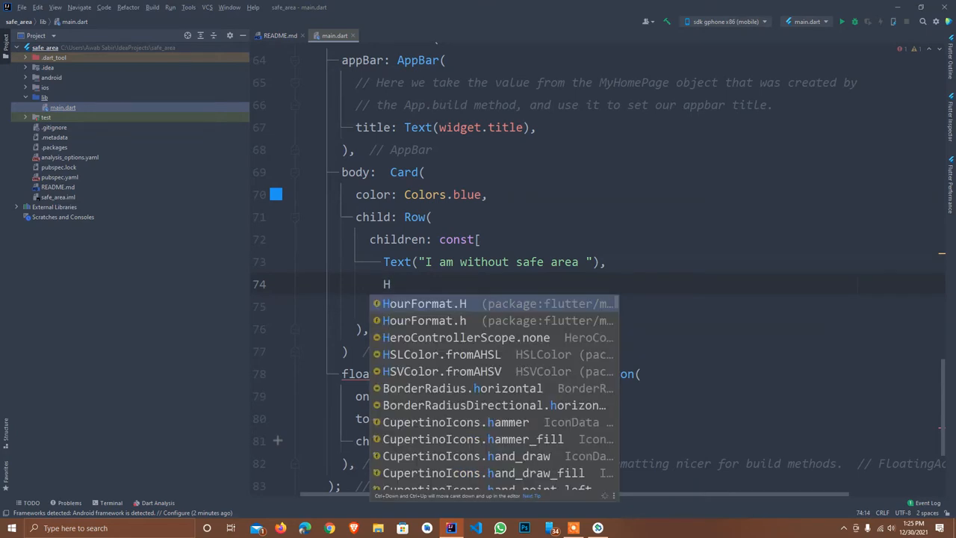
pyautogui.write('eig')
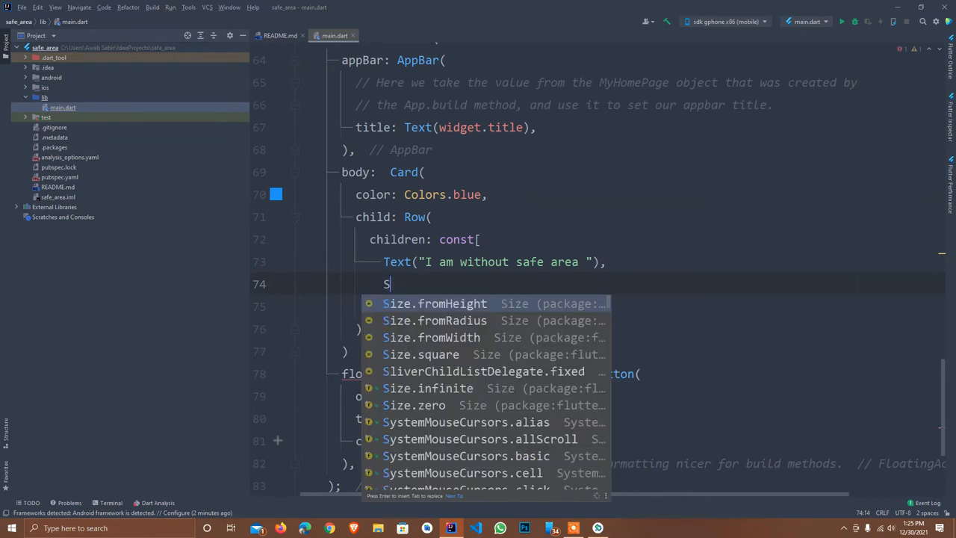
pyautogui.write('izedBox(h')
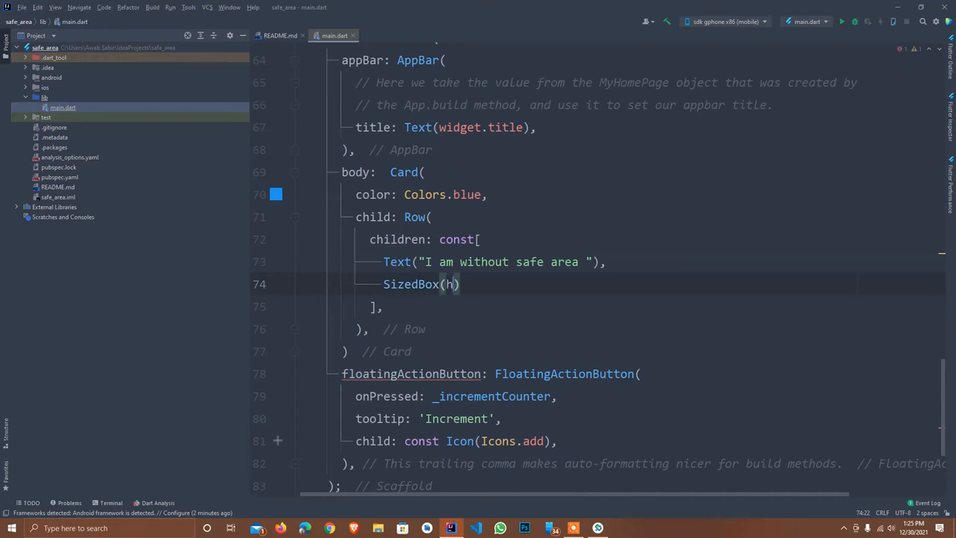
pyautogui.write('w')
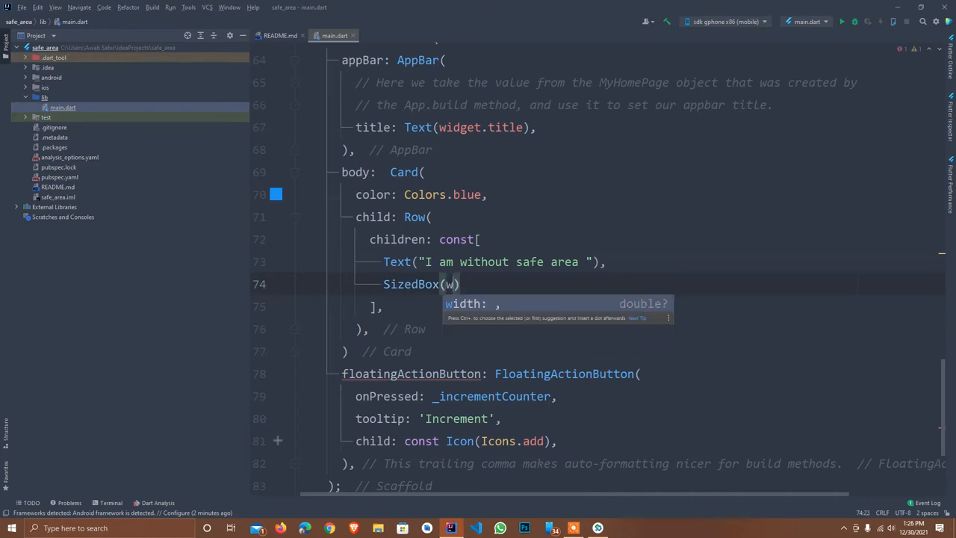
pyautogui.write('idth: 20,')
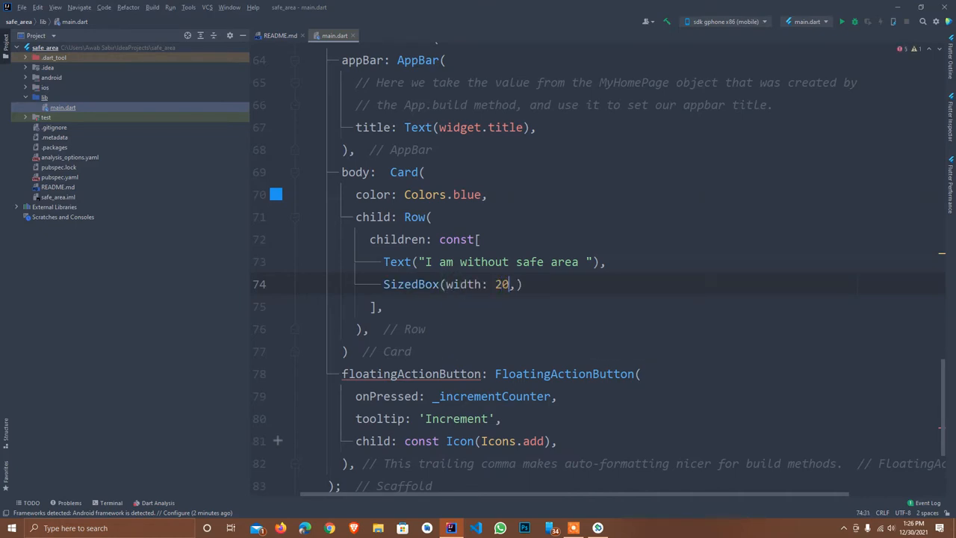
pyautogui.press('enter')
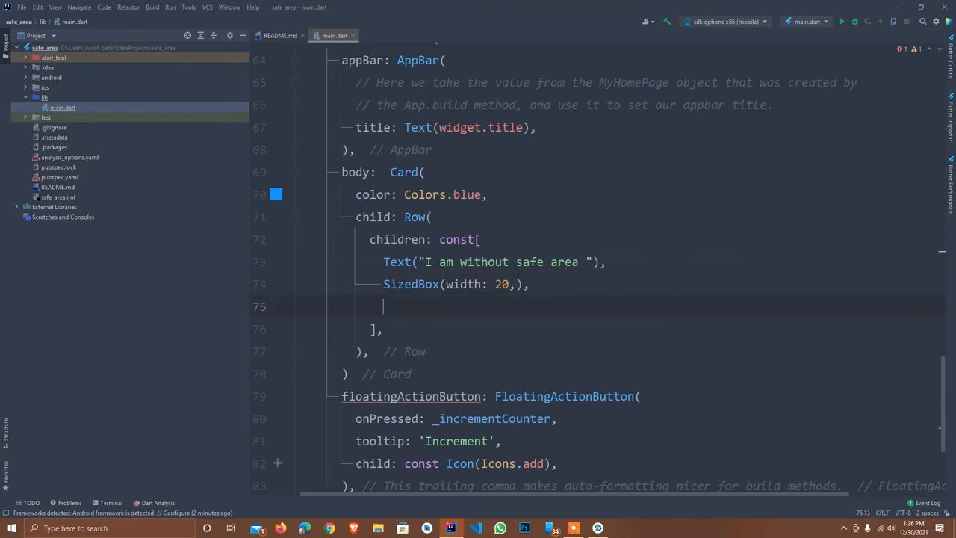
# - Add an Icon(Icons.) child after the SizedBox and clear the partial icon name
pyautogui.write('Icon(')
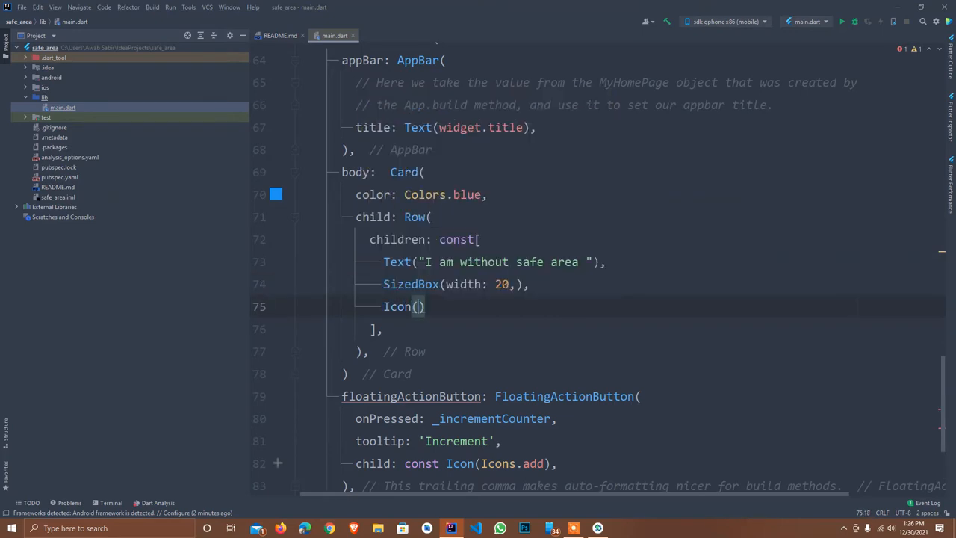
pyautogui.write('Icons.')
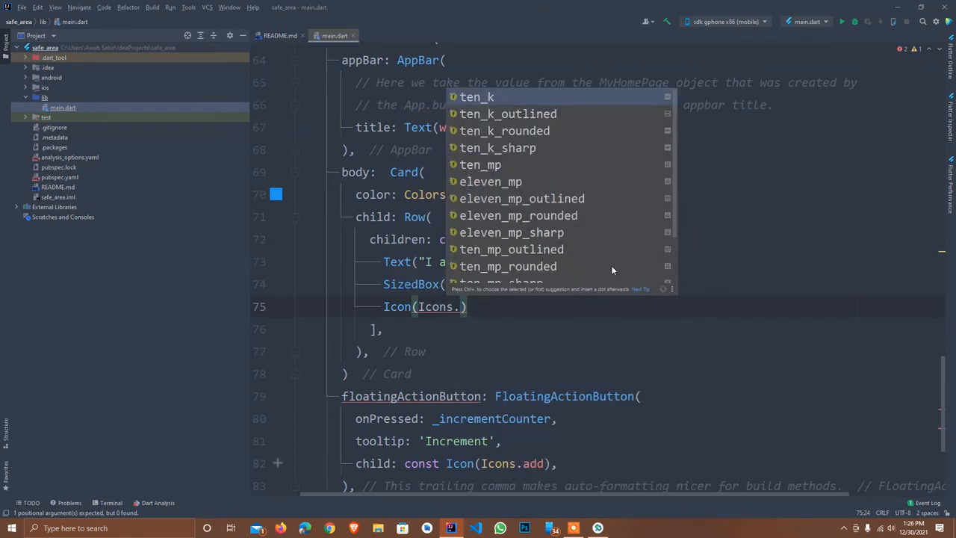
pyautogui.write('t')
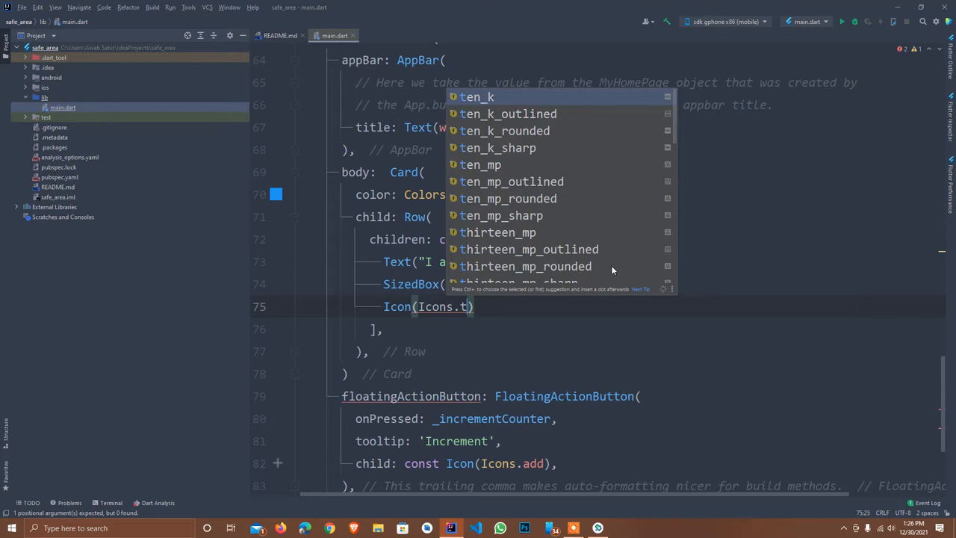
pyautogui.write('i')
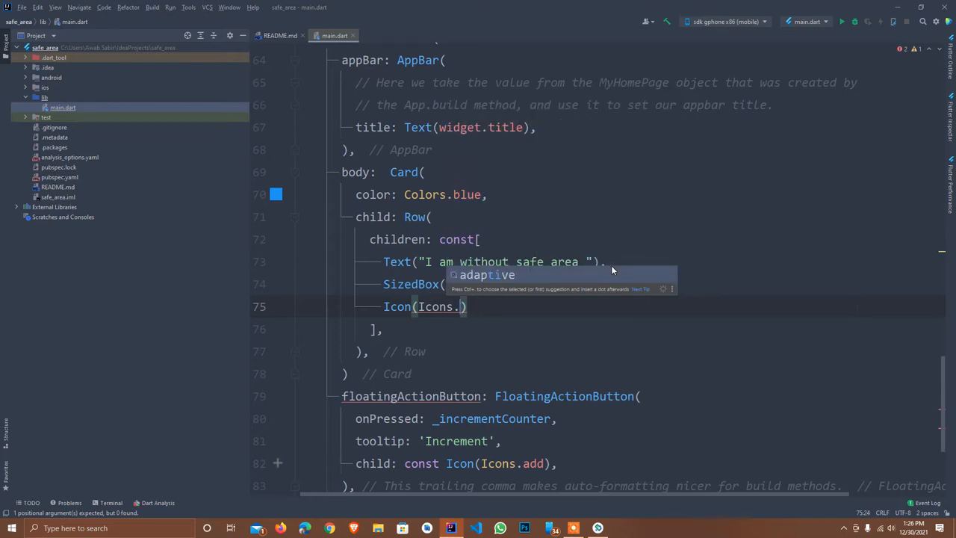
pyautogui.write('b')
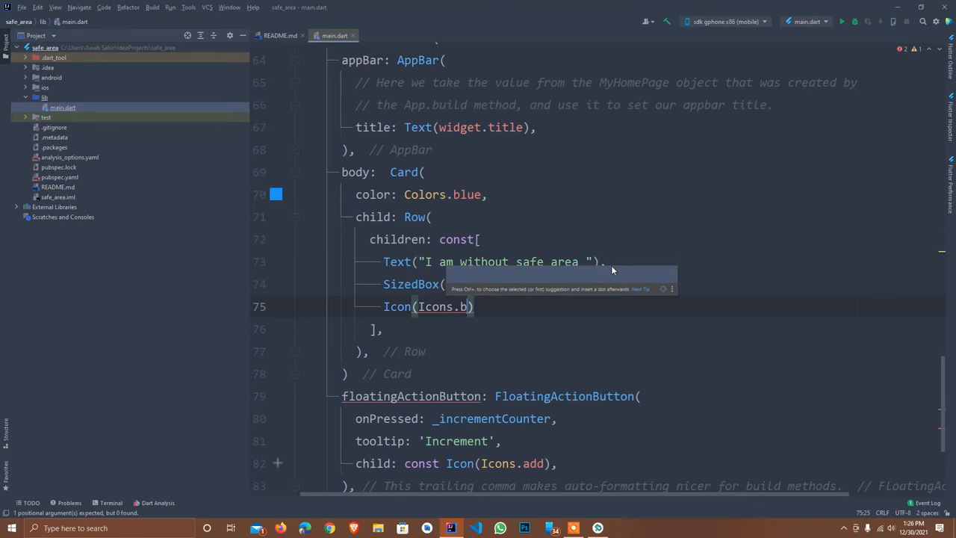
pyautogui.press('Backspace')
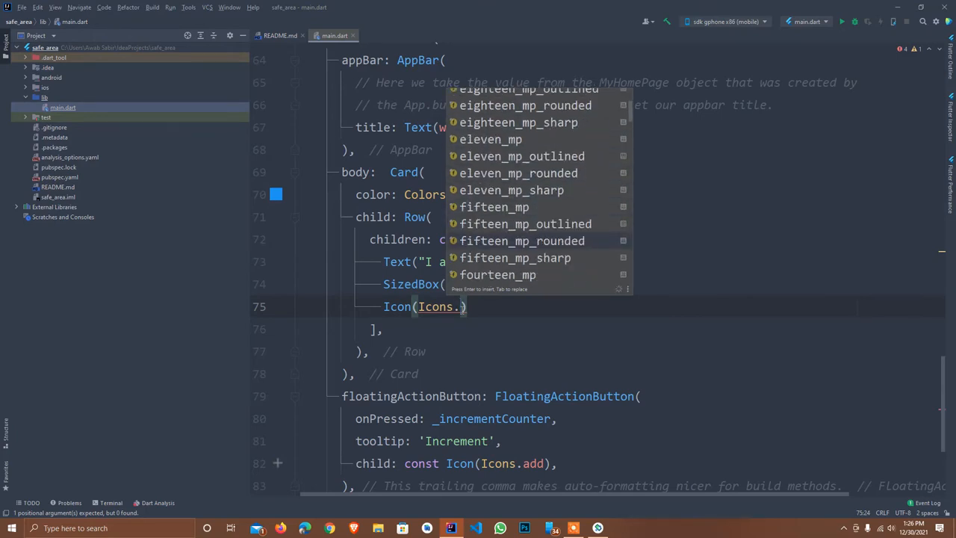
# - Browse the icon completion list and set the icon to Icons.cross
pyautogui.scroll(-3)
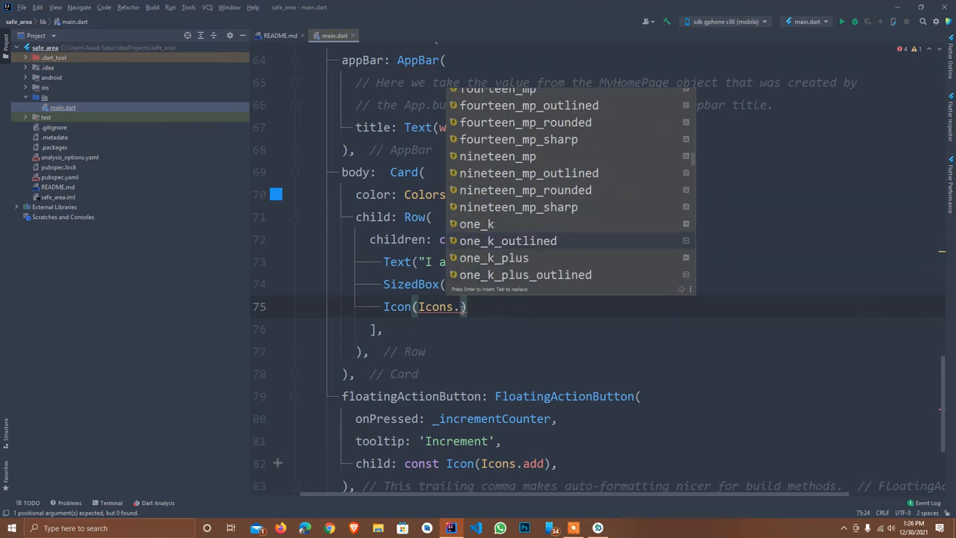
pyautogui.scroll(-3)
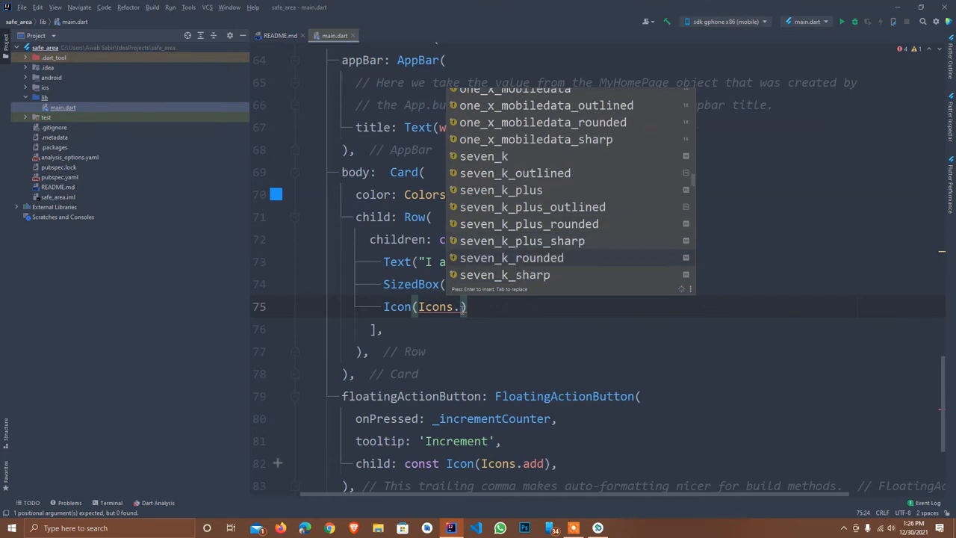
pyautogui.scroll(-3)
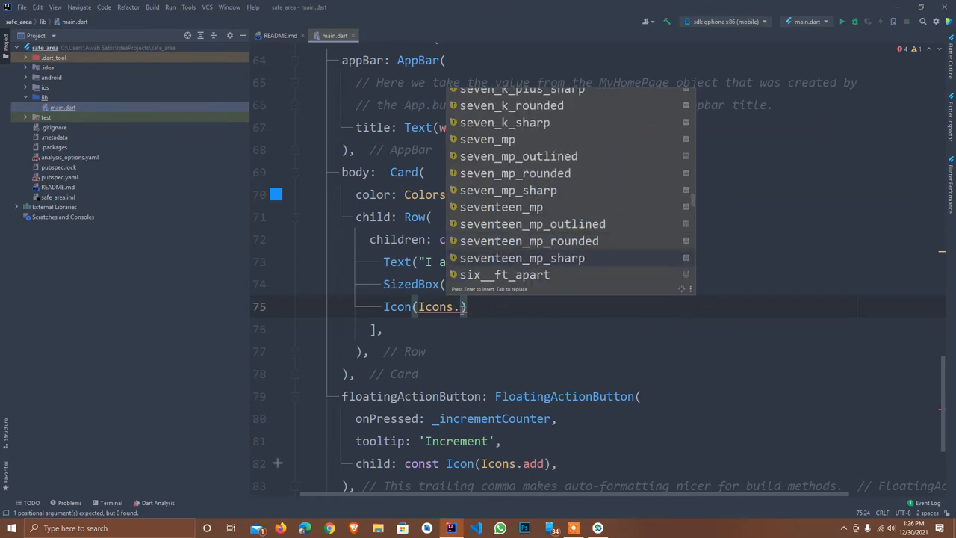
pyautogui.scroll(-3)
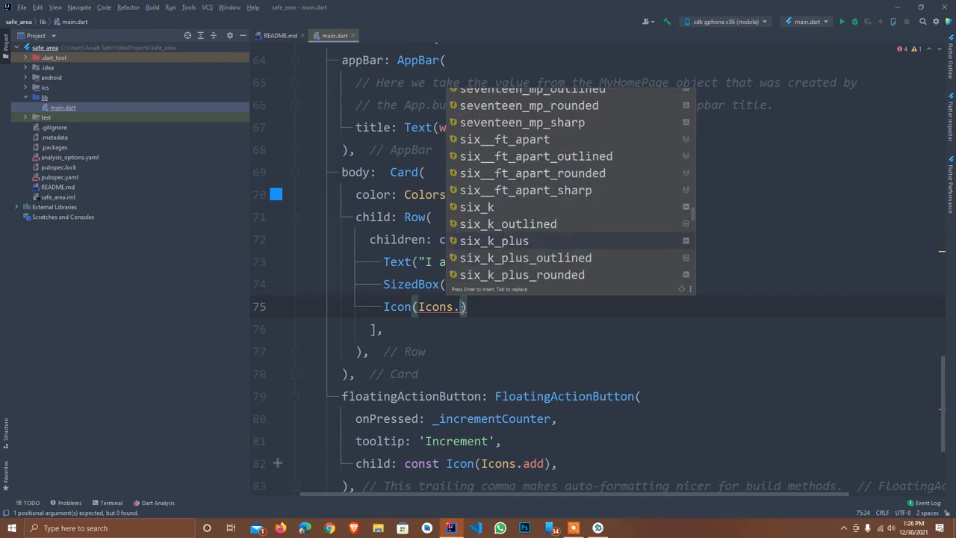
pyautogui.write('c')
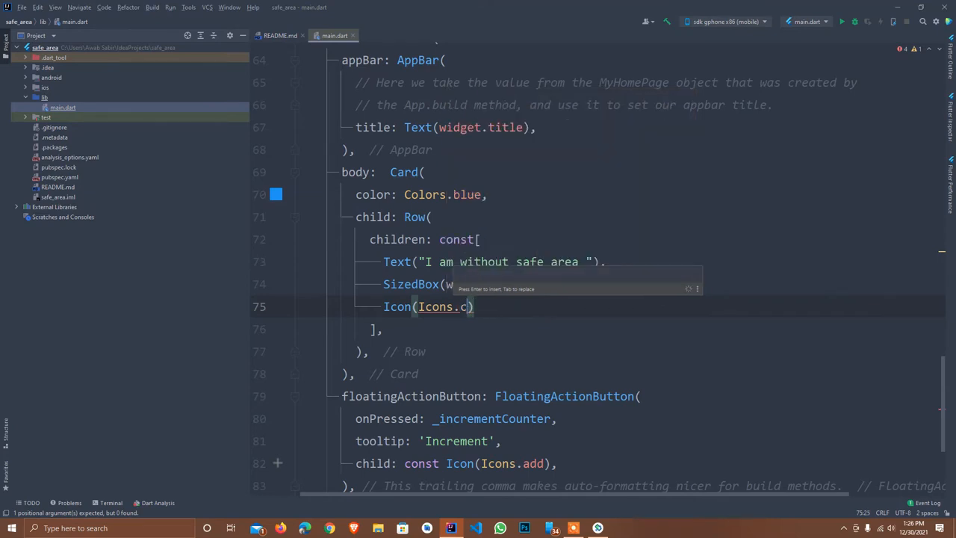
pyautogui.write('ross')
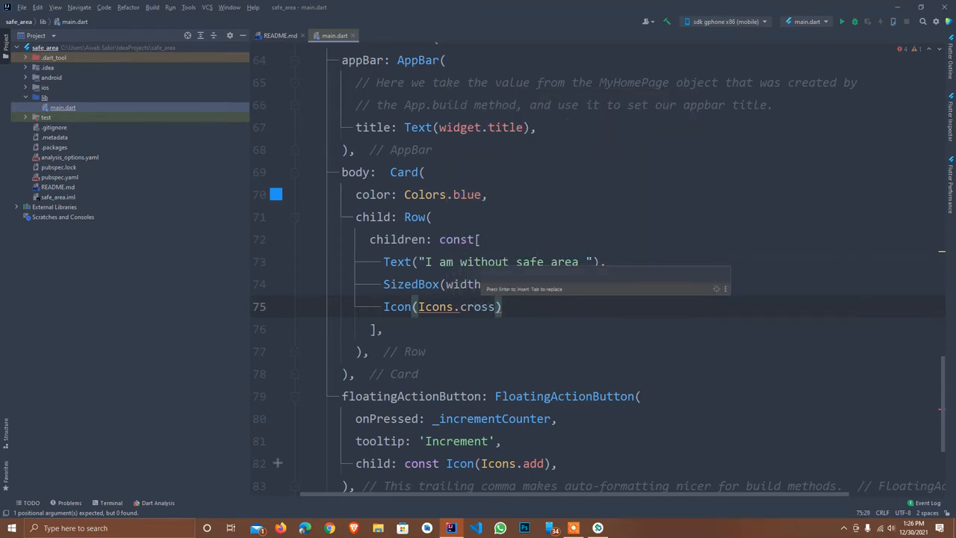
pyautogui.write('20,')
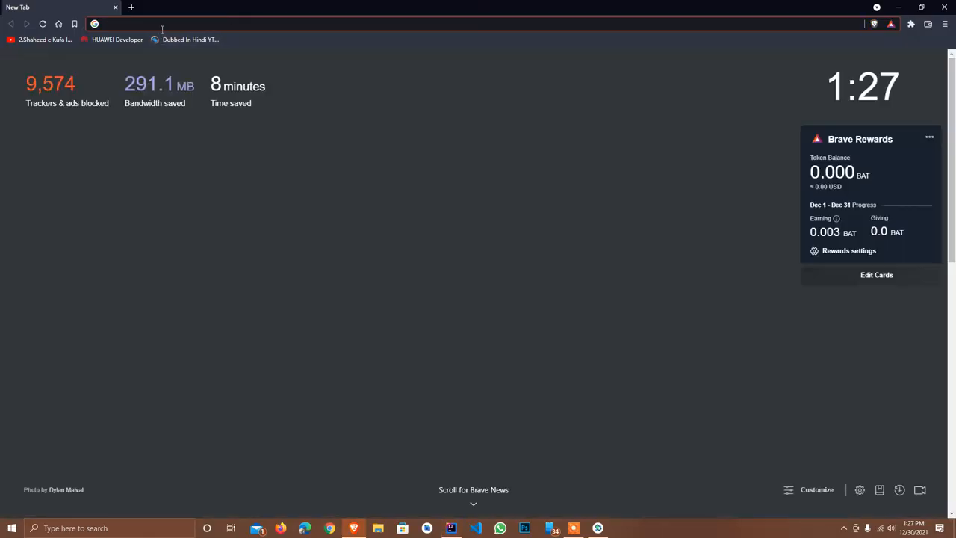
# - Search Google for 'googe material io icons' and open the System icons - Material Design result
pyautogui.write('googe material io icons')
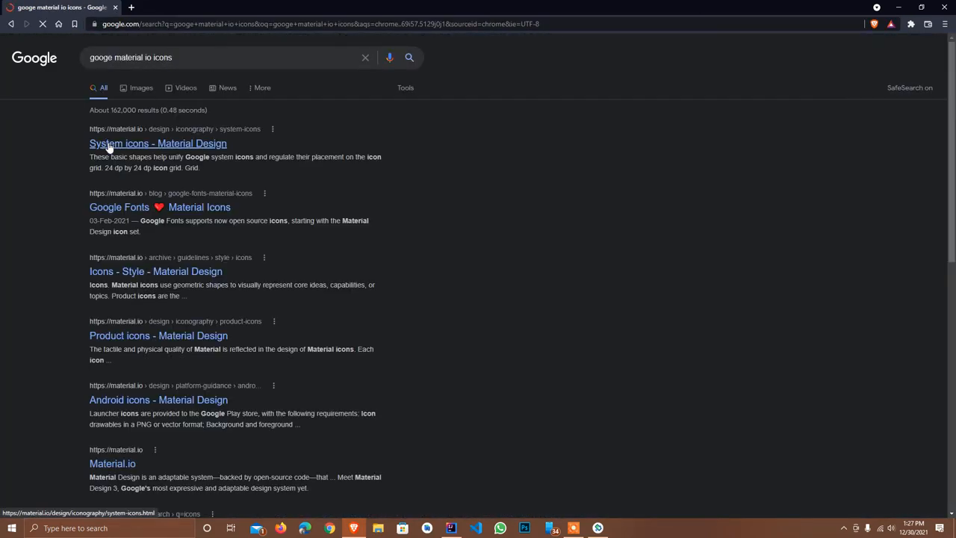
pyautogui.click(157, 143)
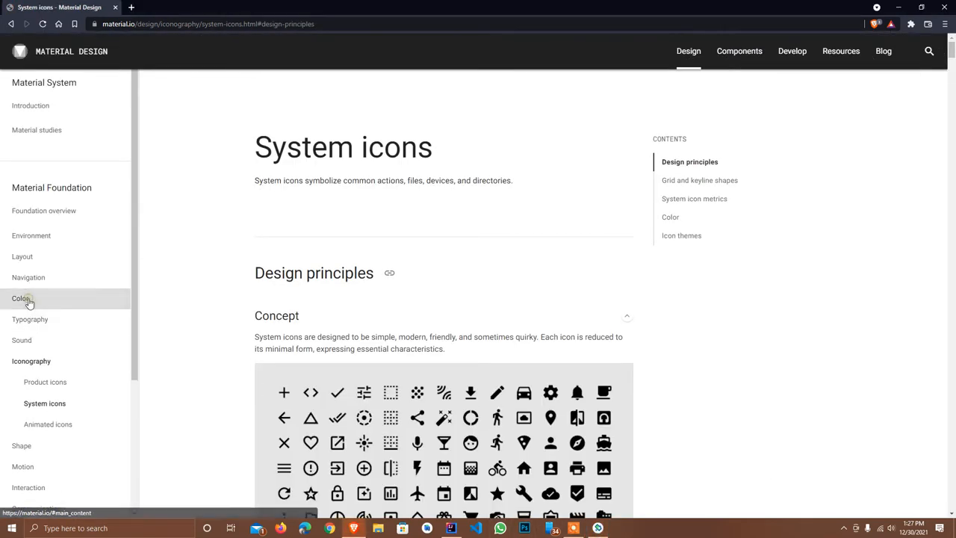
# - Expand the Color guidelines section and scroll down the page
pyautogui.click(21, 298)
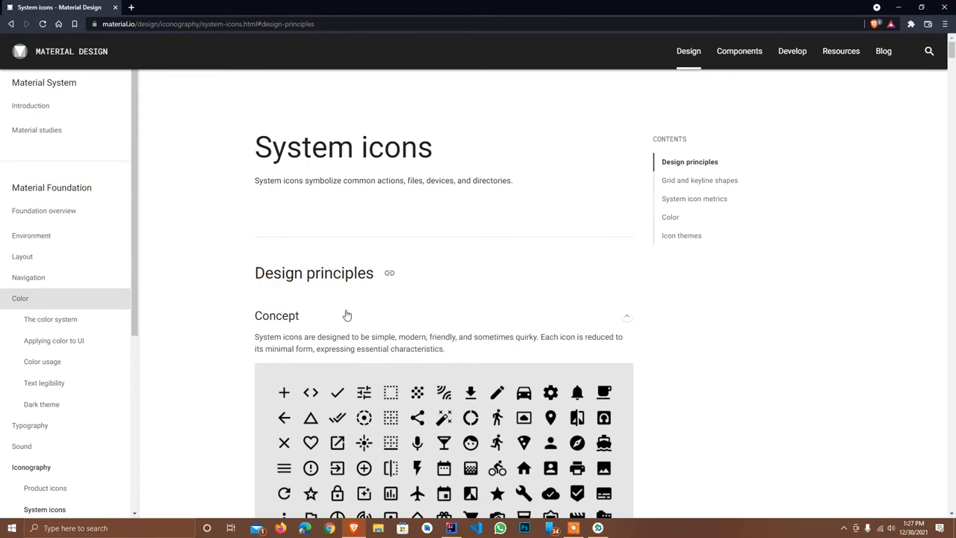
pyautogui.scroll(-3)
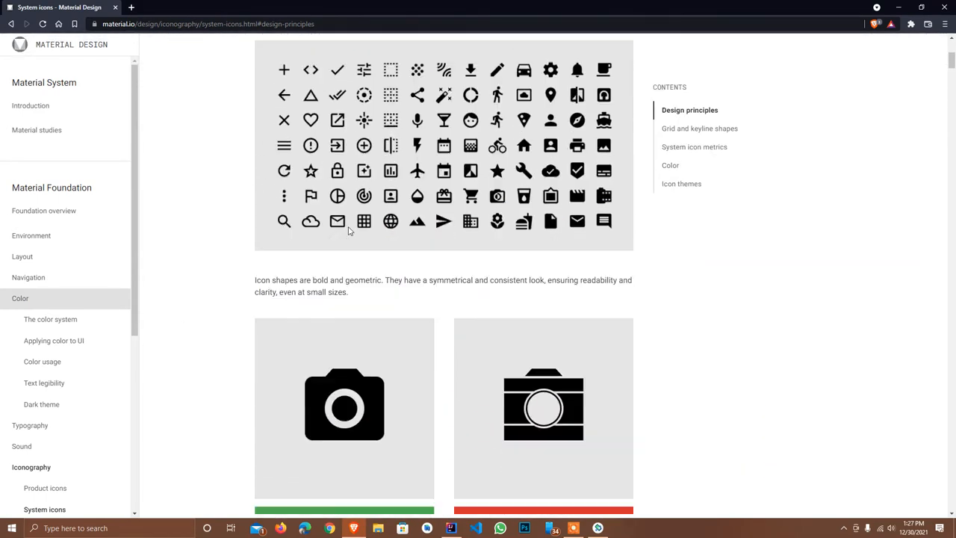
pyautogui.scroll(-3)
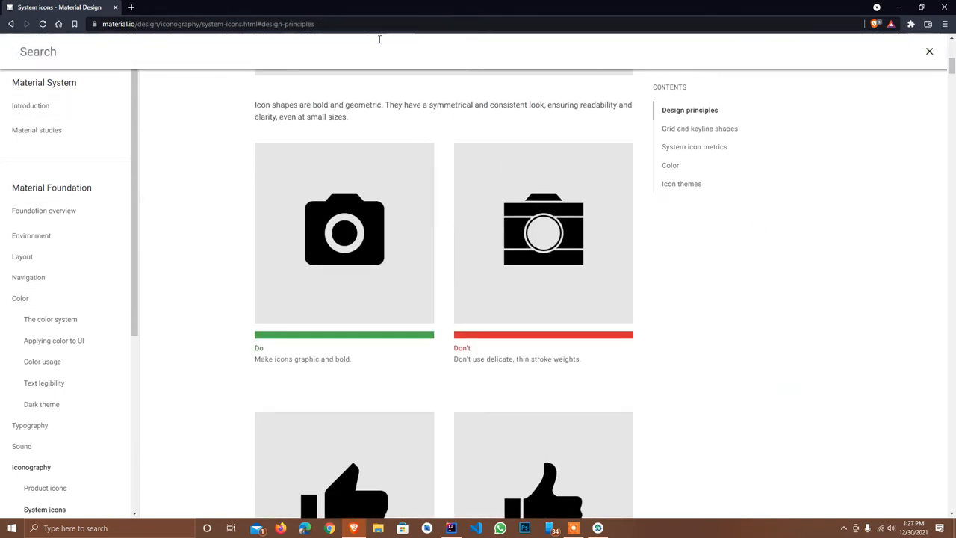
# - Search material.io for 'icons' and open the Icons - Material Design result
pyautogui.write('icons')
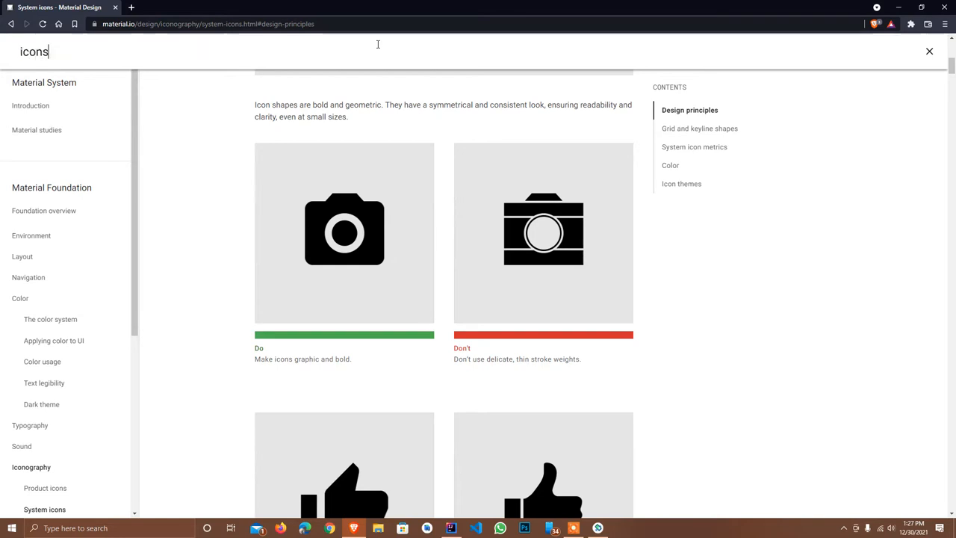
pyautogui.press('Enter')
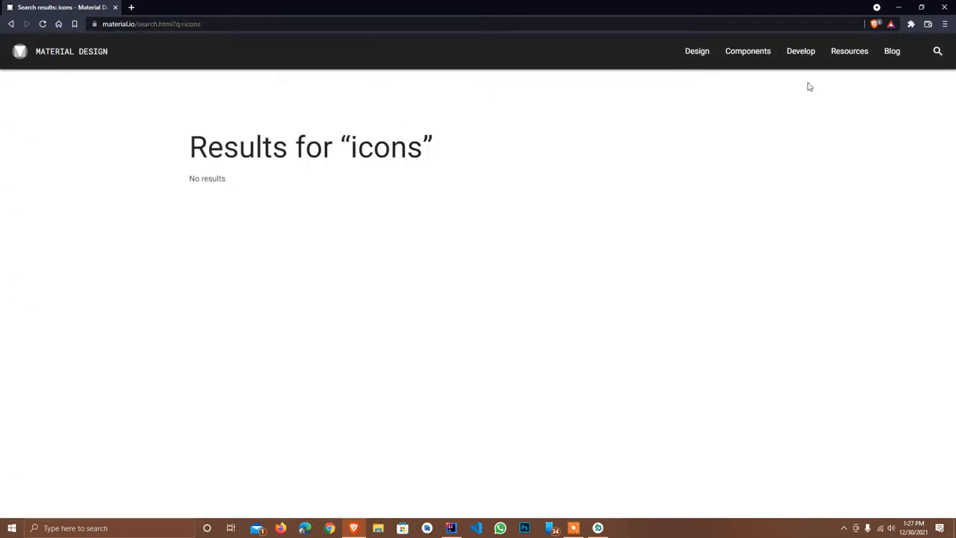
pyautogui.click(937, 50)
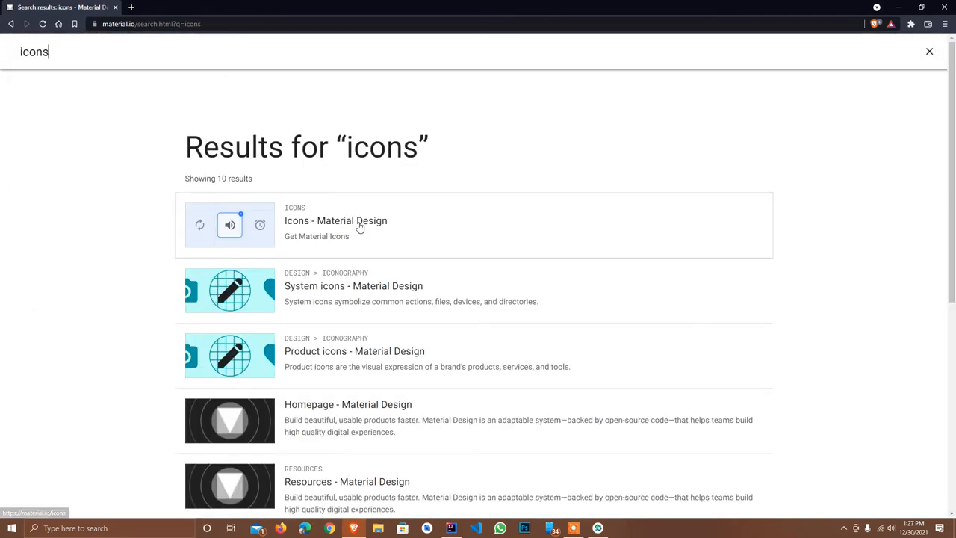
pyautogui.click(335, 220)
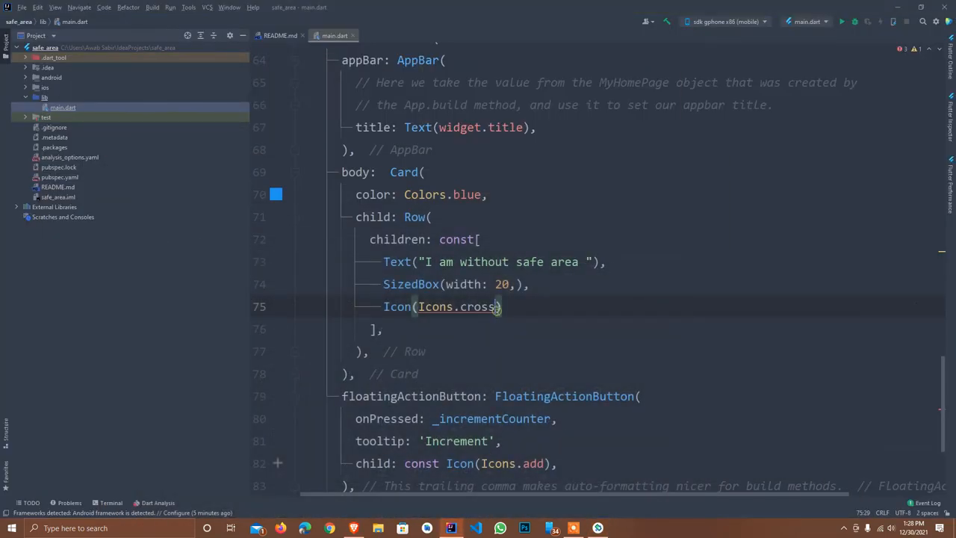
pyautogui.press('Backspace')
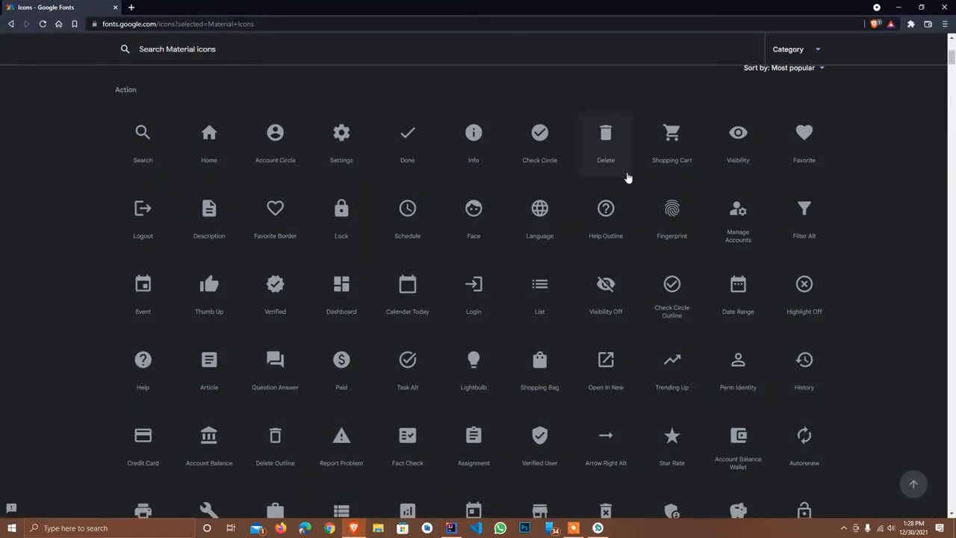
pyautogui.scroll(-3)
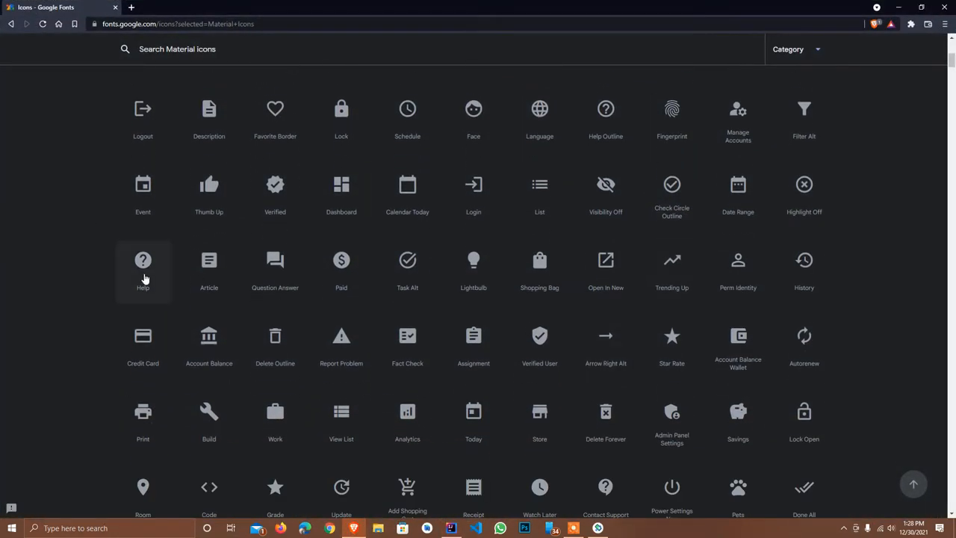
pyautogui.scroll(-3)
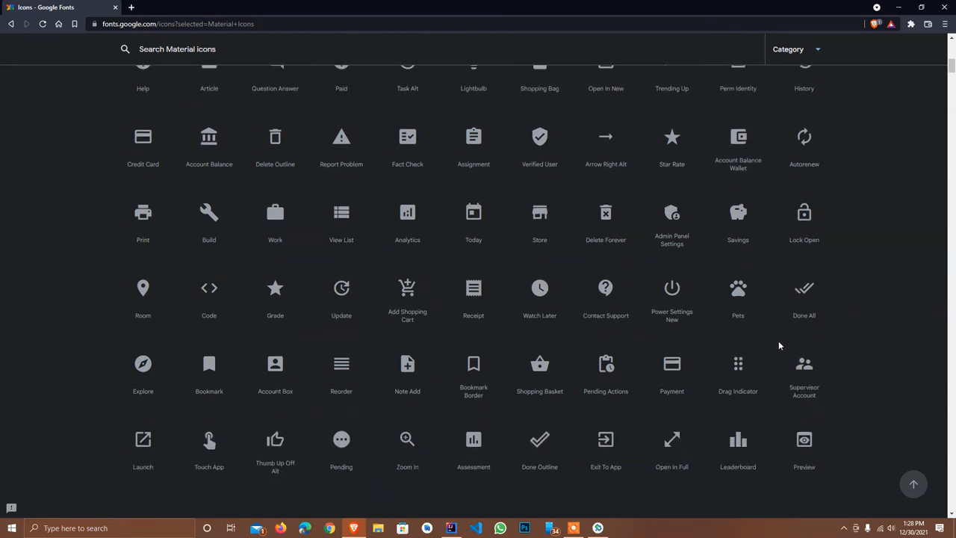
pyautogui.scroll(-3)
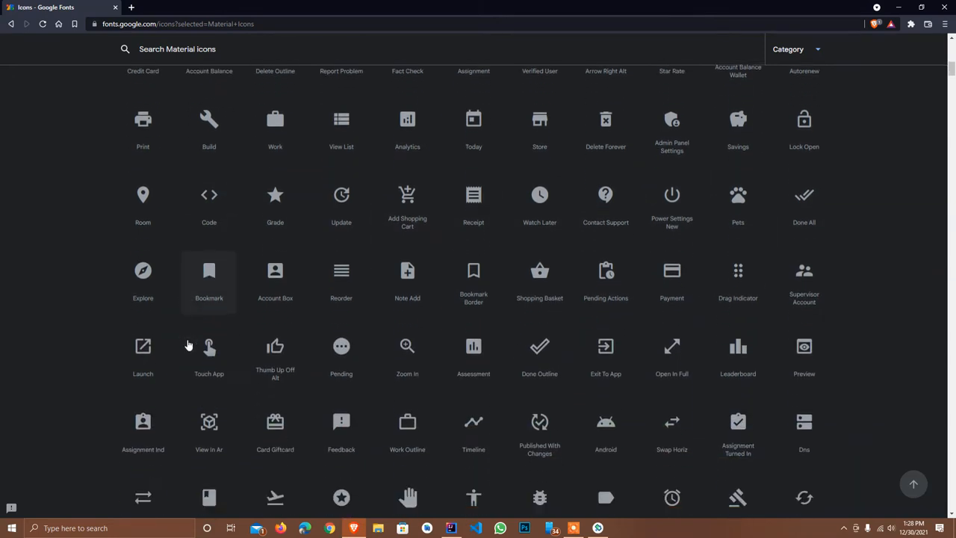
pyautogui.scroll(-3)
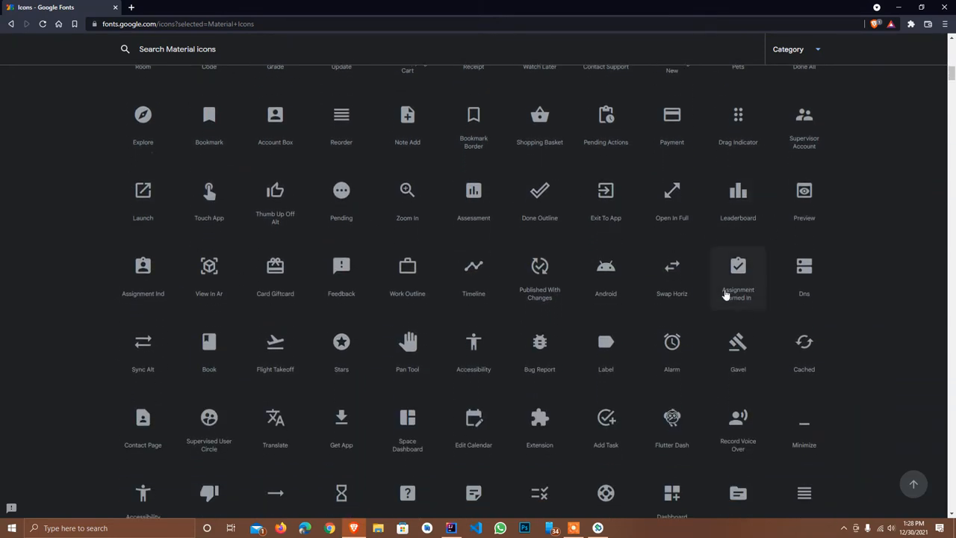
pyautogui.moveTo(810, 324)
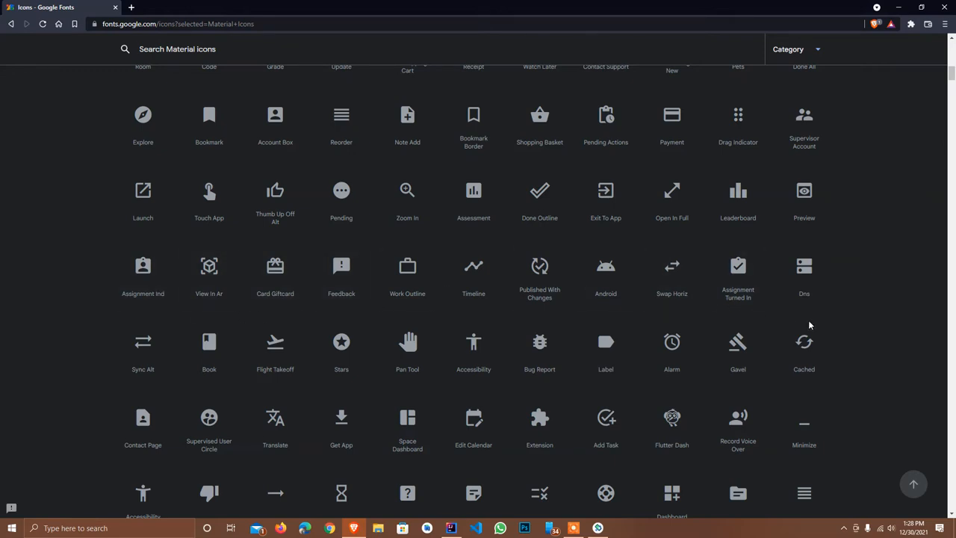
pyautogui.scroll(-3)
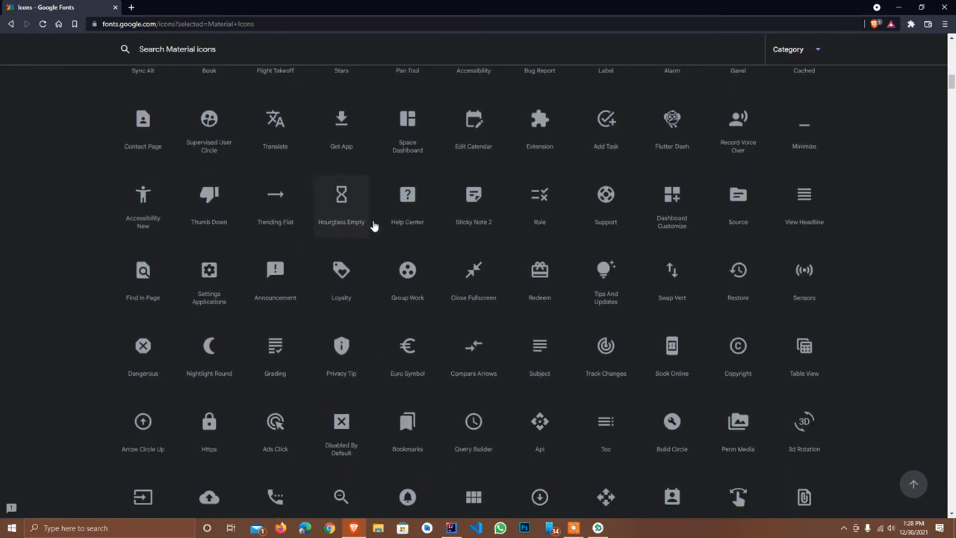
pyautogui.scroll(-3)
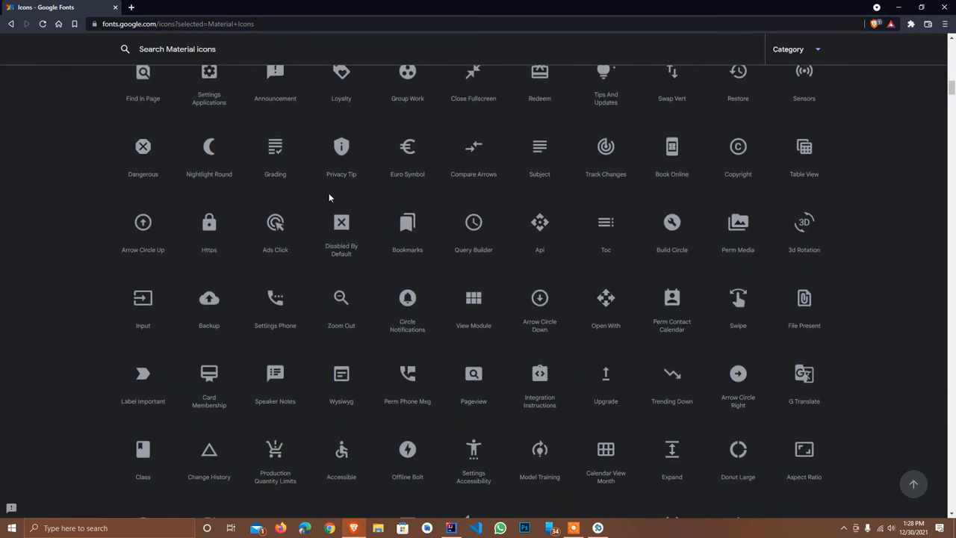
pyautogui.scroll(-3)
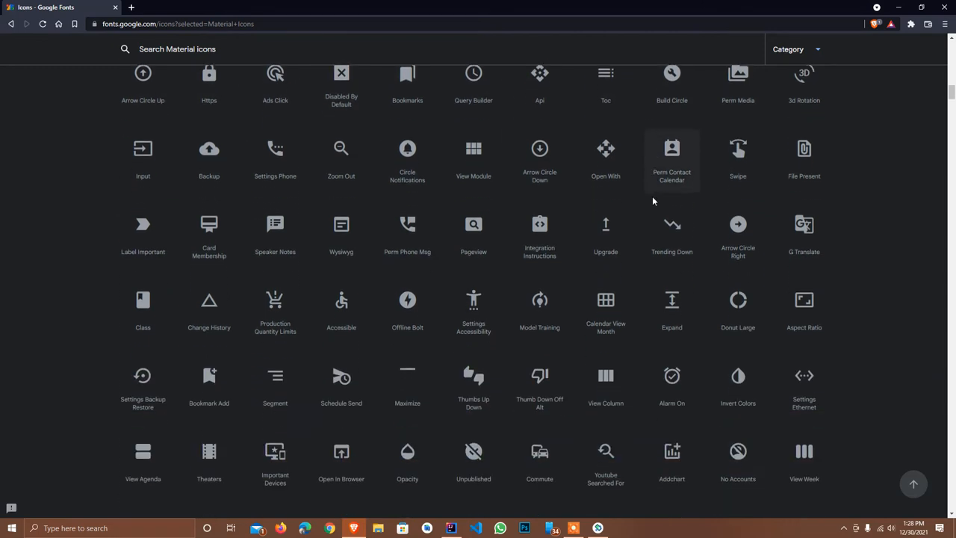
pyautogui.scroll(-3)
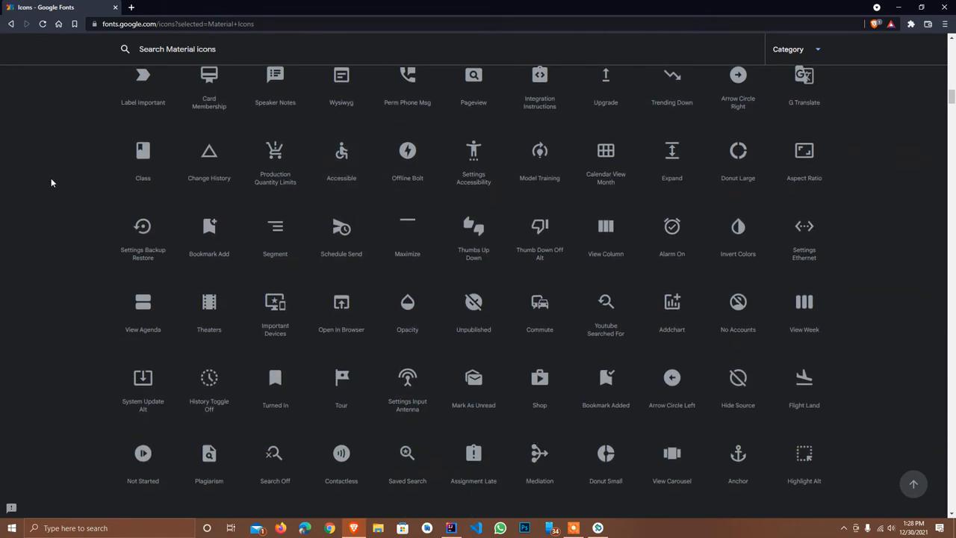
pyautogui.scroll(-3)
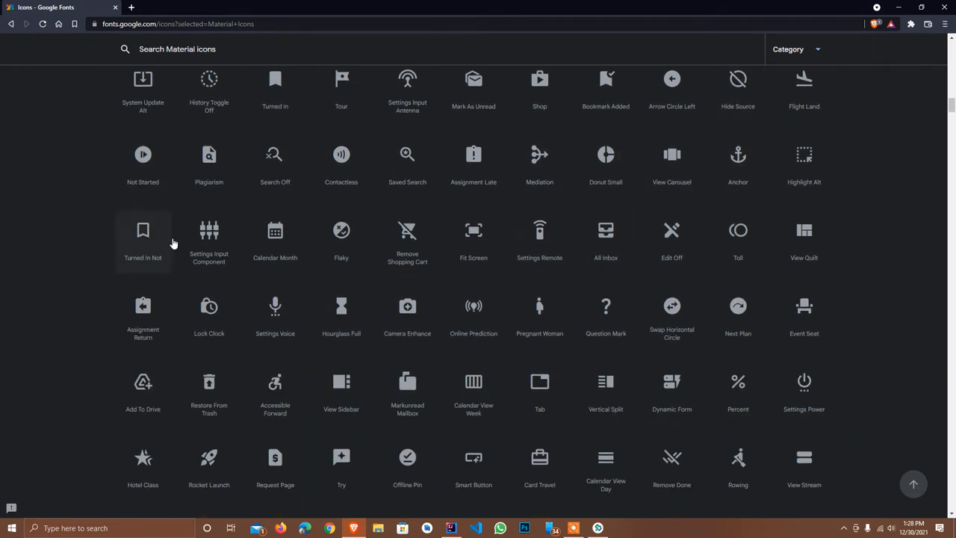
pyautogui.scroll(-3)
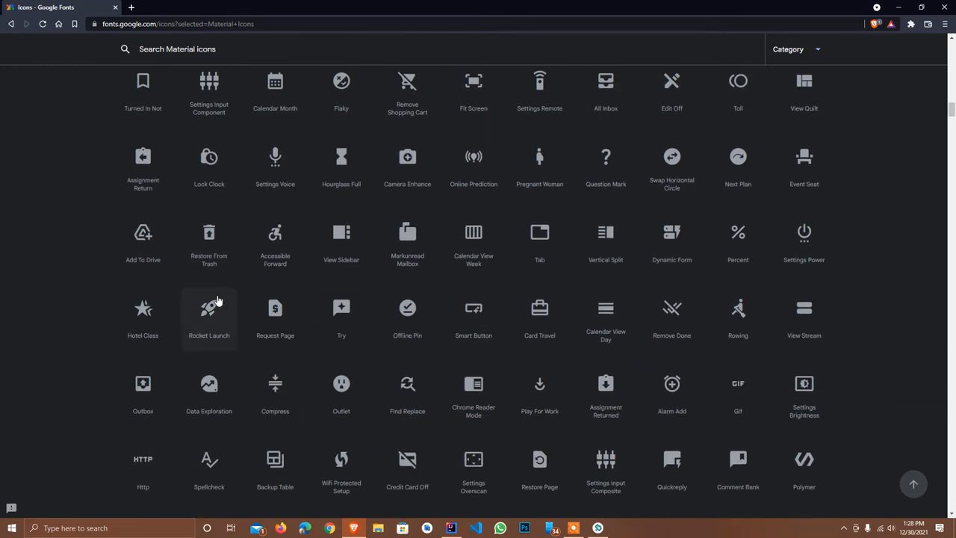
pyautogui.scroll(-3)
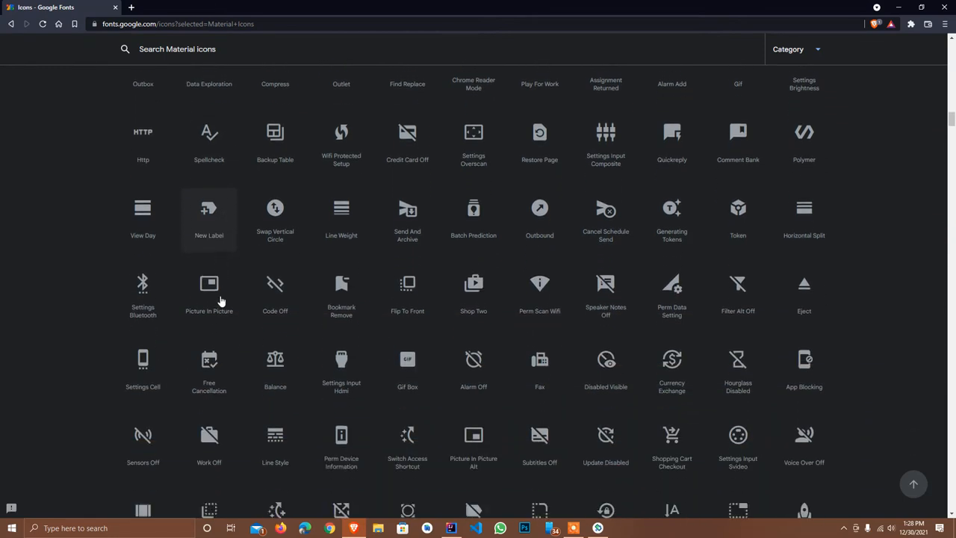
pyautogui.scroll(-3)
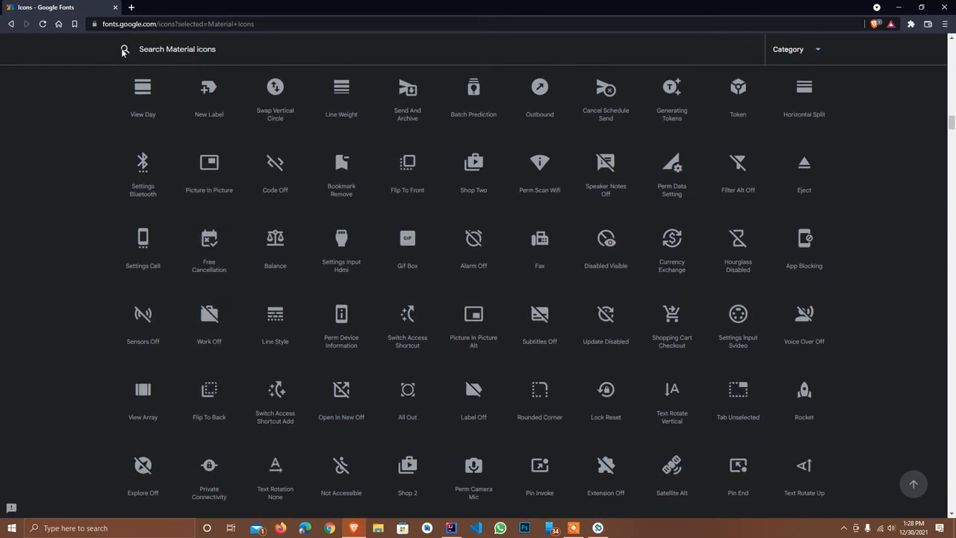
pyautogui.write('err')
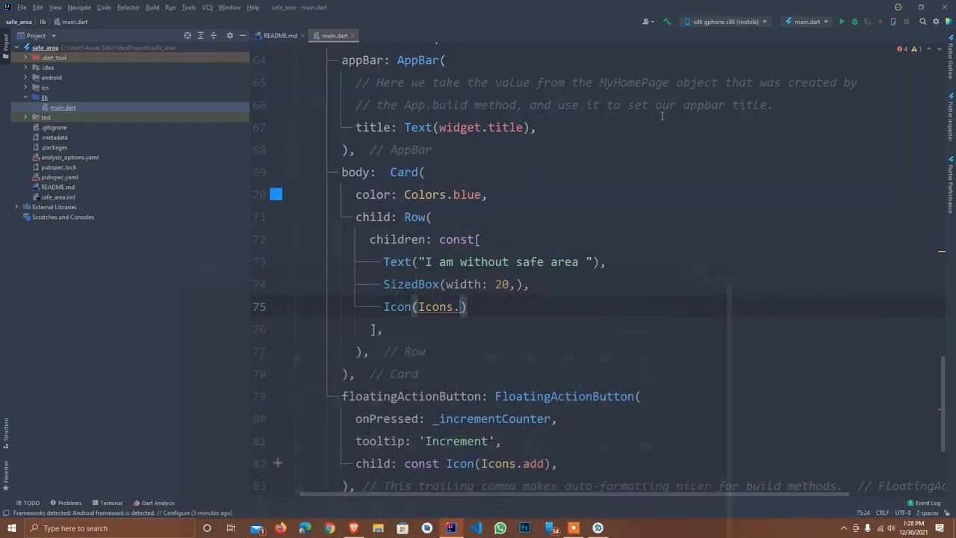
# - Change the icon to Icons.error with size 20 and color Colors.red
pyautogui.write('errin')
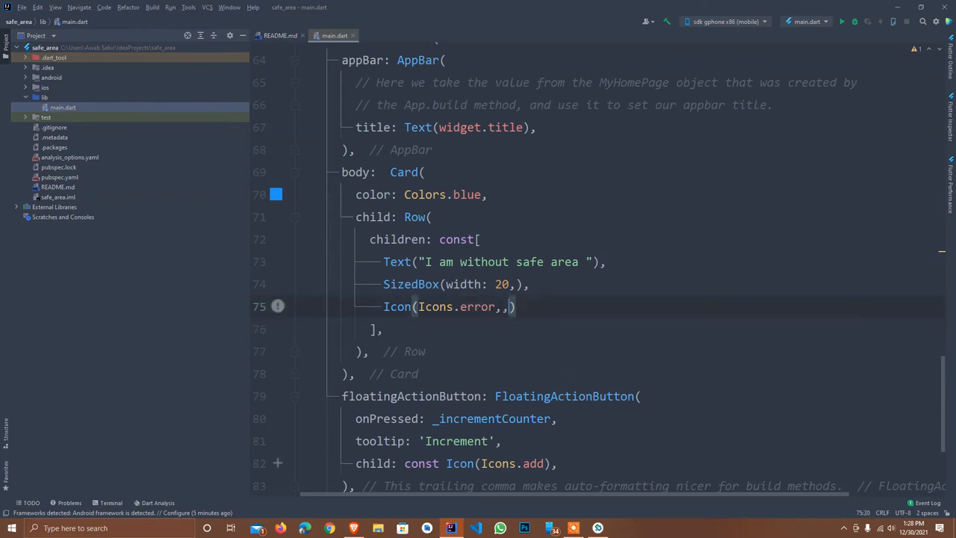
pyautogui.write('size:')
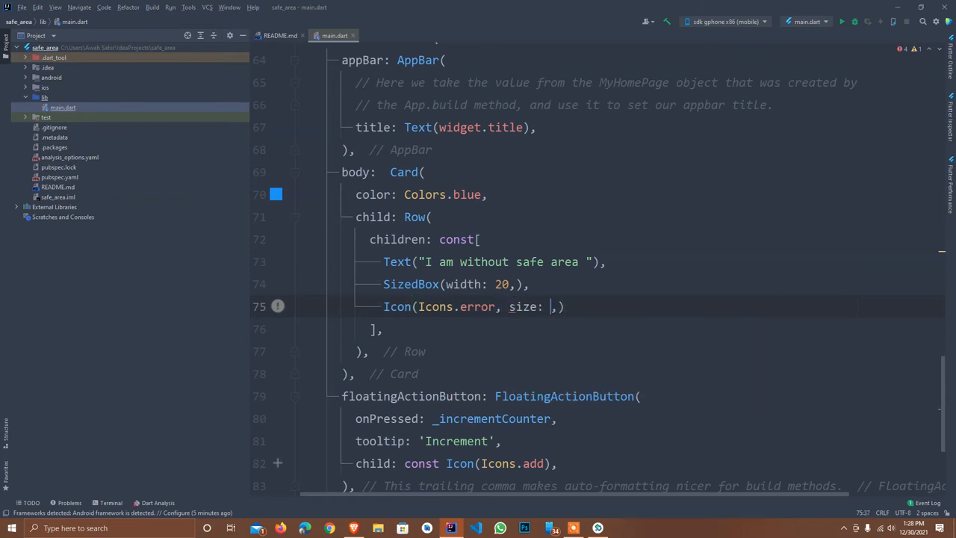
pyautogui.write('20')
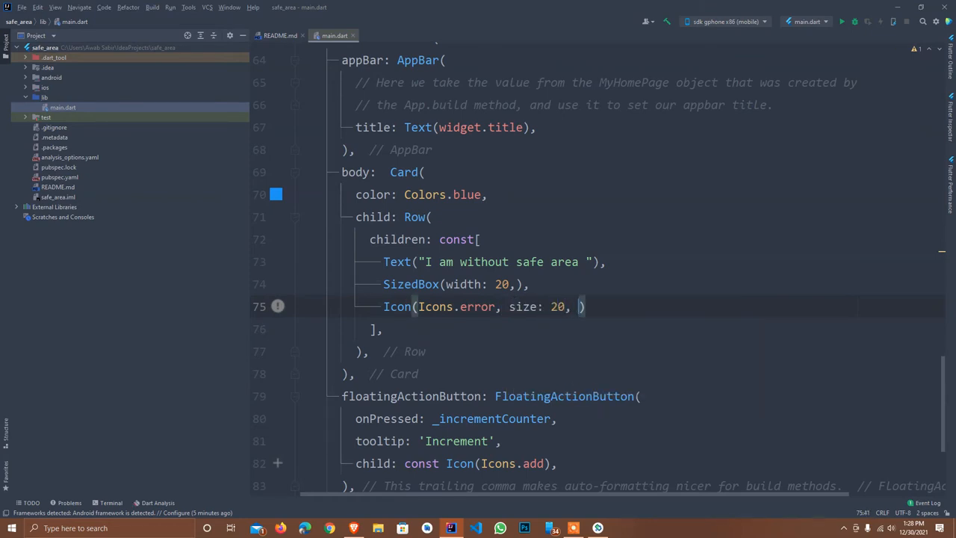
pyautogui.write('color: Colors.red,')
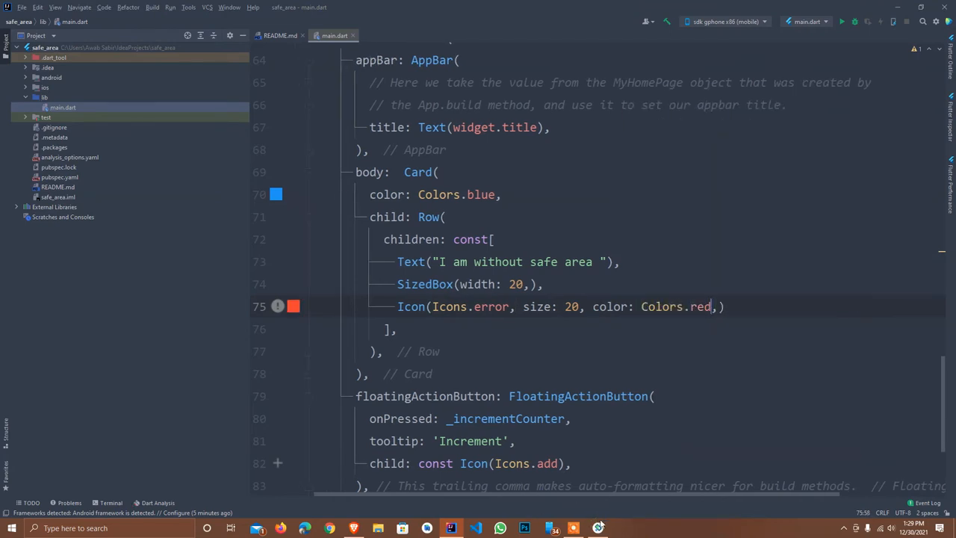
# - Run main.dart on the sdk gphone x86 emulator to build and install the debug APK
pyautogui.click(842, 21)
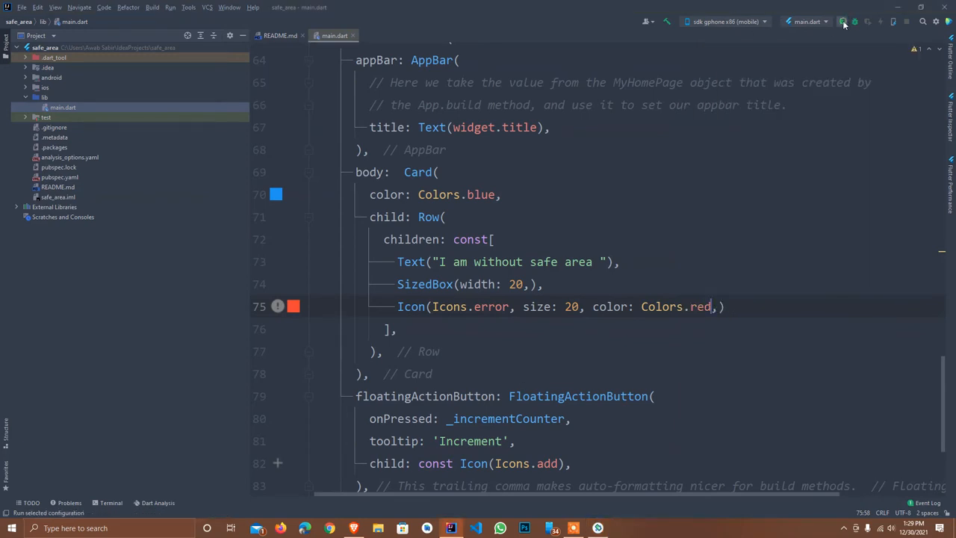
pyautogui.click(841, 21)
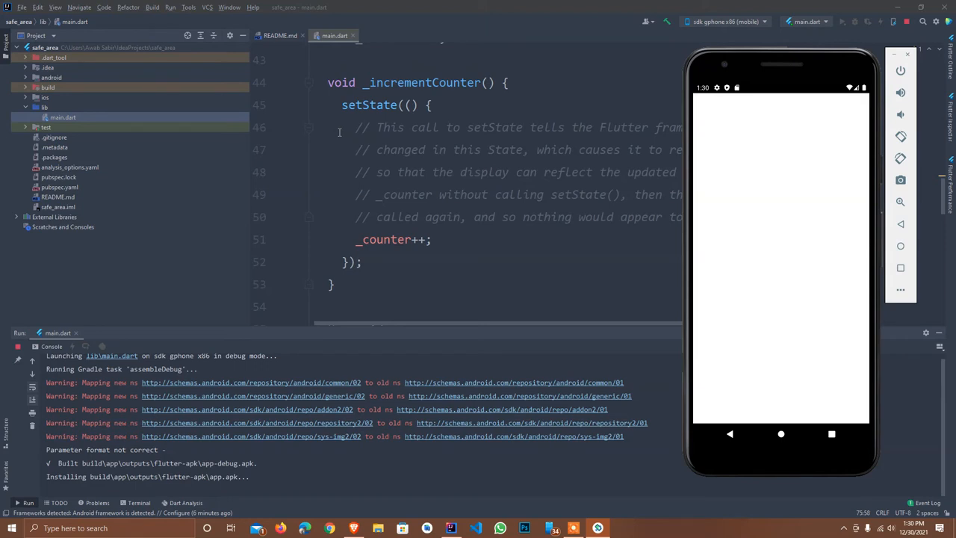
# - Scroll down in main.dart to the Scaffold's appBar block
pyautogui.scroll(-3)
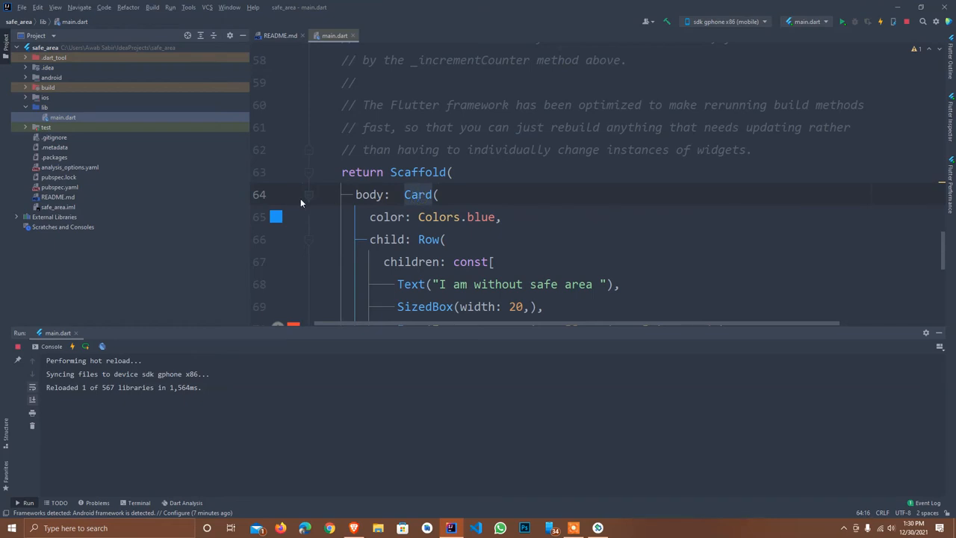
# - Wrap the blue Card in the Scaffold body with a SizedBox and begin its height
pyautogui.click(321, 194)
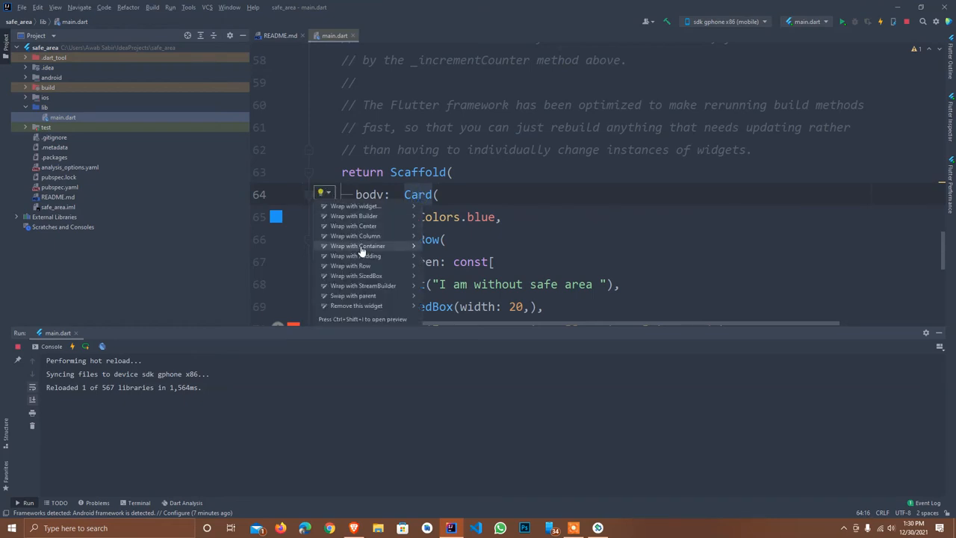
pyautogui.moveTo(366, 255)
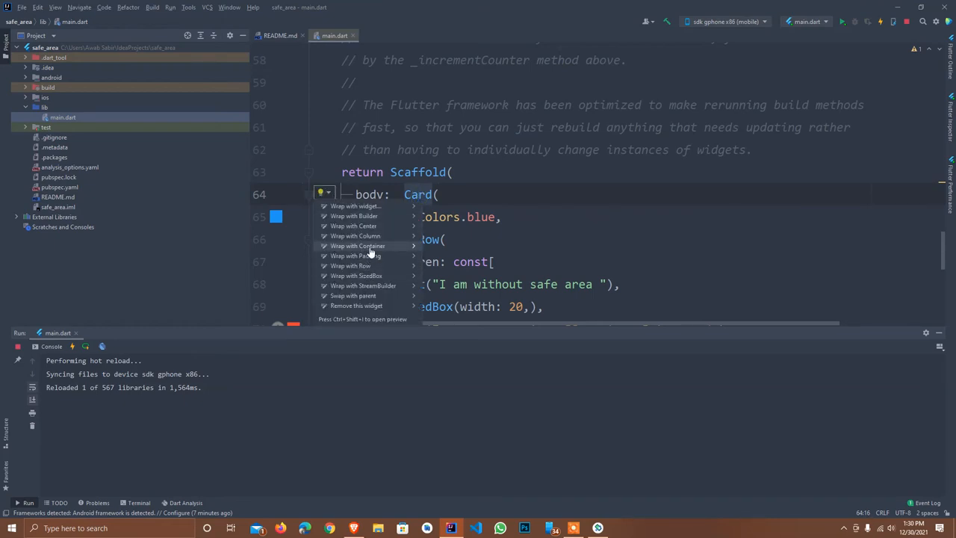
pyautogui.moveTo(355, 236)
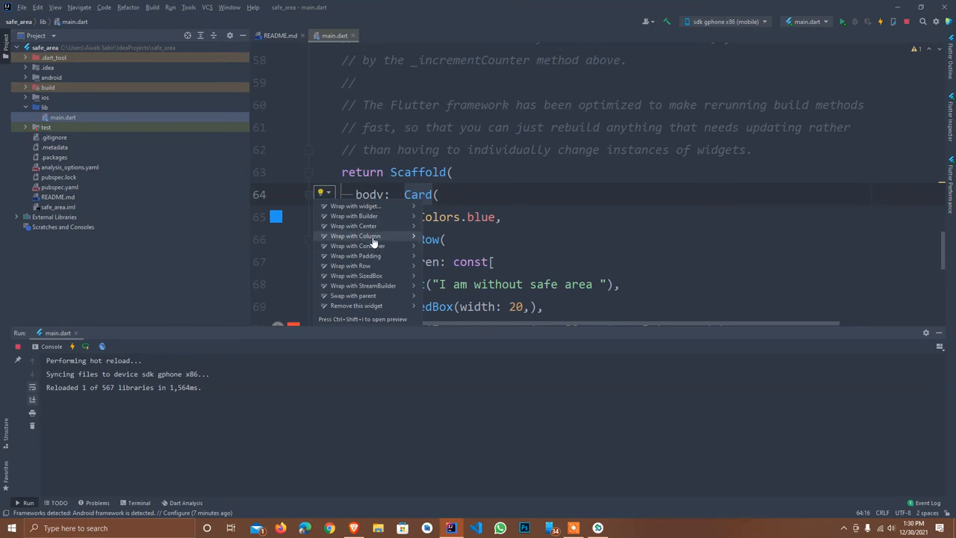
pyautogui.click(356, 246)
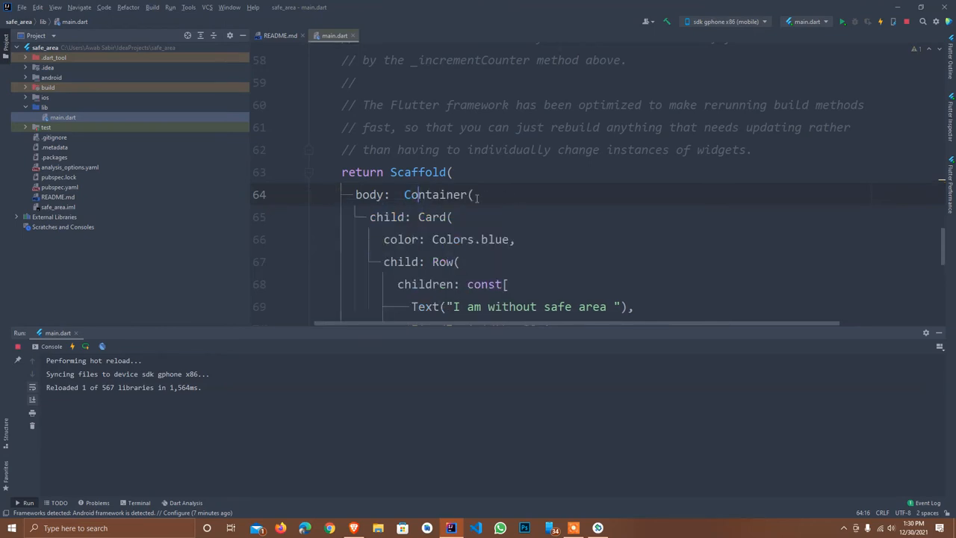
pyautogui.press('enter')
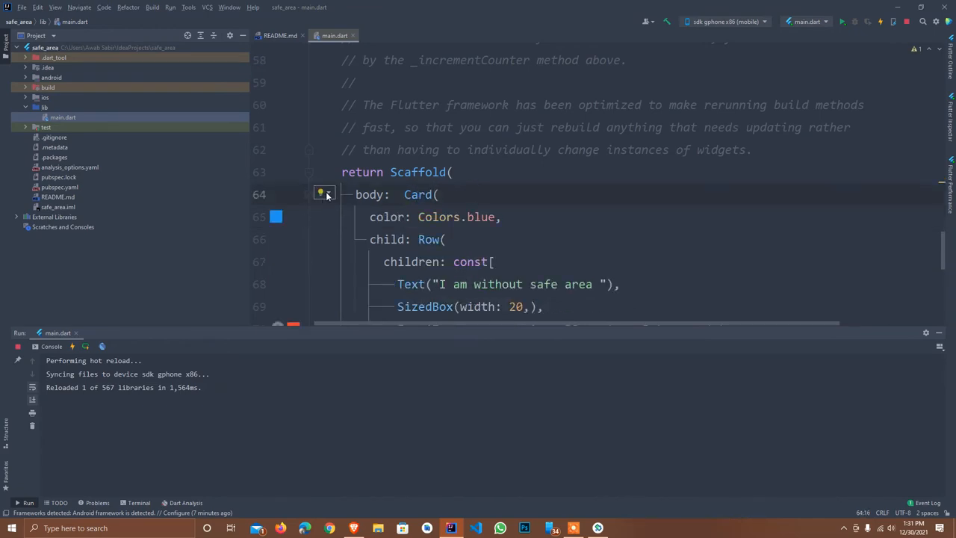
pyautogui.click(321, 194)
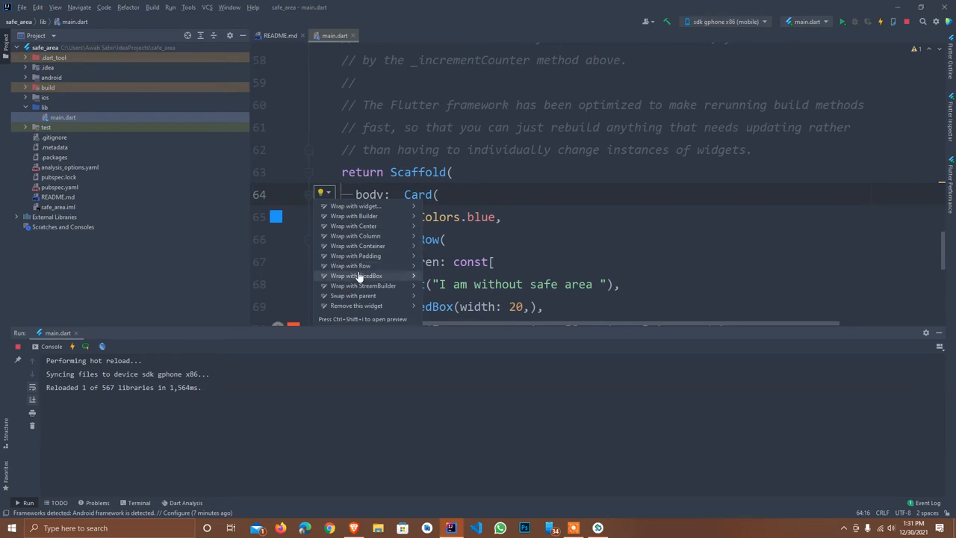
pyautogui.click(356, 275)
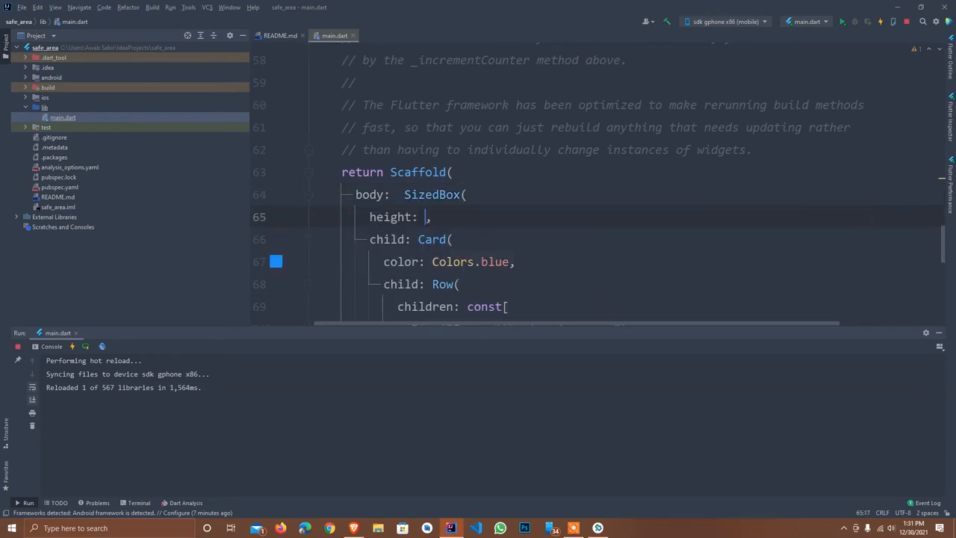
# - Set the SizedBox height and width both to double.infinity
pyautogui.write('double.infinity')
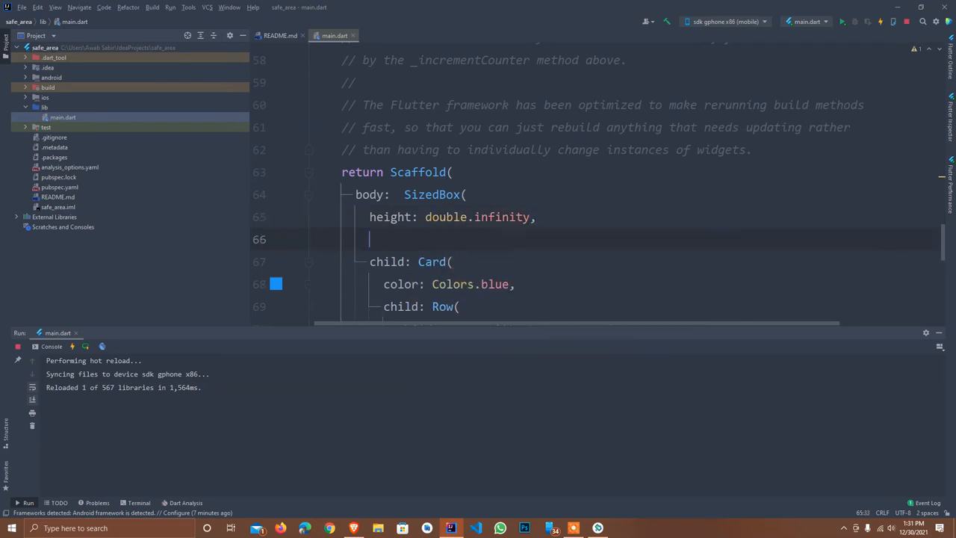
pyautogui.write('width: d,')
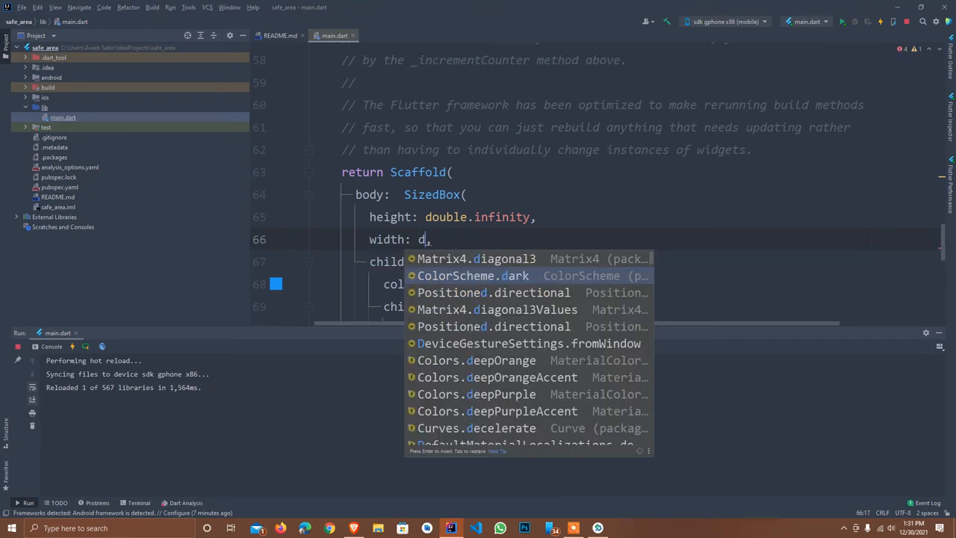
pyautogui.write('ou')
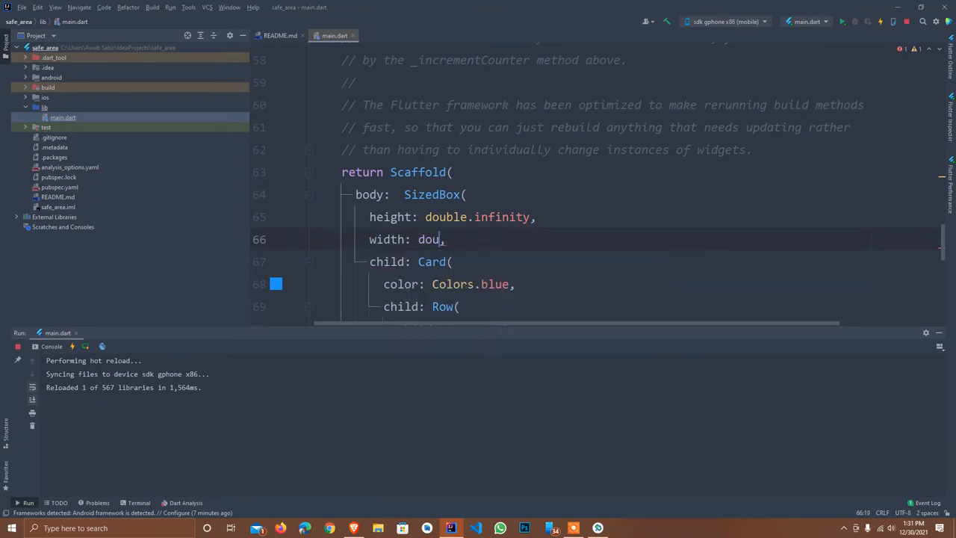
pyautogui.write('ble.')
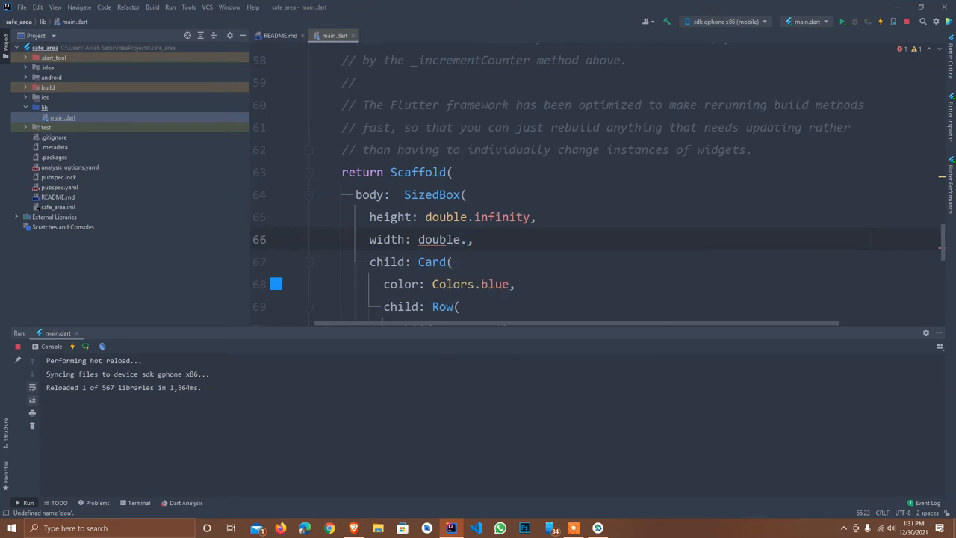
pyautogui.write('infinity')
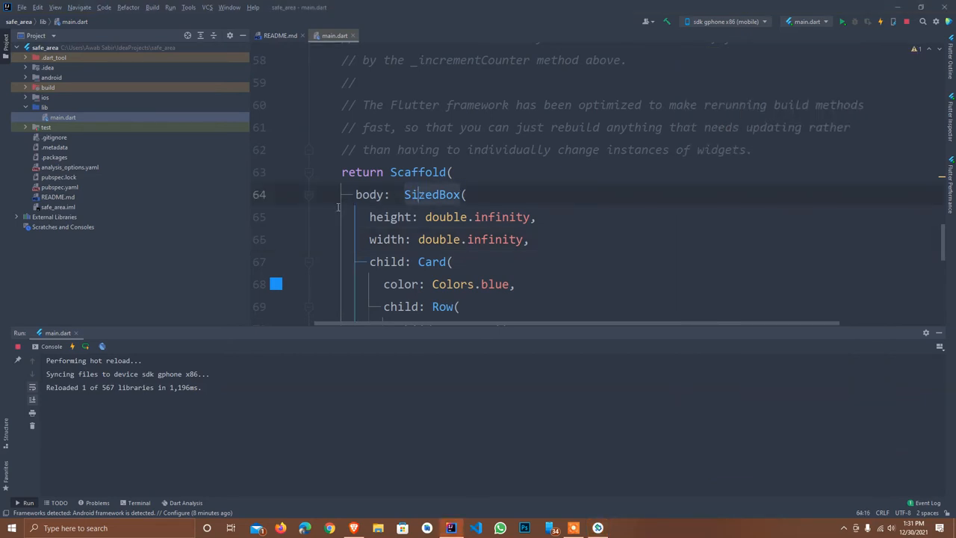
# - Wrap the SizedBox in a SafeArea widget using Wrap with widget
pyautogui.click(321, 193)
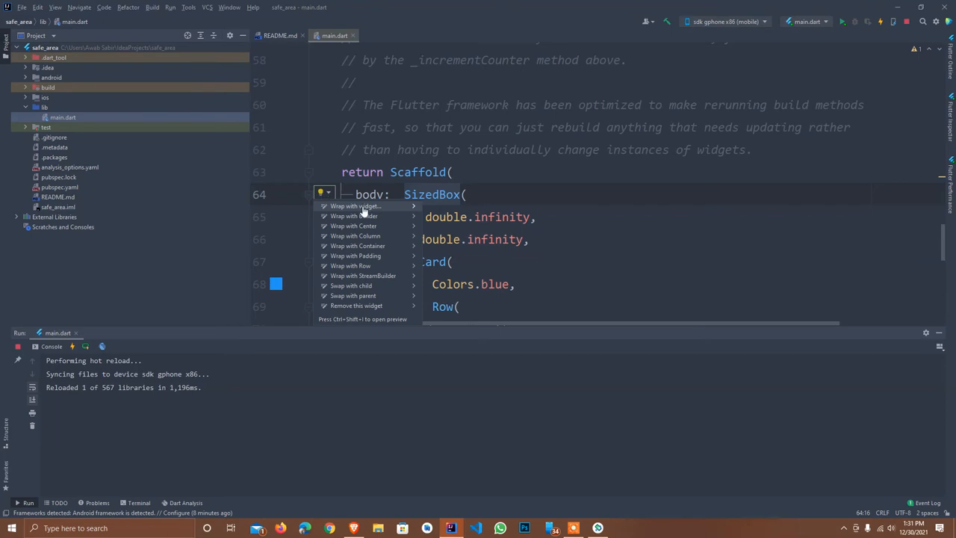
pyautogui.click(354, 206)
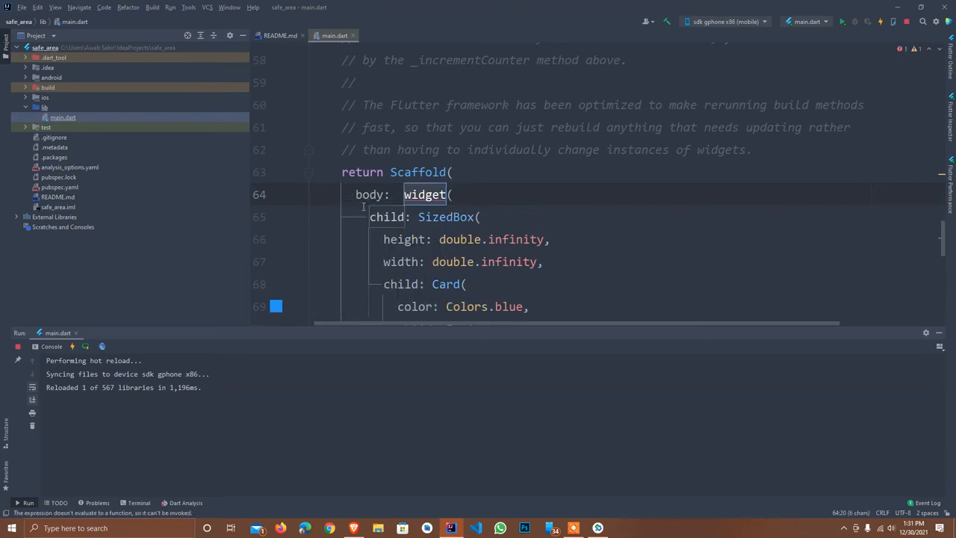
pyautogui.write('SafeArea')
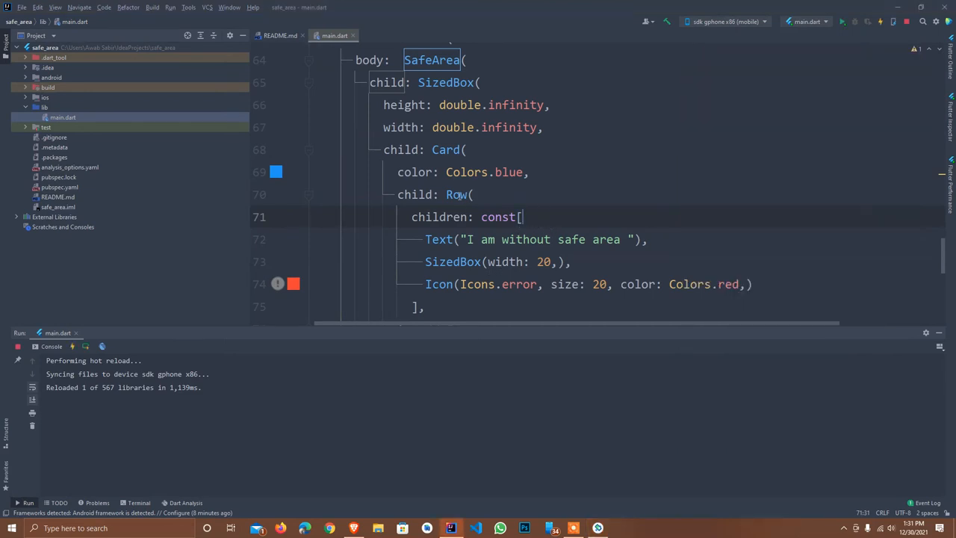
# - Set the Row's crossAxisAlignment and mainAxisAlignment both to center
pyautogui.click(476, 194)
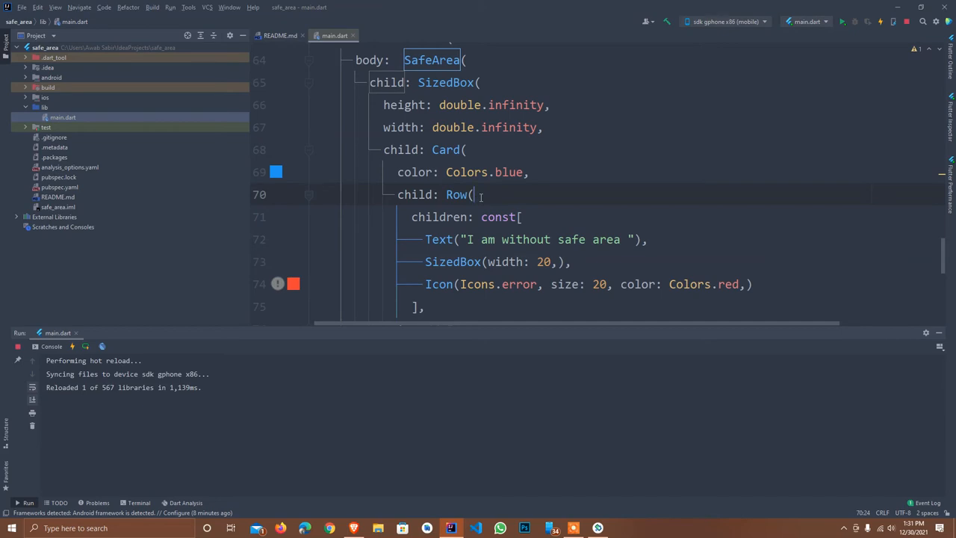
pyautogui.write('c')
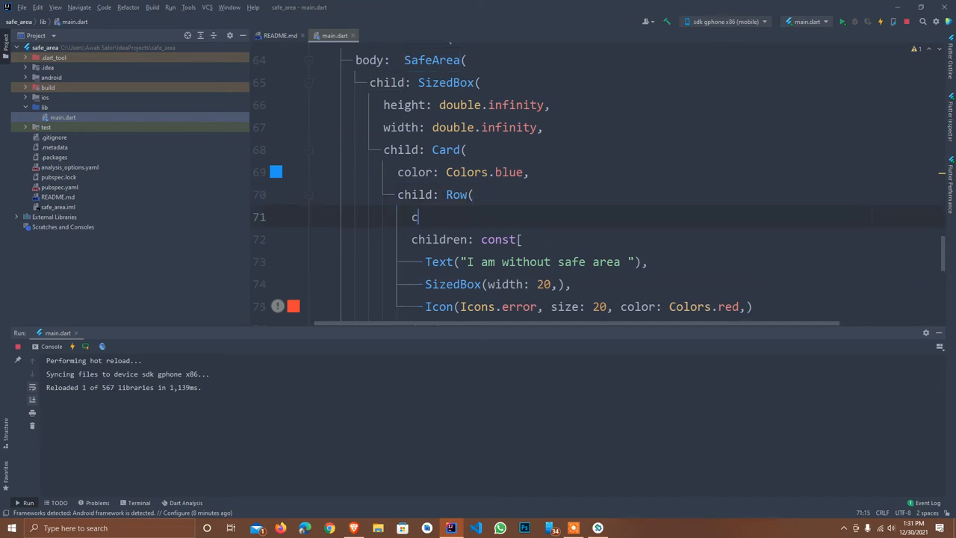
pyautogui.write('crossAxisAlignment: C,')
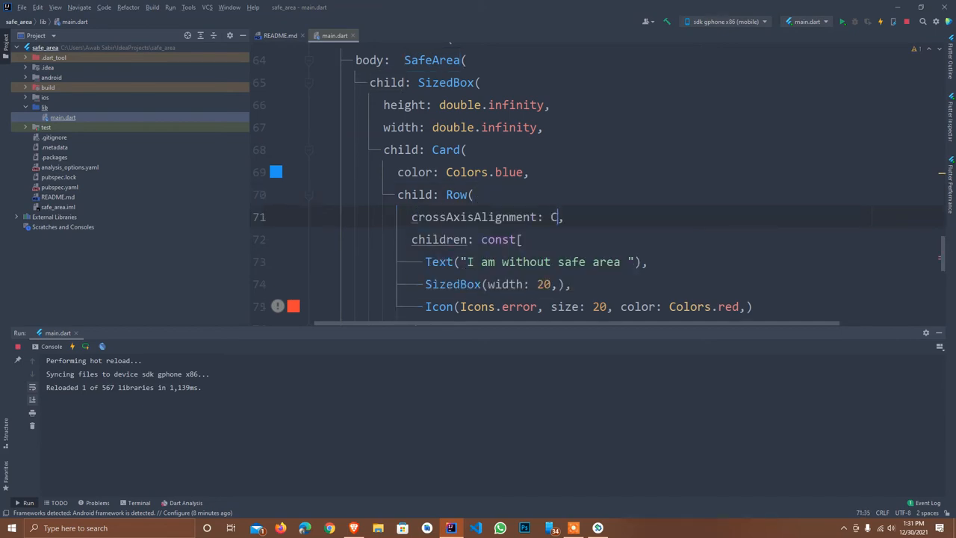
pyautogui.write('rossAxisAlignment.center')
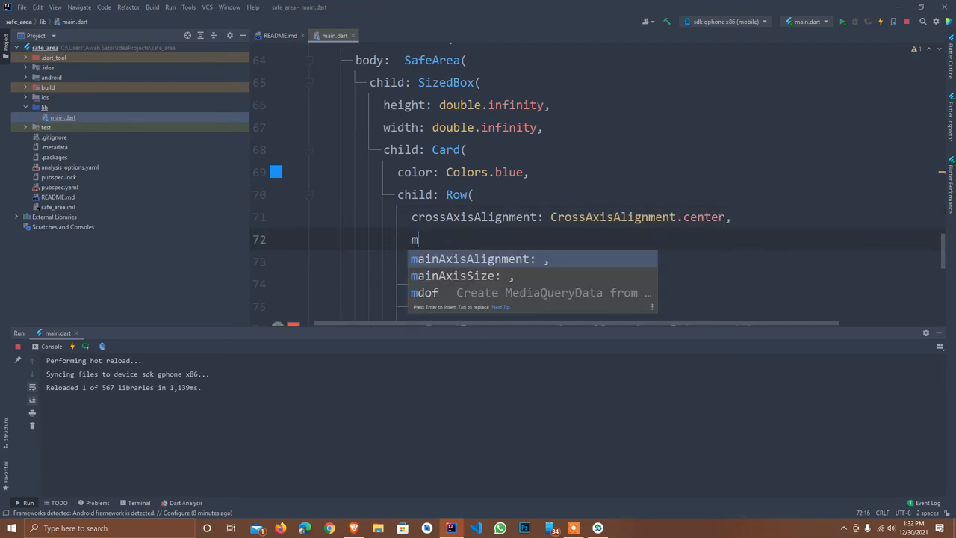
pyautogui.write('ainAxisAlignment: MainAxisAlignment.ce')
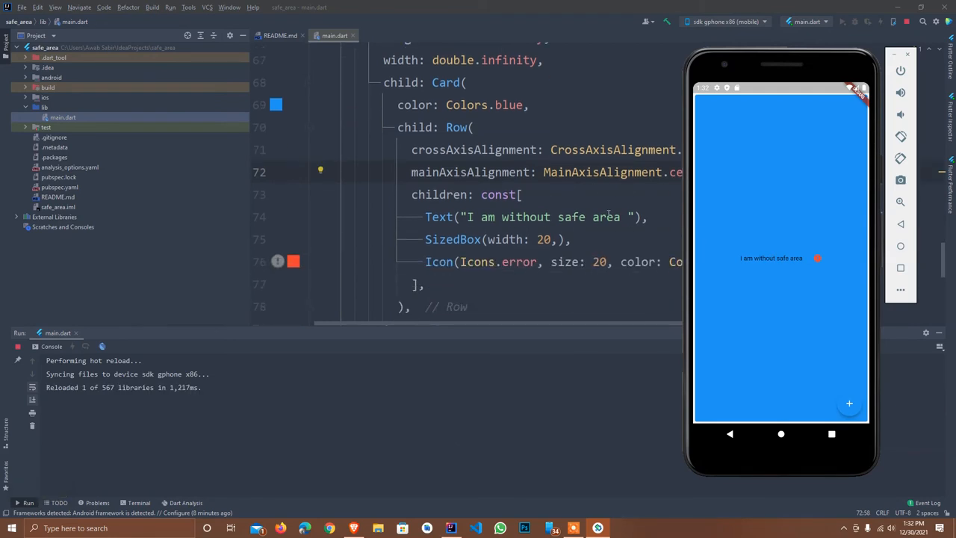
pyautogui.write('s')
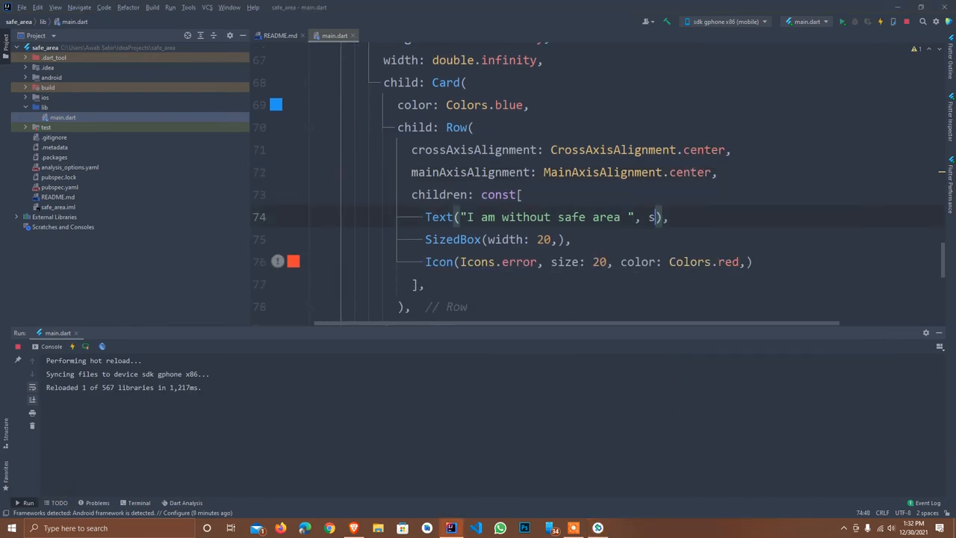
# - Give the Text a TextStyle with color Colors.white and fontSize 25
pyautogui.write('tyle: TextStyle(')
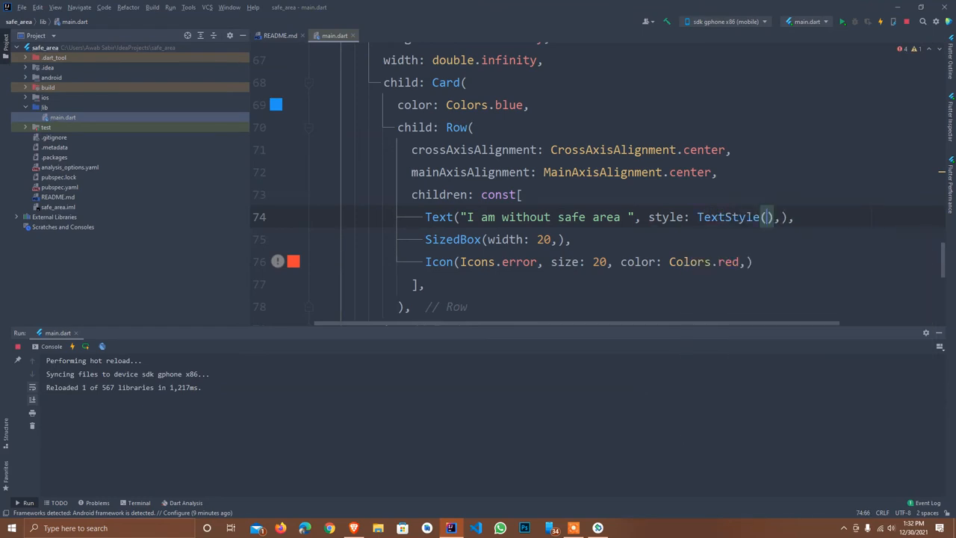
pyautogui.write('color: Colors.white')
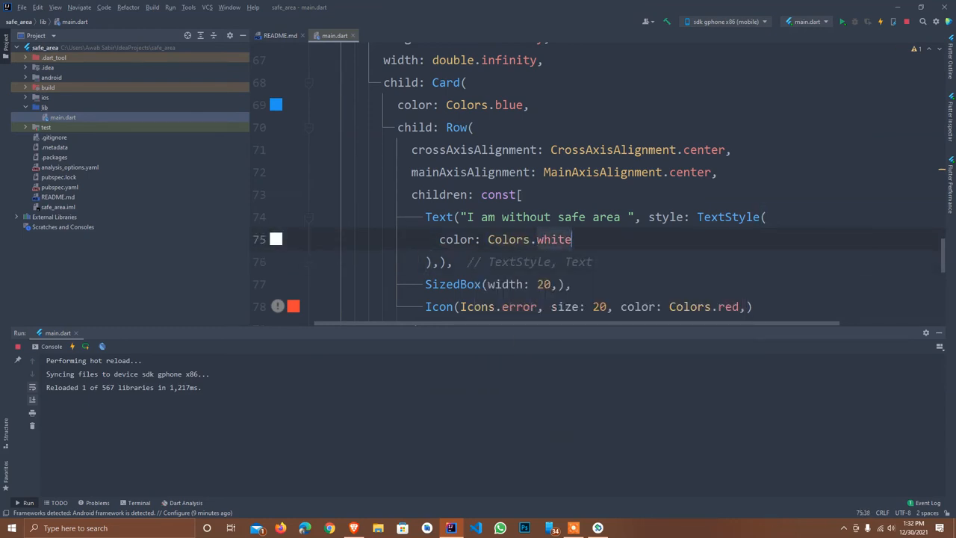
pyautogui.write('c')
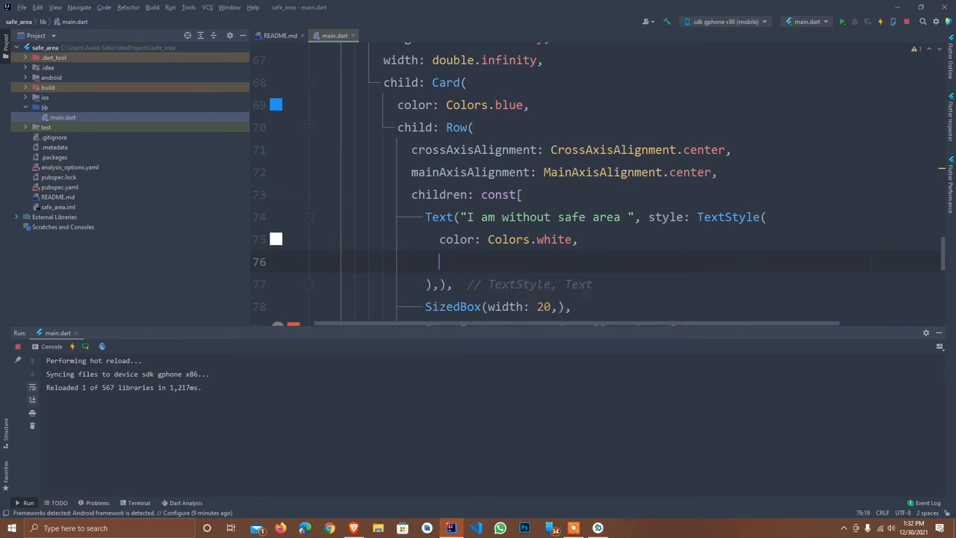
pyautogui.write('fontSize:')
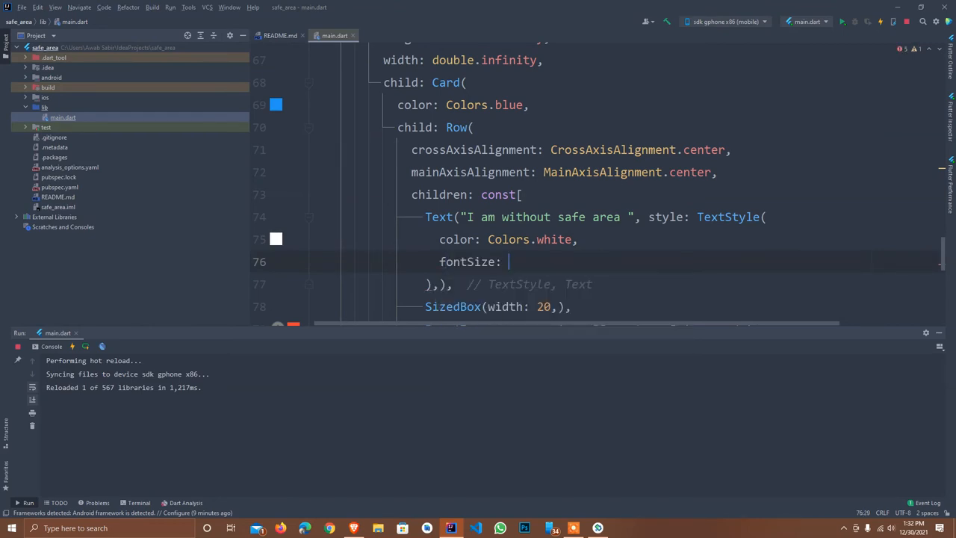
pyautogui.write('25')
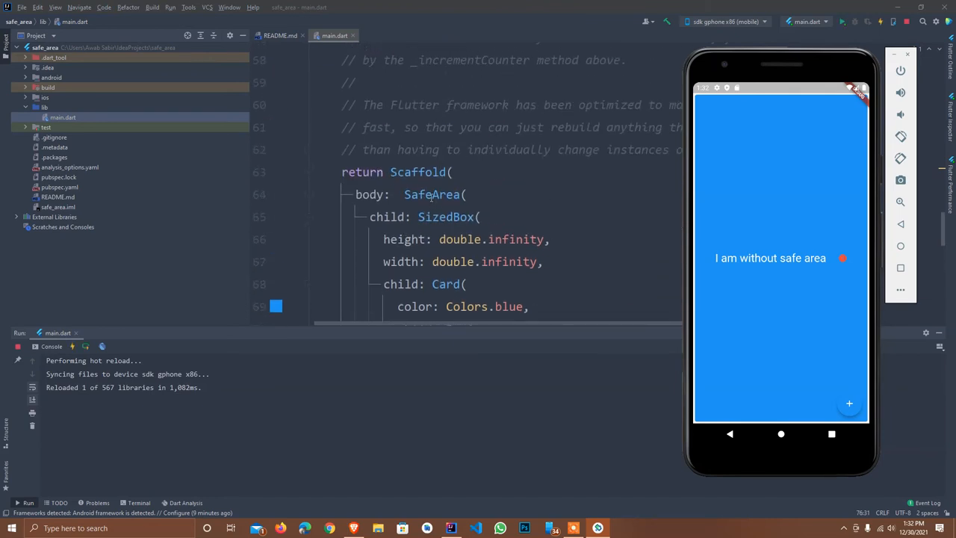
# - Rewrap the body's SizedBox in SafeArea, picking SafeArea from autocomplete
pyautogui.click(324, 194)
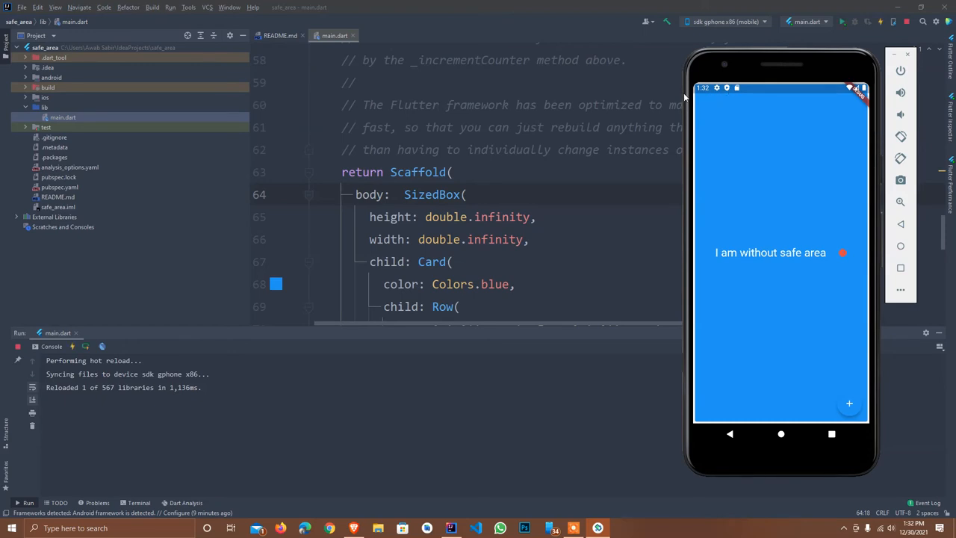
pyautogui.moveTo(408, 329)
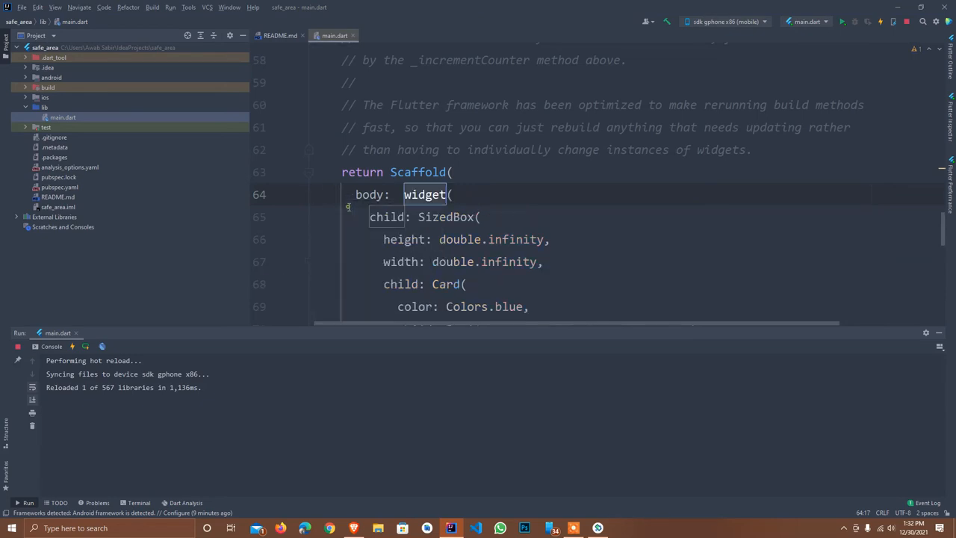
pyautogui.write('Safe')
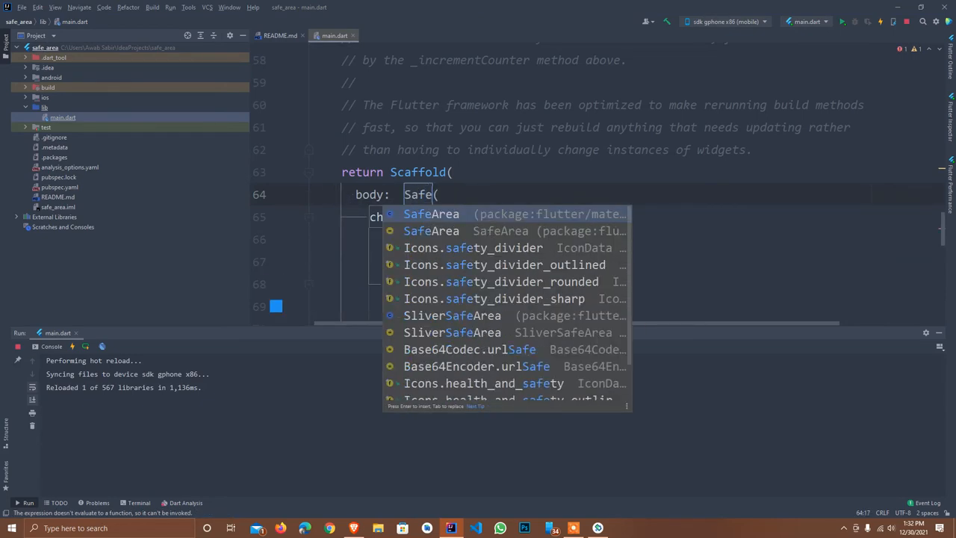
pyautogui.click(430, 213)
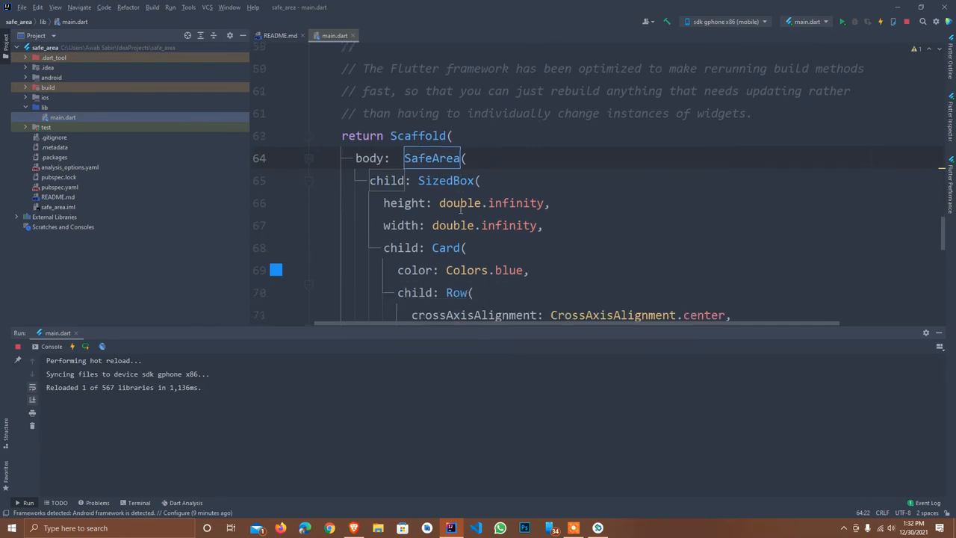
pyautogui.scroll(-3)
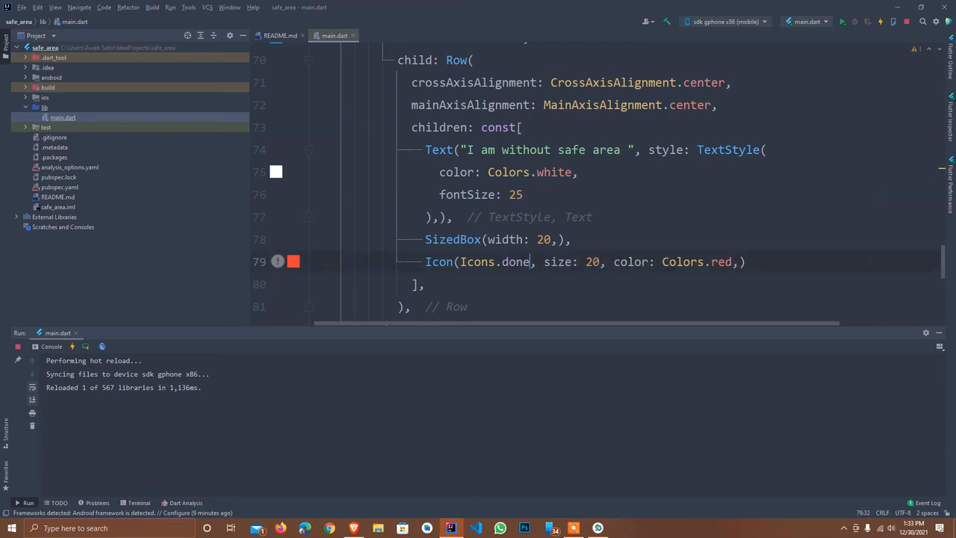
# - Set the icon colour to Colors.white, size 40, and the text to 'I am with safe area'
pyautogui.click(732, 261)
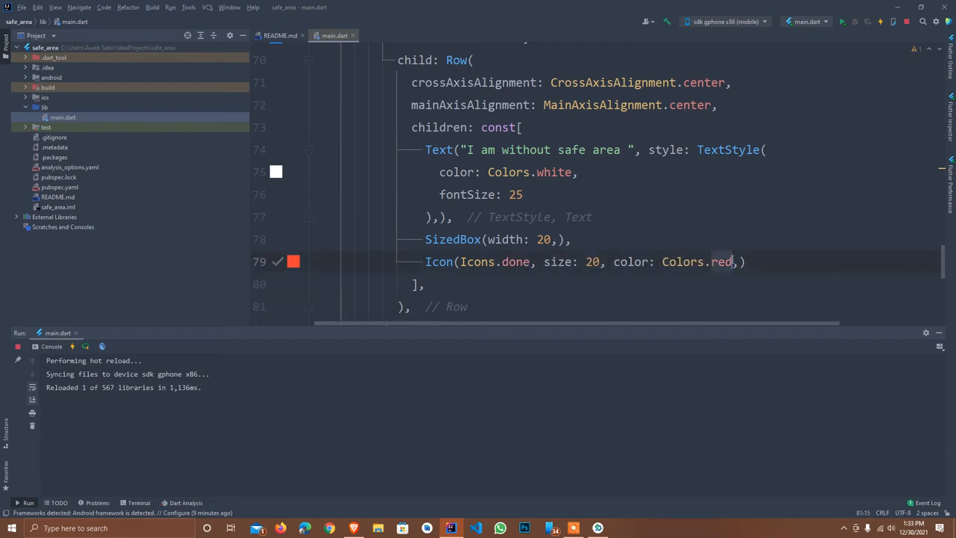
pyautogui.write('gr')
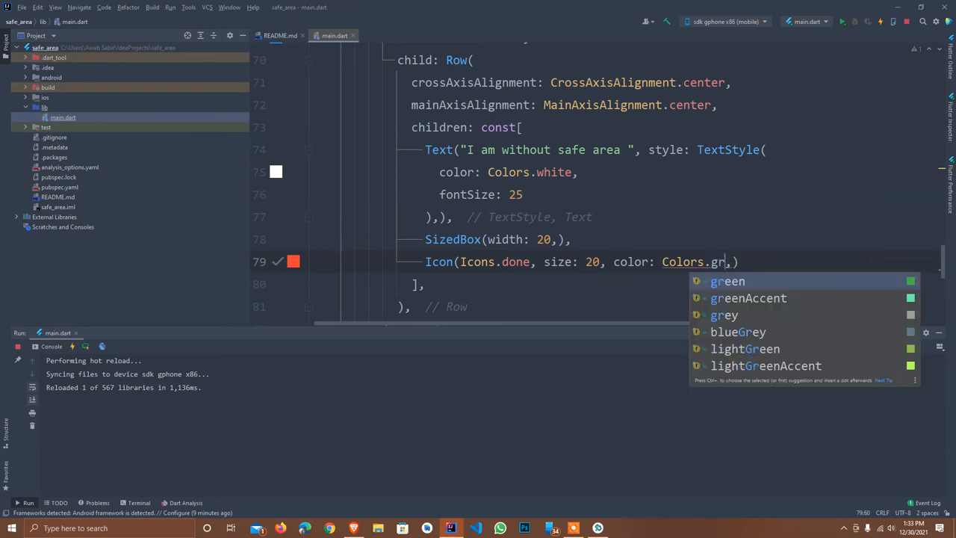
pyautogui.click(727, 280)
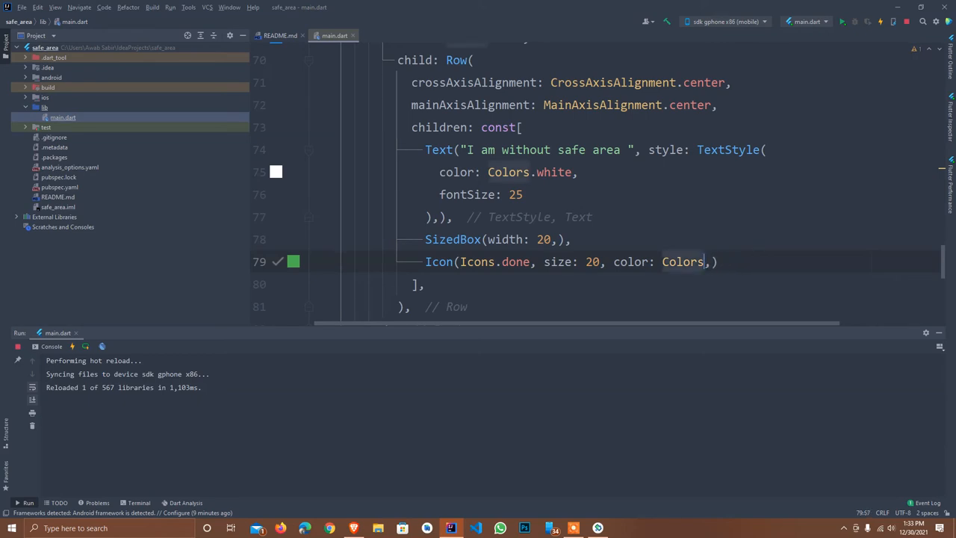
pyautogui.write('.white')
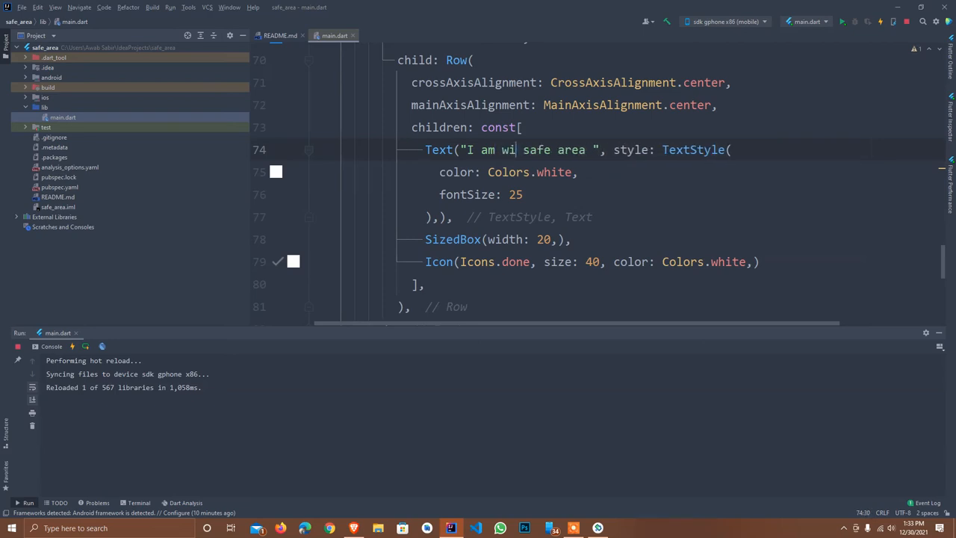
pyautogui.write('th')
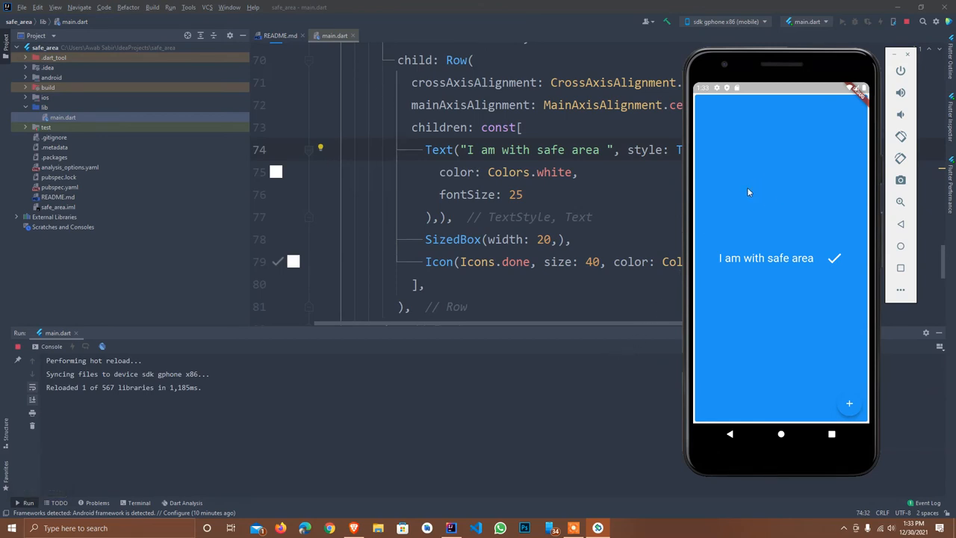
pyautogui.moveTo(703, 217)
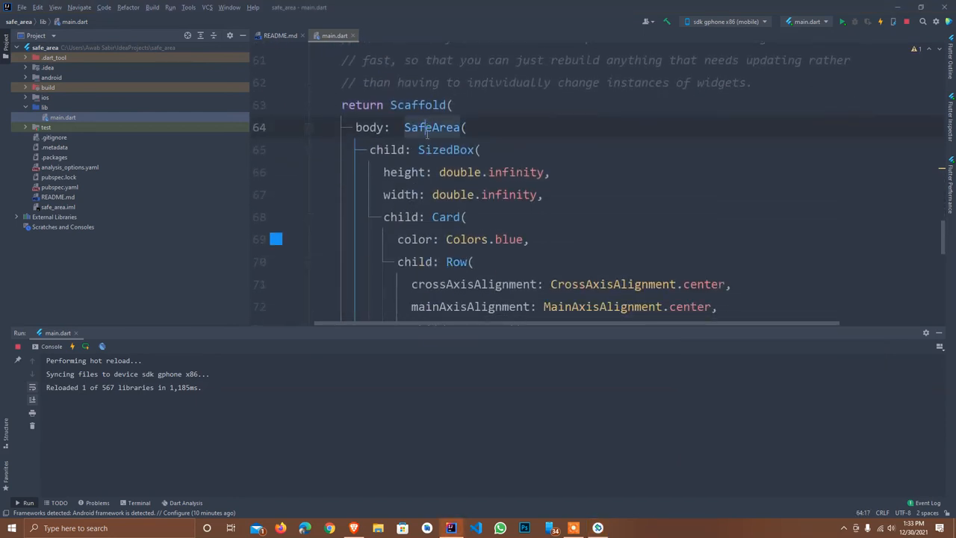
# - Replace the SafeArea body with ListView.builder and add its required itemBuilder argument
pyautogui.click(306, 126)
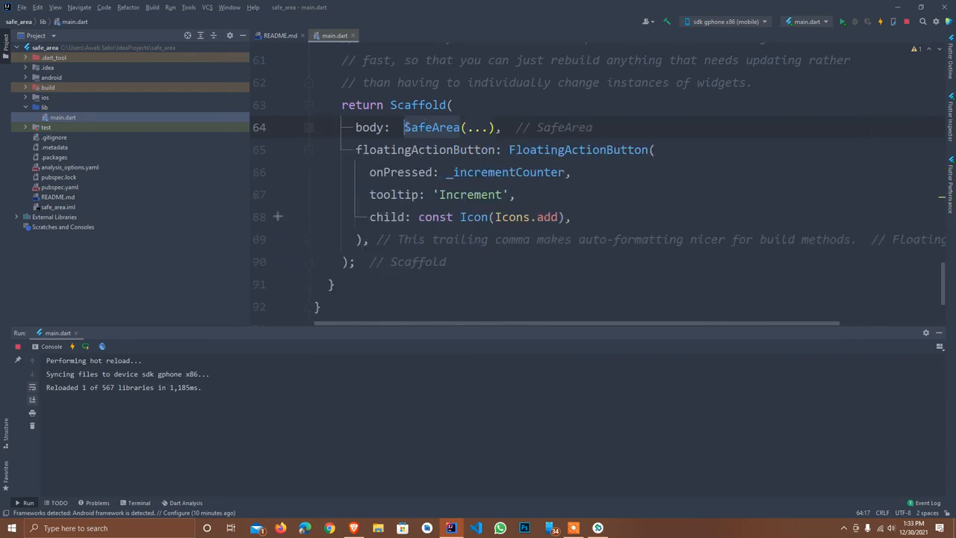
pyautogui.press('Delete')
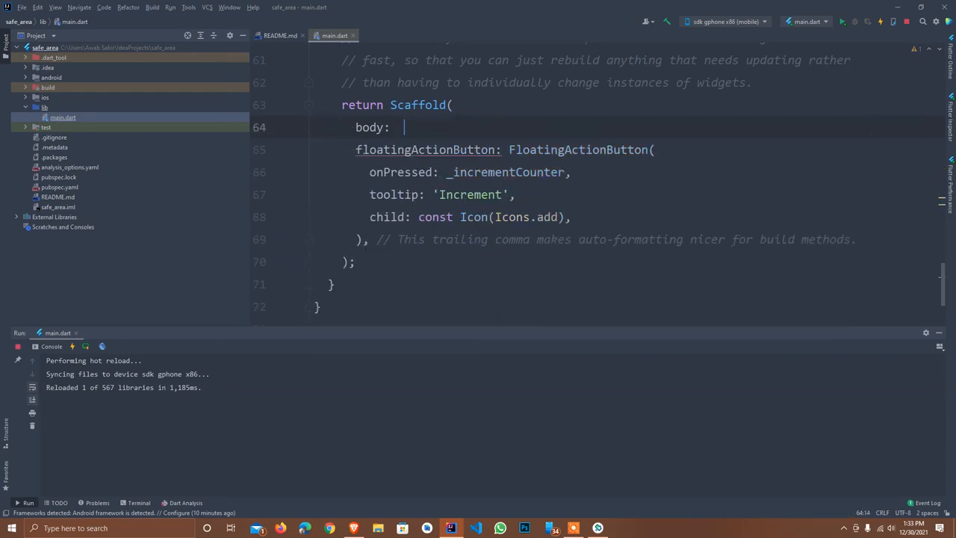
pyautogui.write('ListView.')
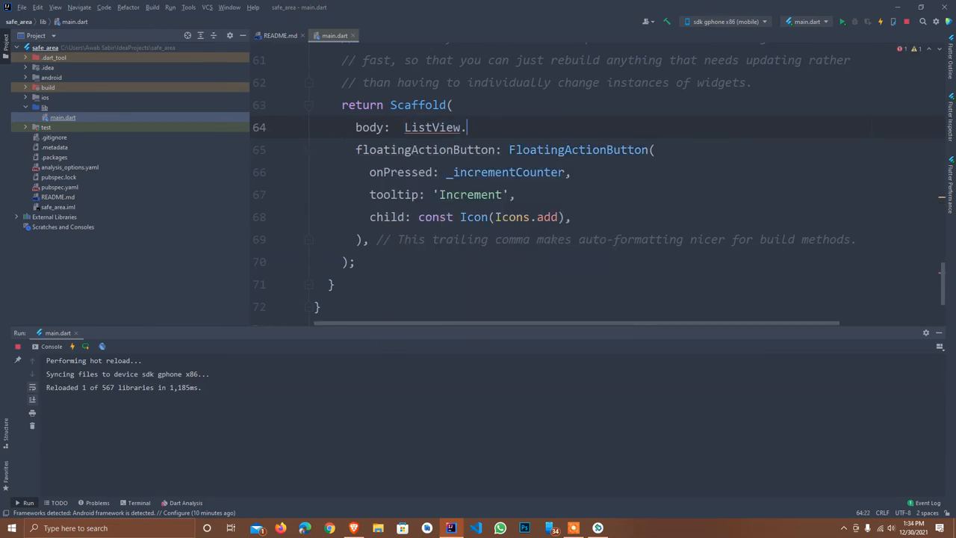
pyautogui.write('builder(itemBuilder:')
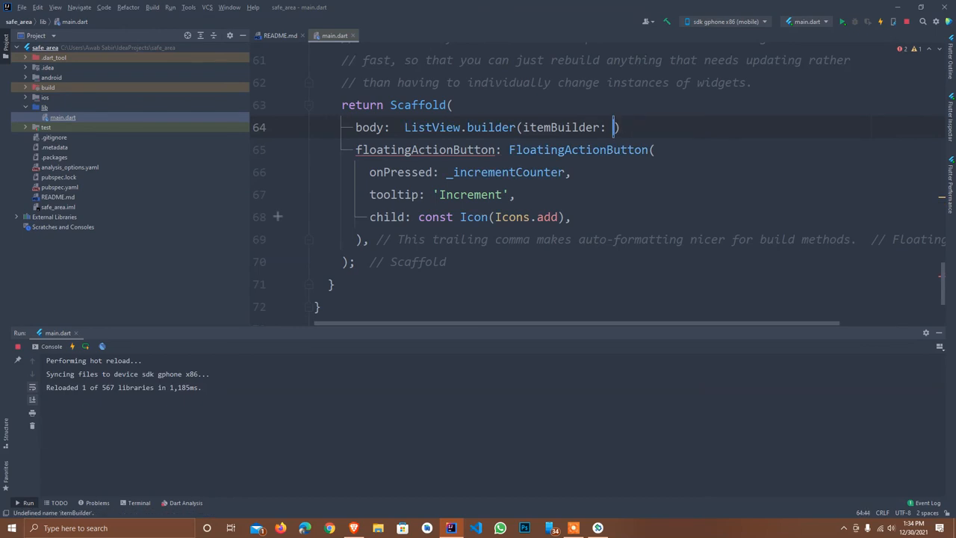
pyautogui.press('Backspace')
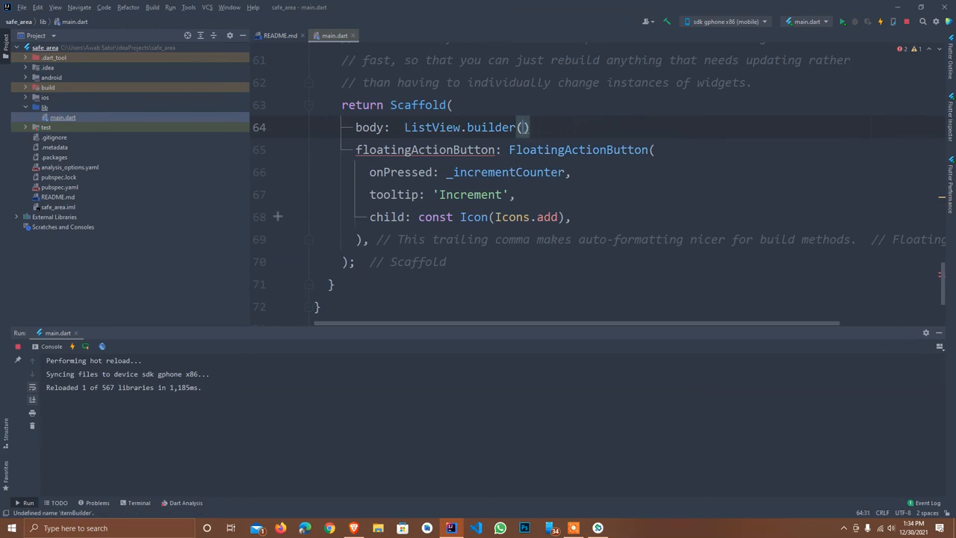
pyautogui.write(',')
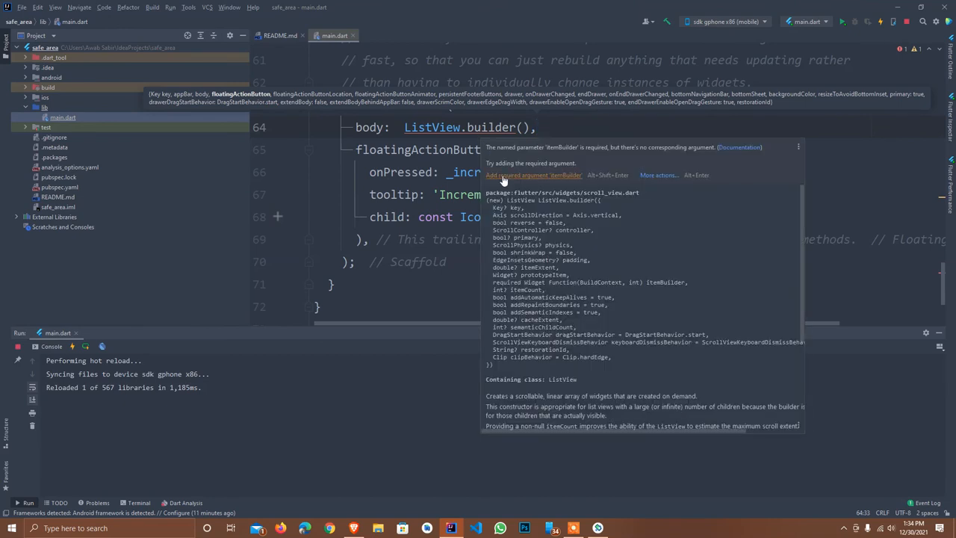
pyautogui.click(533, 175)
pyautogui.write('r')
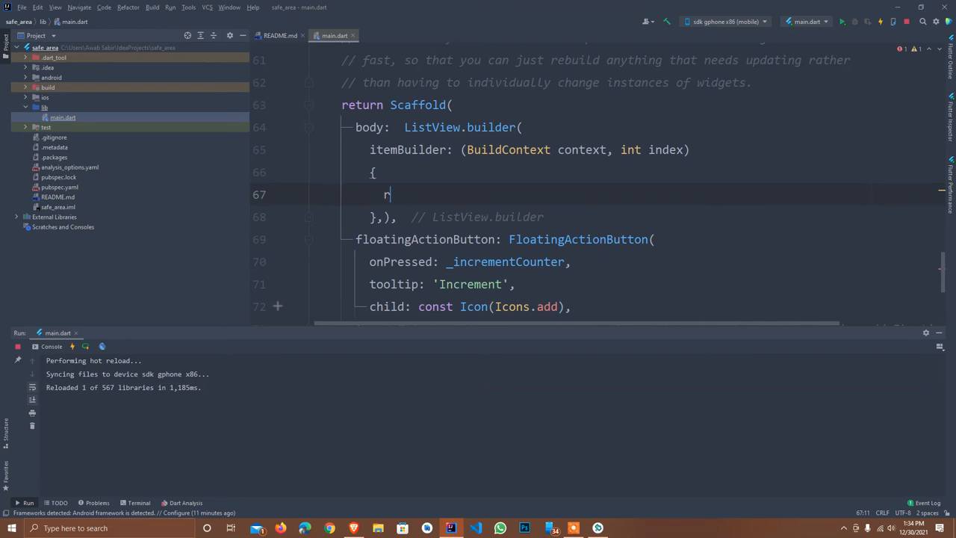
# - Make itemBuilder return a Card whose child Text reads 'I am without safe area'
pyautogui.write('eturn Te')
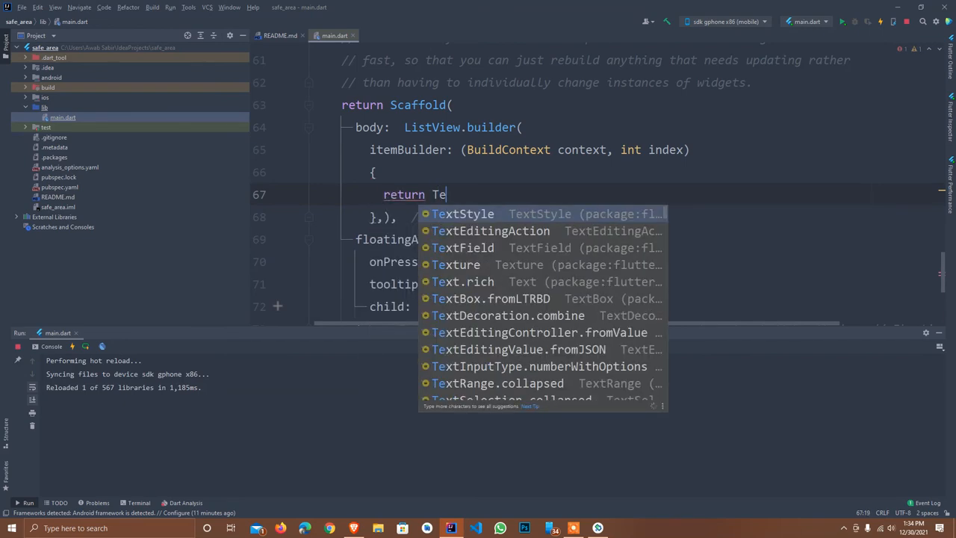
pyautogui.write('Card(')
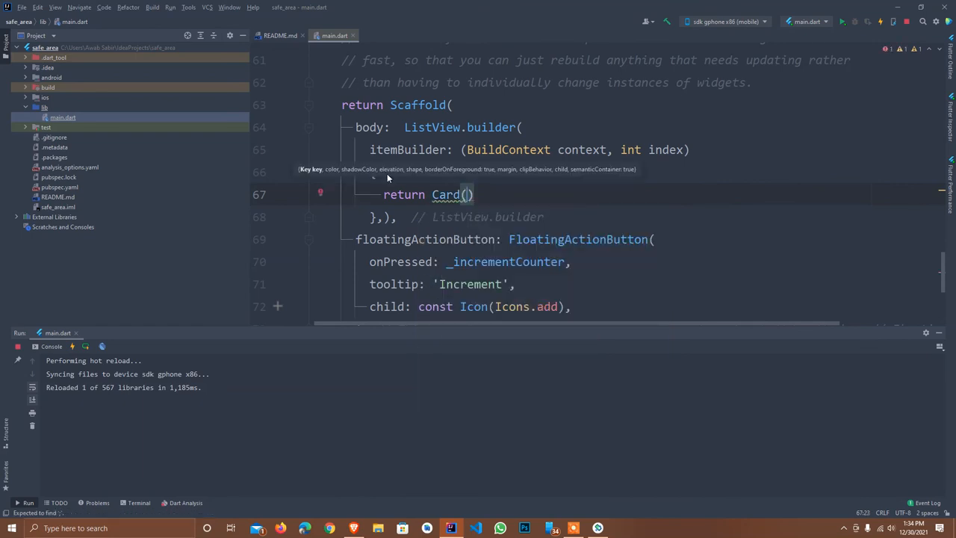
pyautogui.write('c')
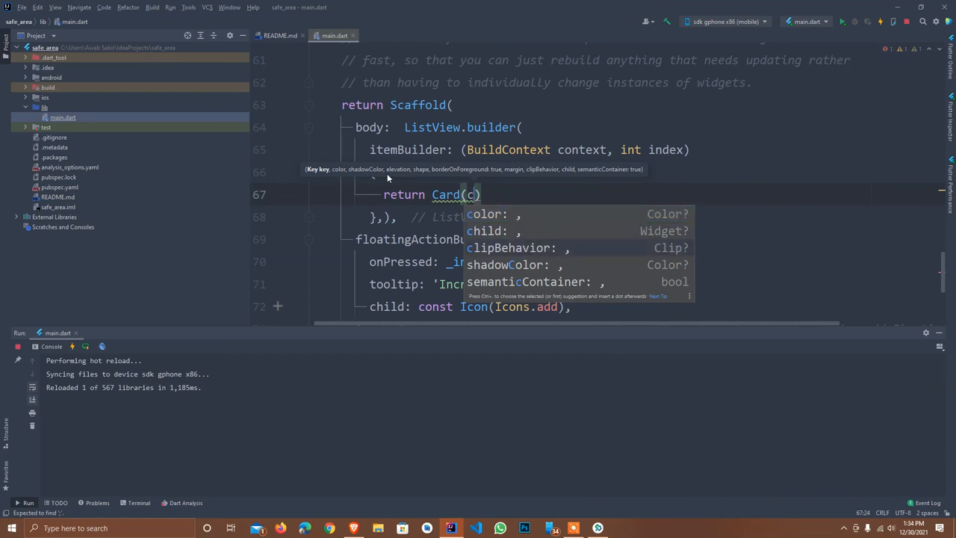
pyautogui.write('child: Text("')
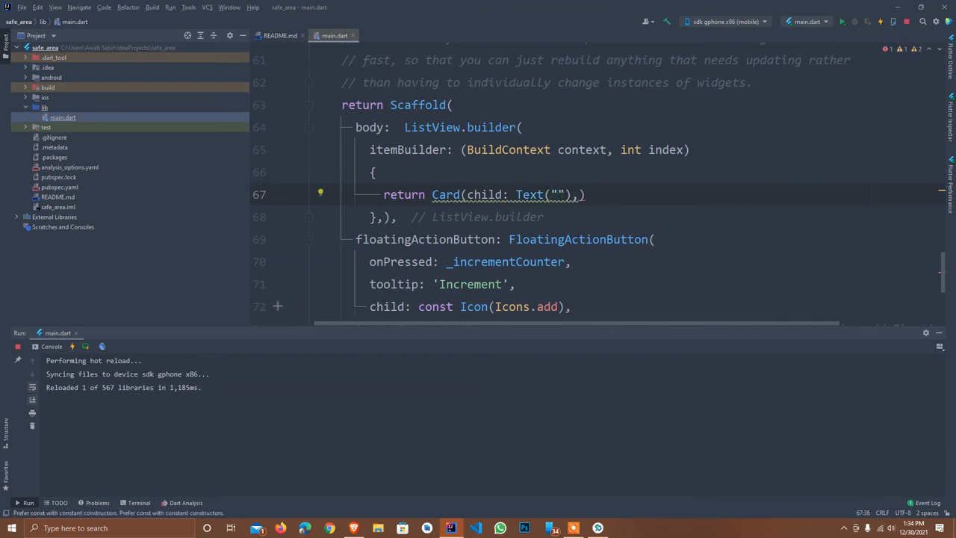
pyautogui.write('I am')
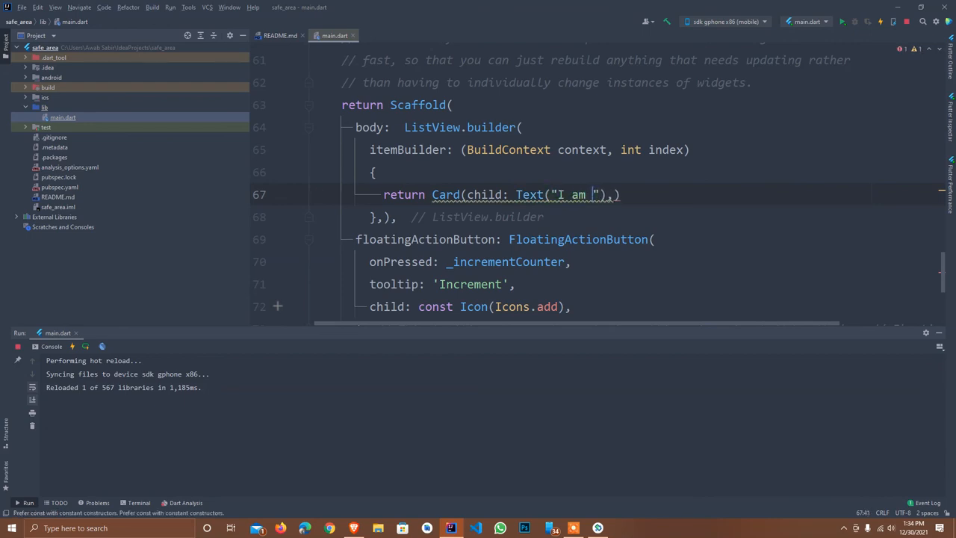
pyautogui.write('without safe area')
pyautogui.write('itemCount: ,')
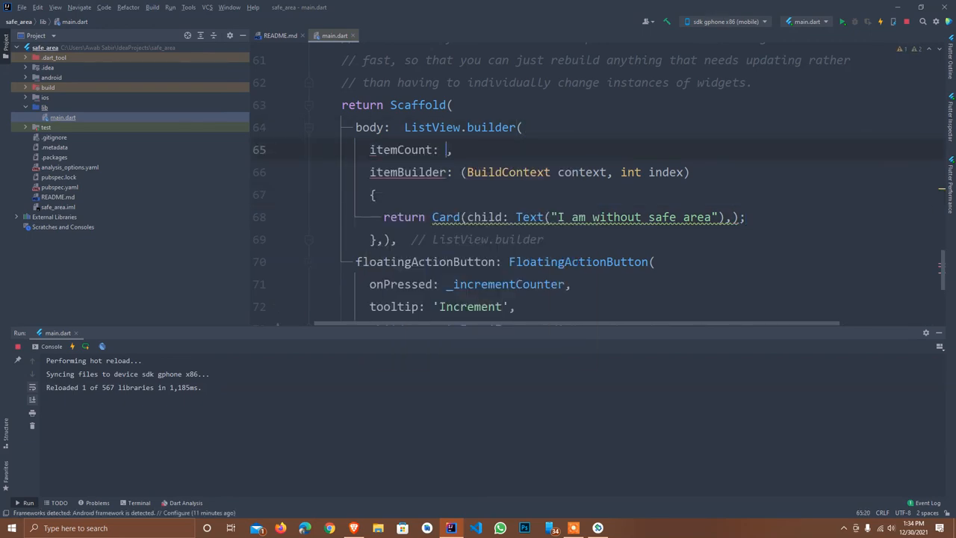
# - Enter 40 as the ListView.builder's itemCount value
pyautogui.write('40')
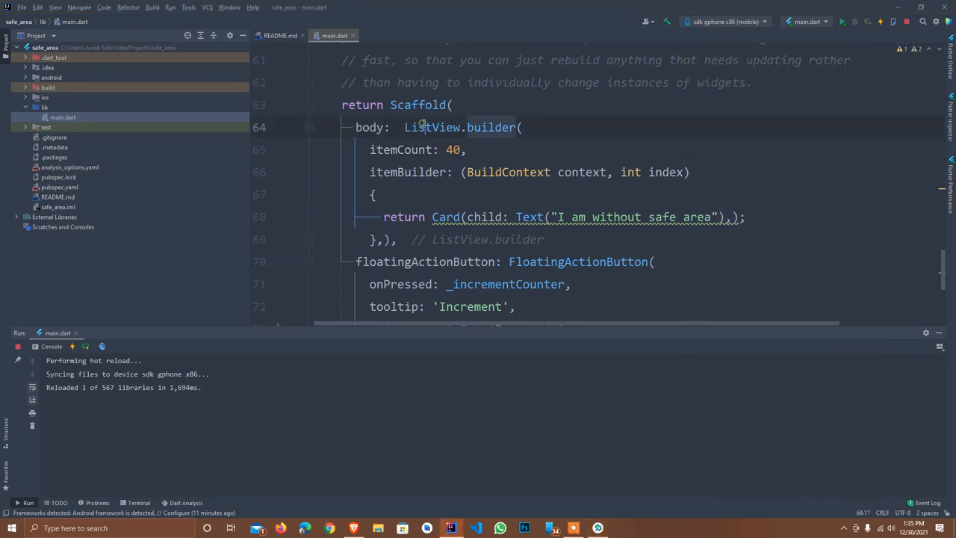
# - Wrap ListView.builder in a SafeArea widget and scroll through the resulting cards
pyautogui.click(322, 125)
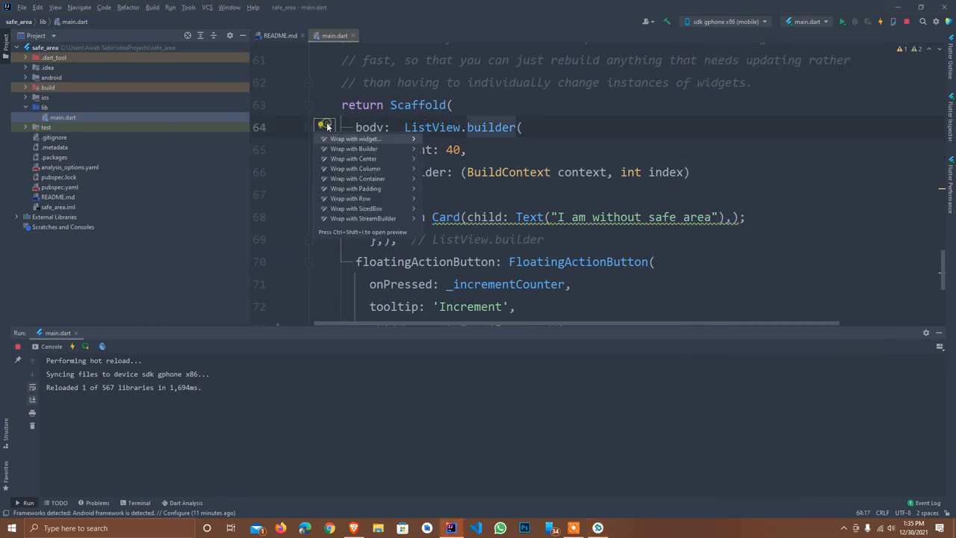
pyautogui.moveTo(365, 146)
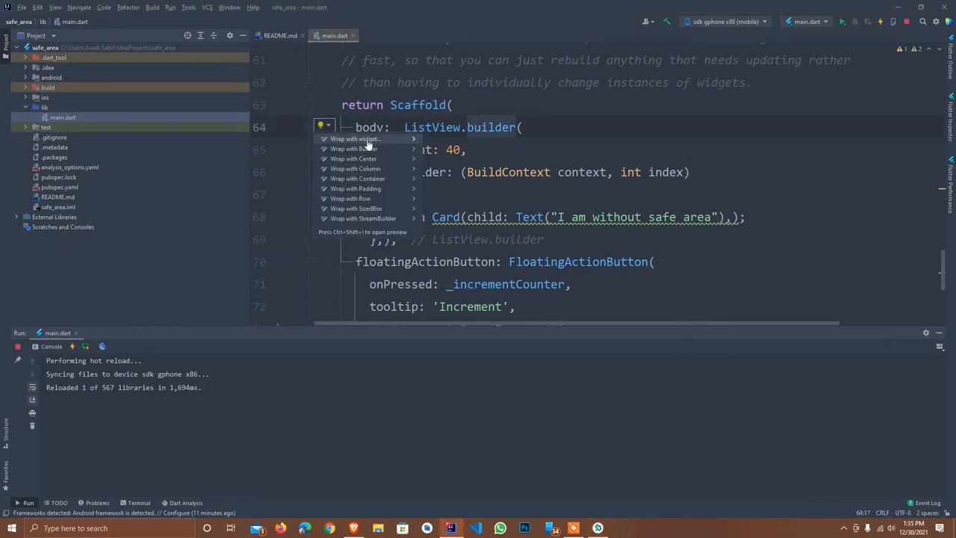
pyautogui.click(355, 139)
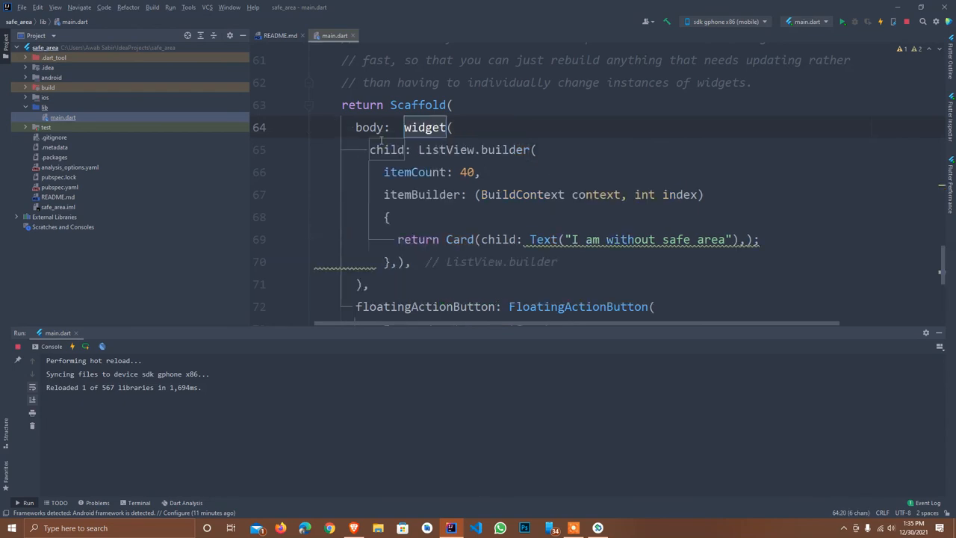
pyautogui.write('SafeArea')
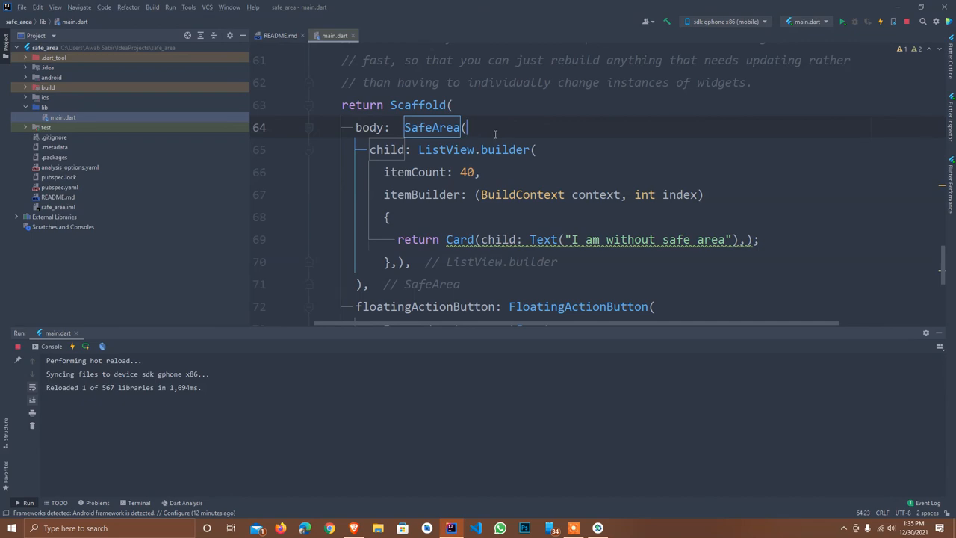
pyautogui.press('enter')
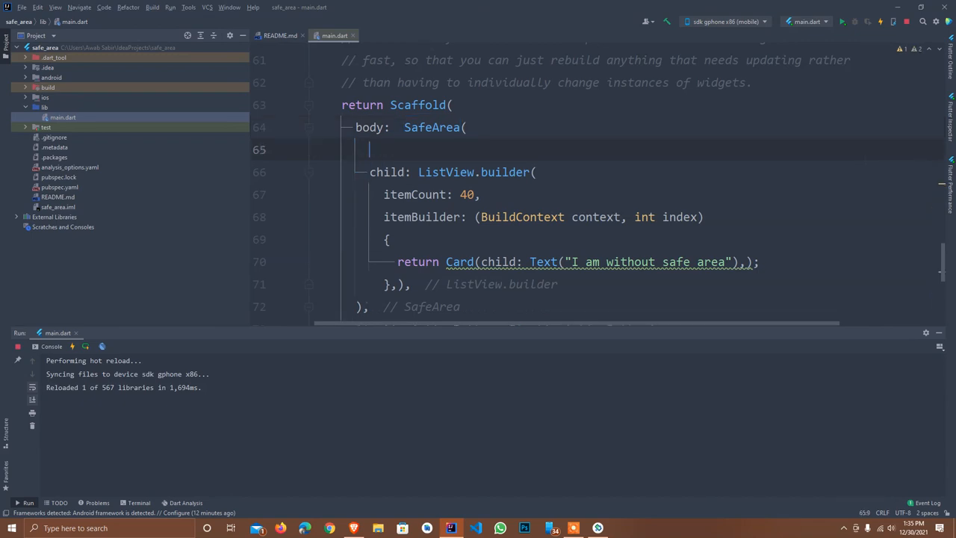
pyautogui.press('ctrl+space')
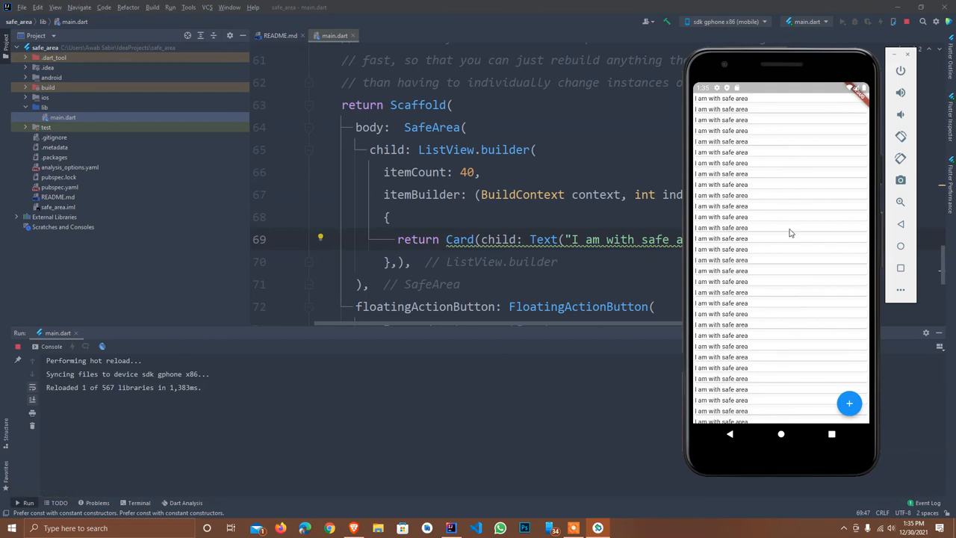
pyautogui.scroll(-3)
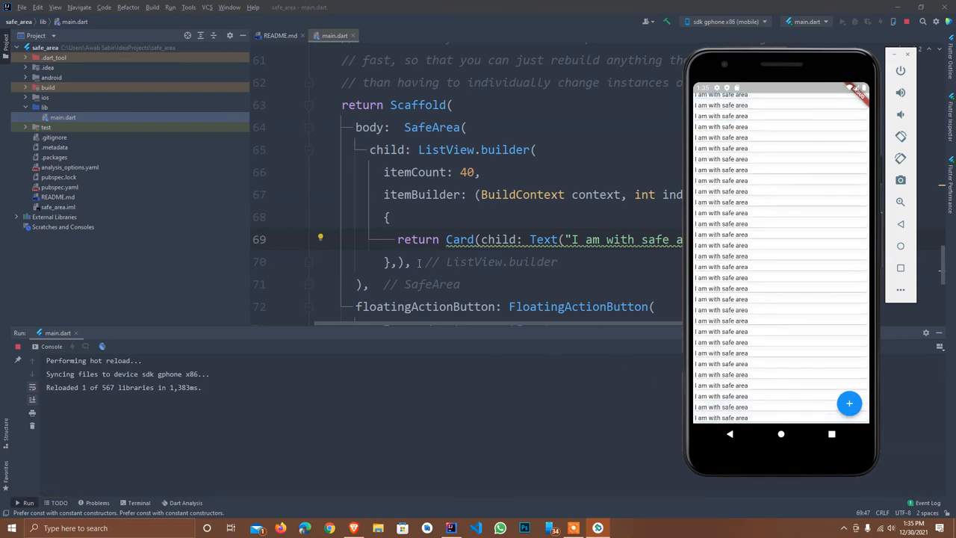